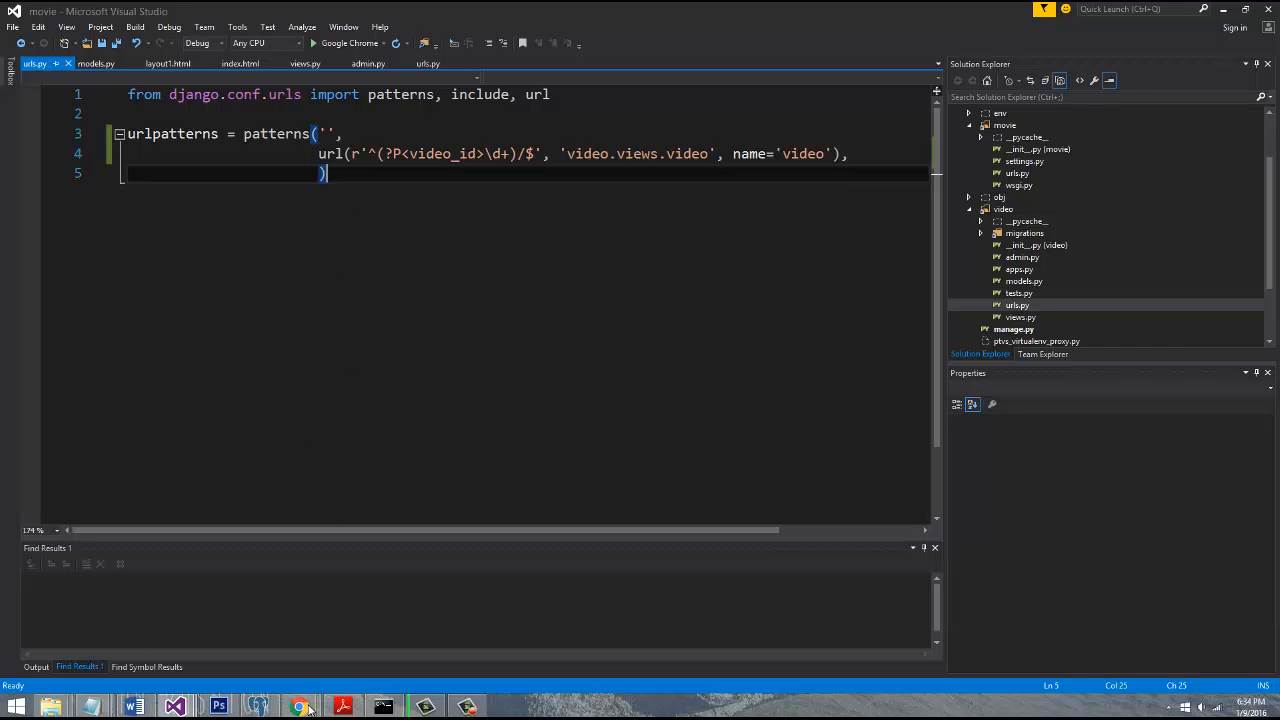
# Load localhost:8000/video/23642/ in Chrome to get Django's debug Page not found report
pyautogui.click(300, 708)
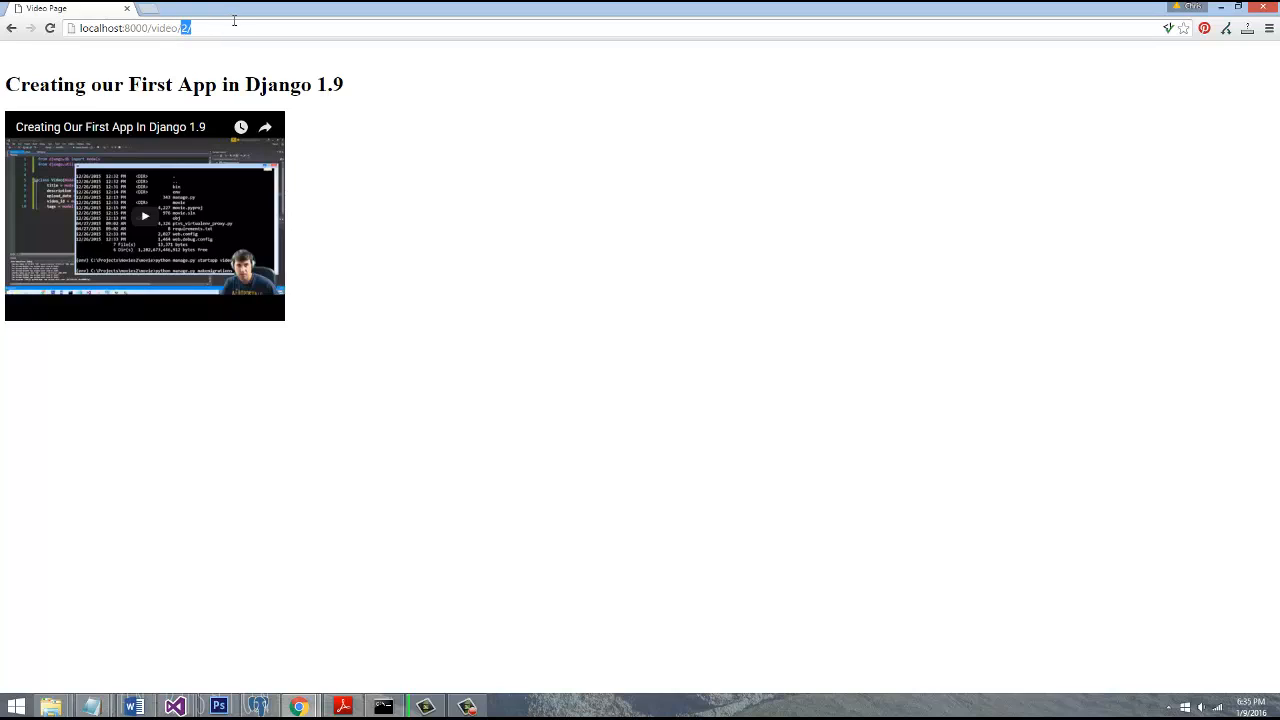
pyautogui.write('3642')
pyautogui.press('Return')
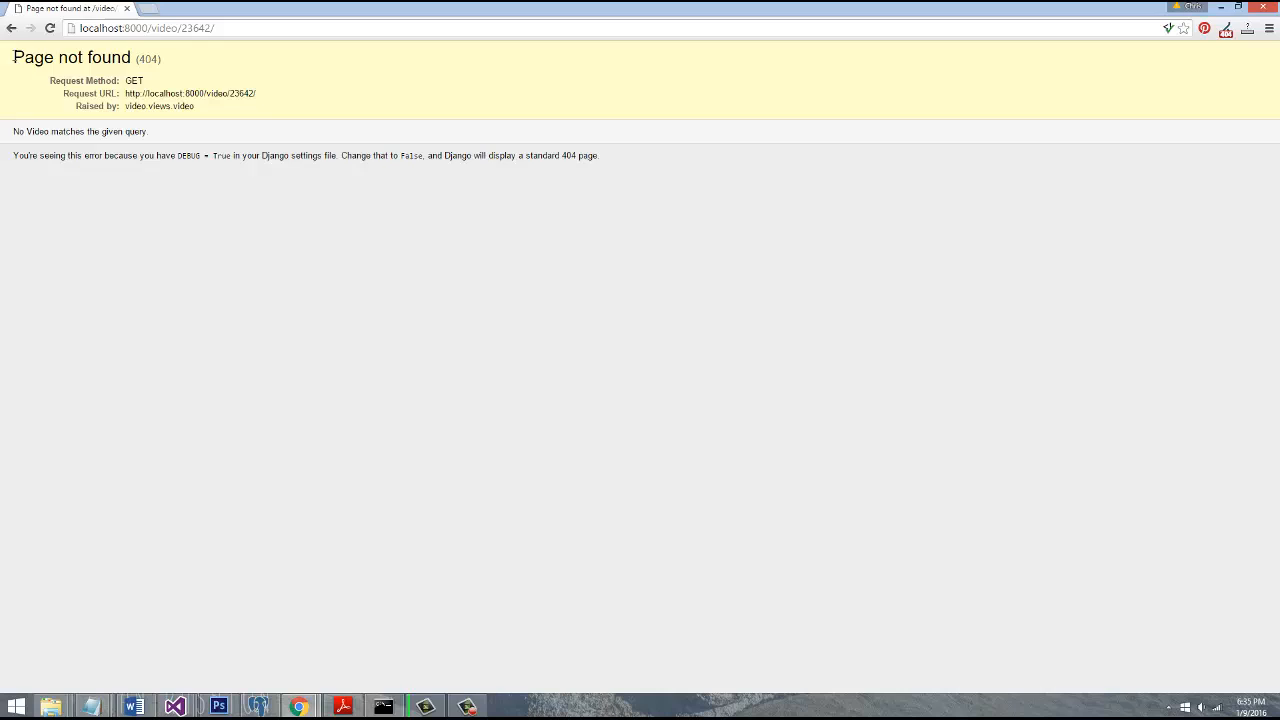
pyautogui.press('ctrl+a')
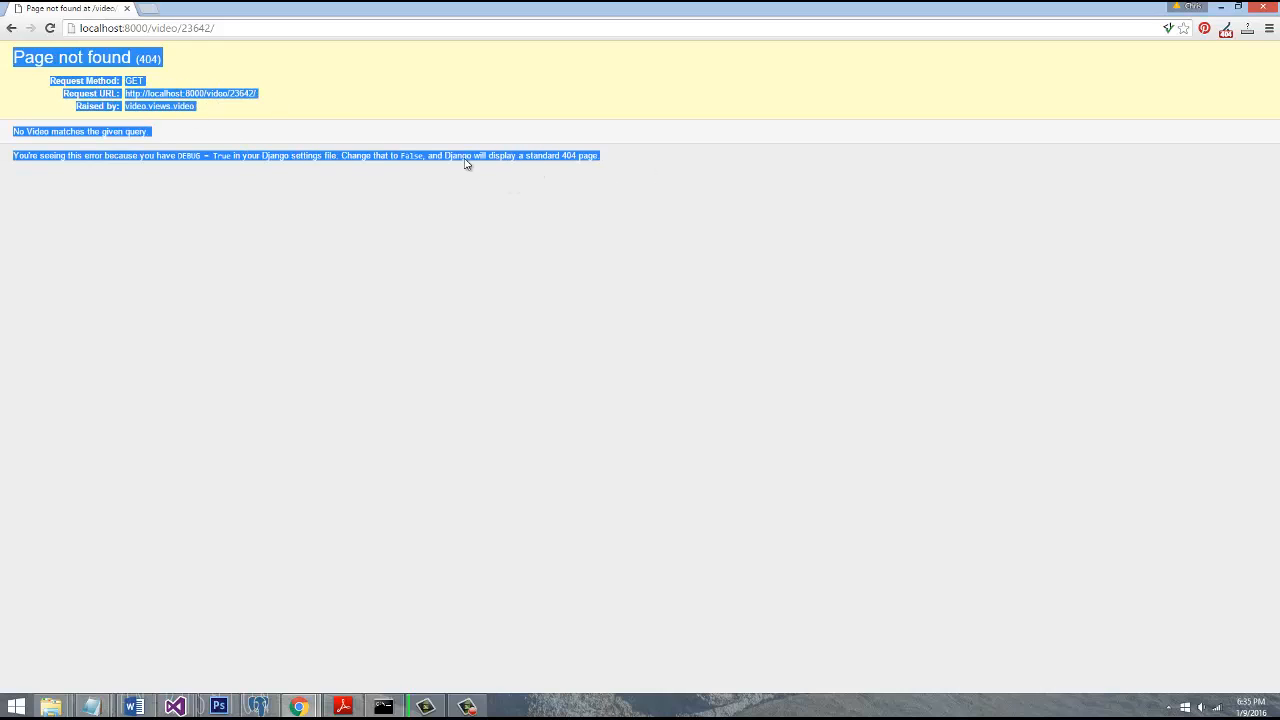
pyautogui.click(230, 8)
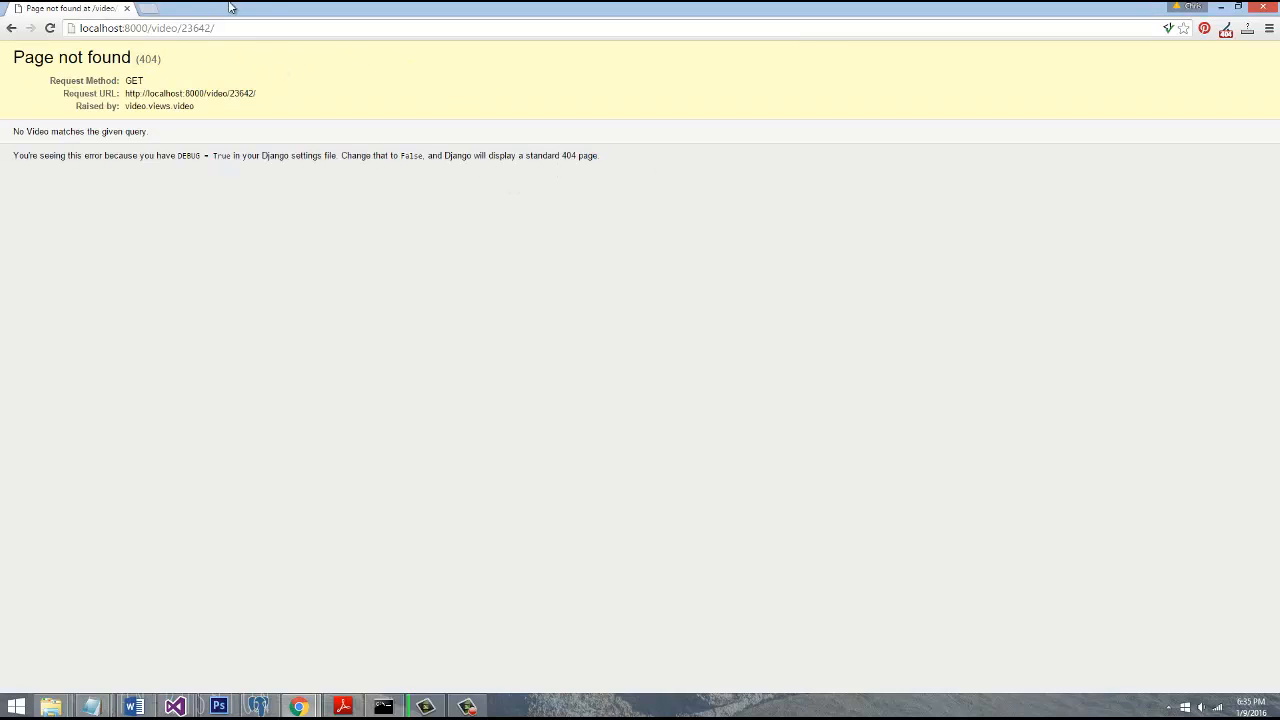
pyautogui.moveTo(1060, 60)
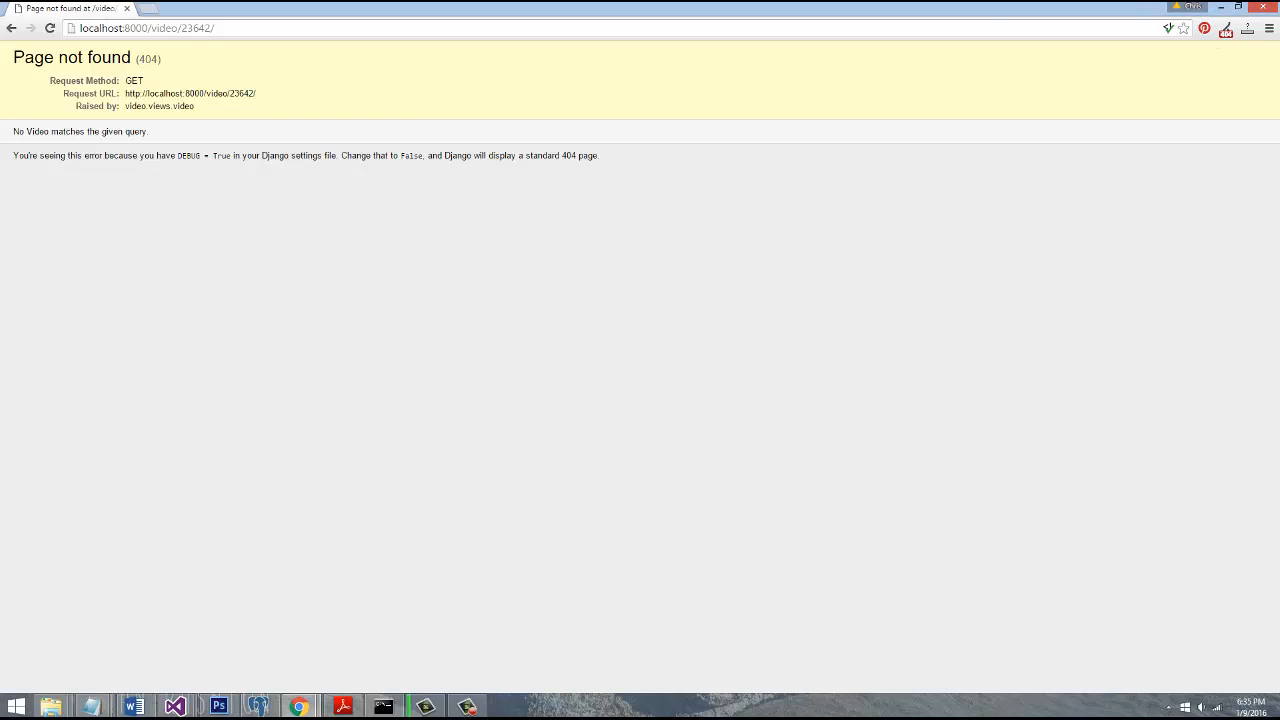
pyautogui.moveTo(70, 8)
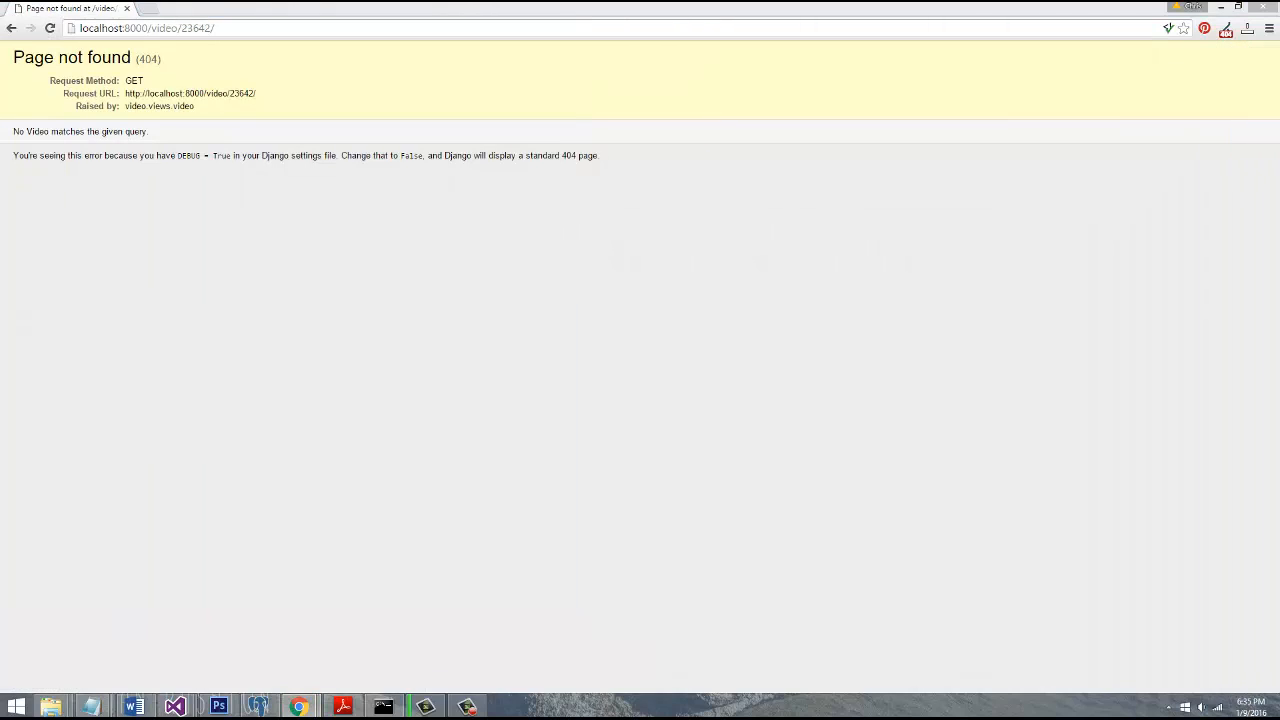
pyautogui.moveTo(178, 132)
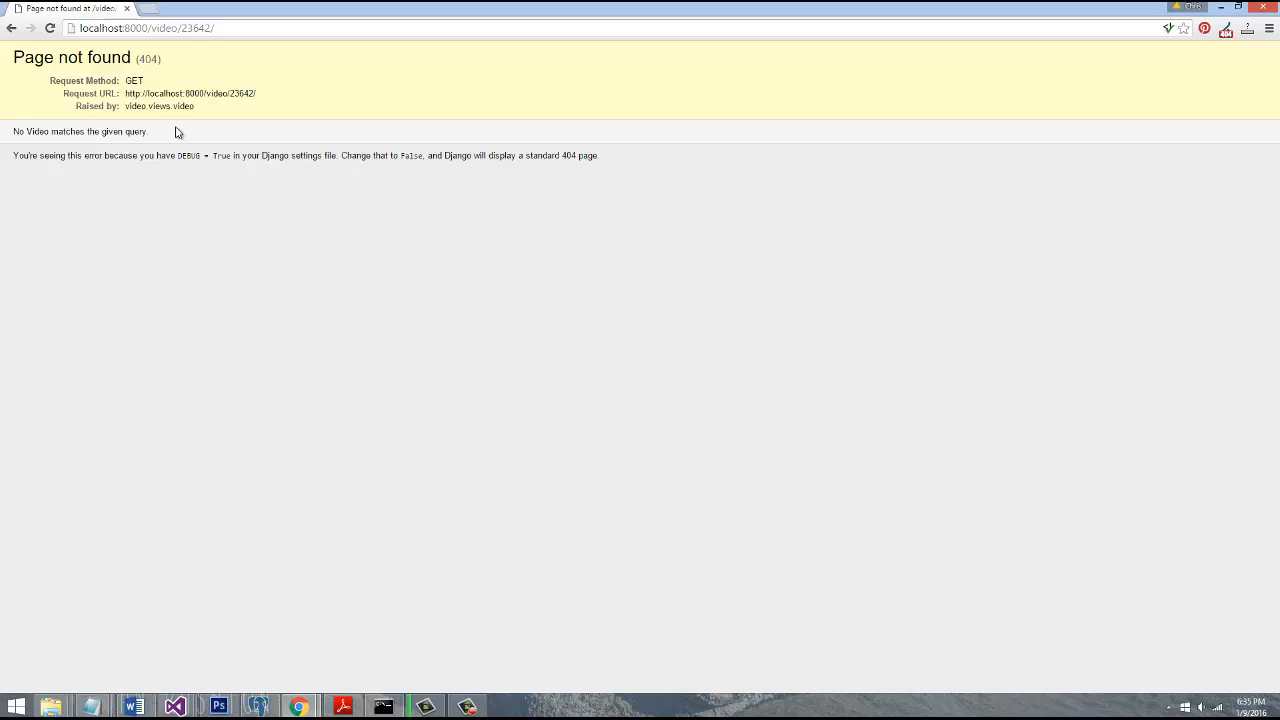
pyautogui.moveTo(564, 248)
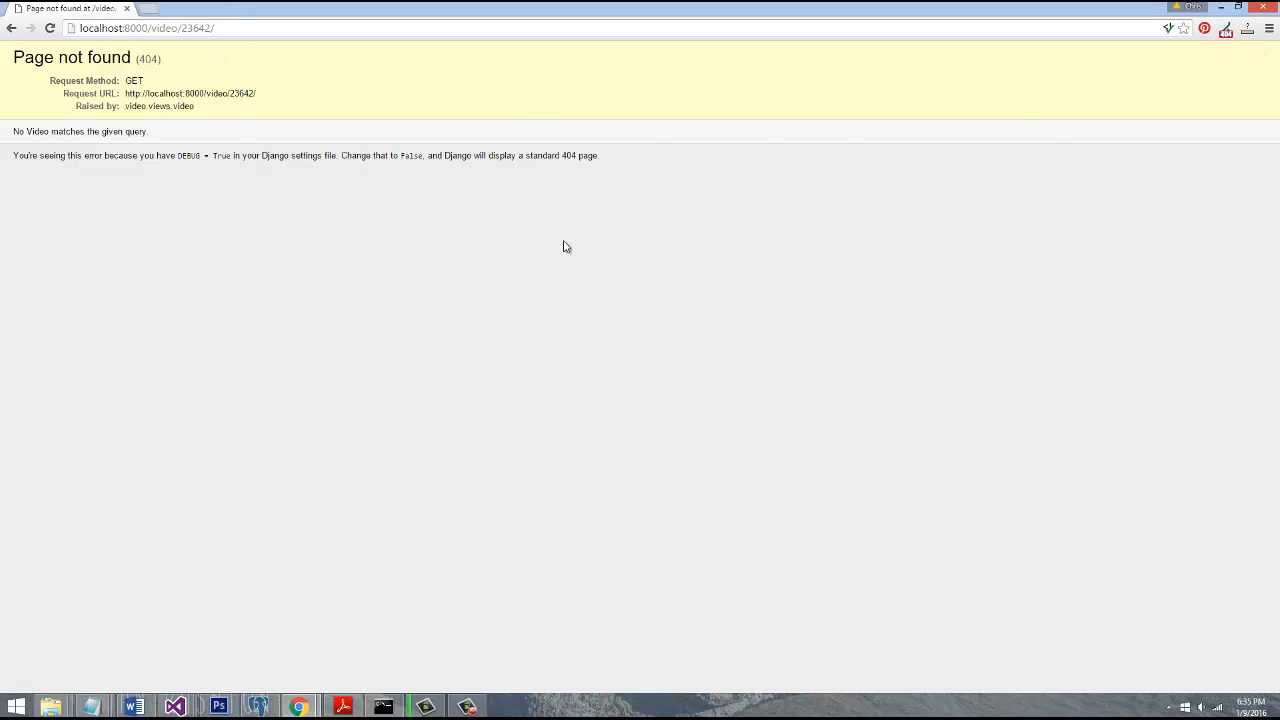
pyautogui.moveTo(232, 124)
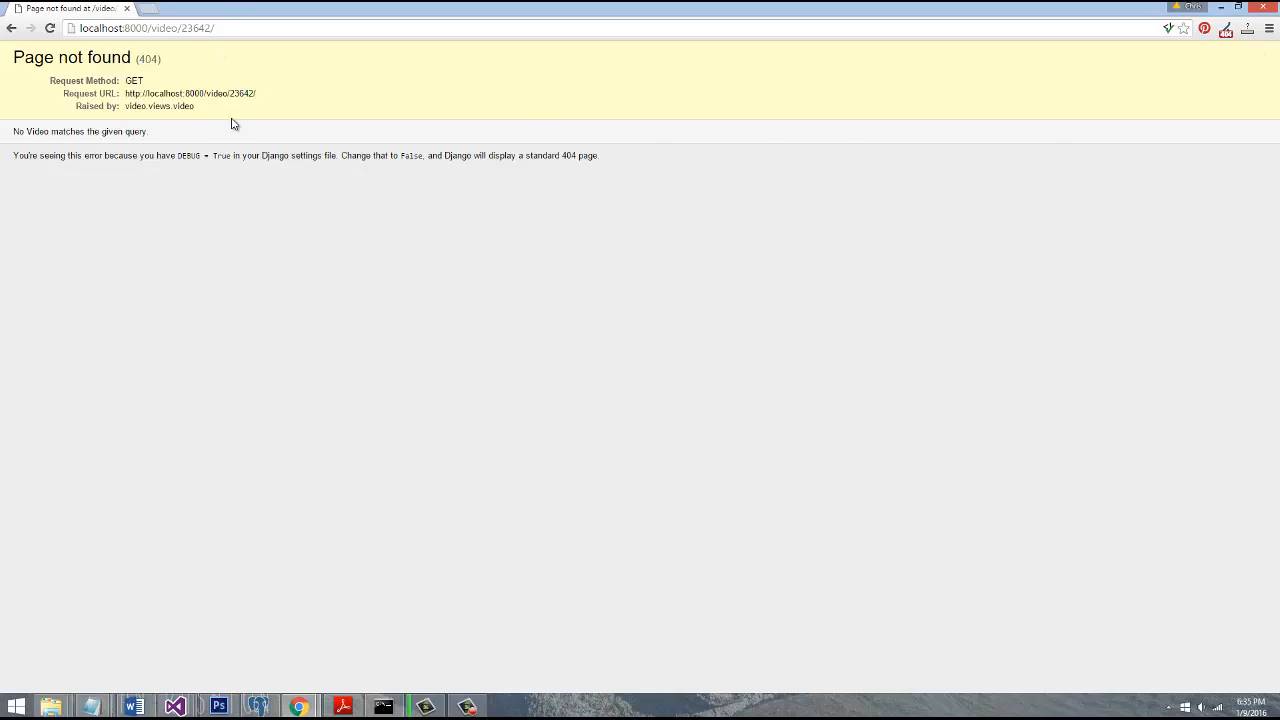
pyautogui.moveTo(22, 600)
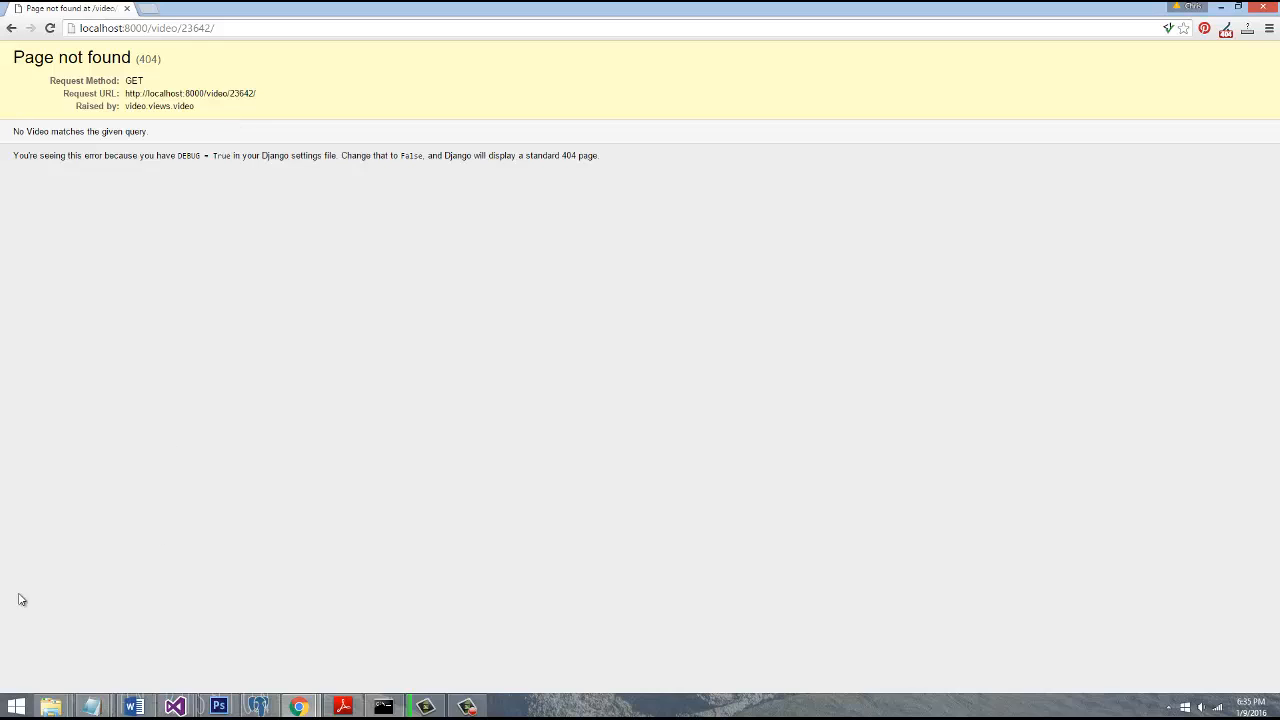
# Save settings.py with DEBUG = False and rerun manage.py runserver, which demands ALLOWED_HOSTS
pyautogui.click(174, 708)
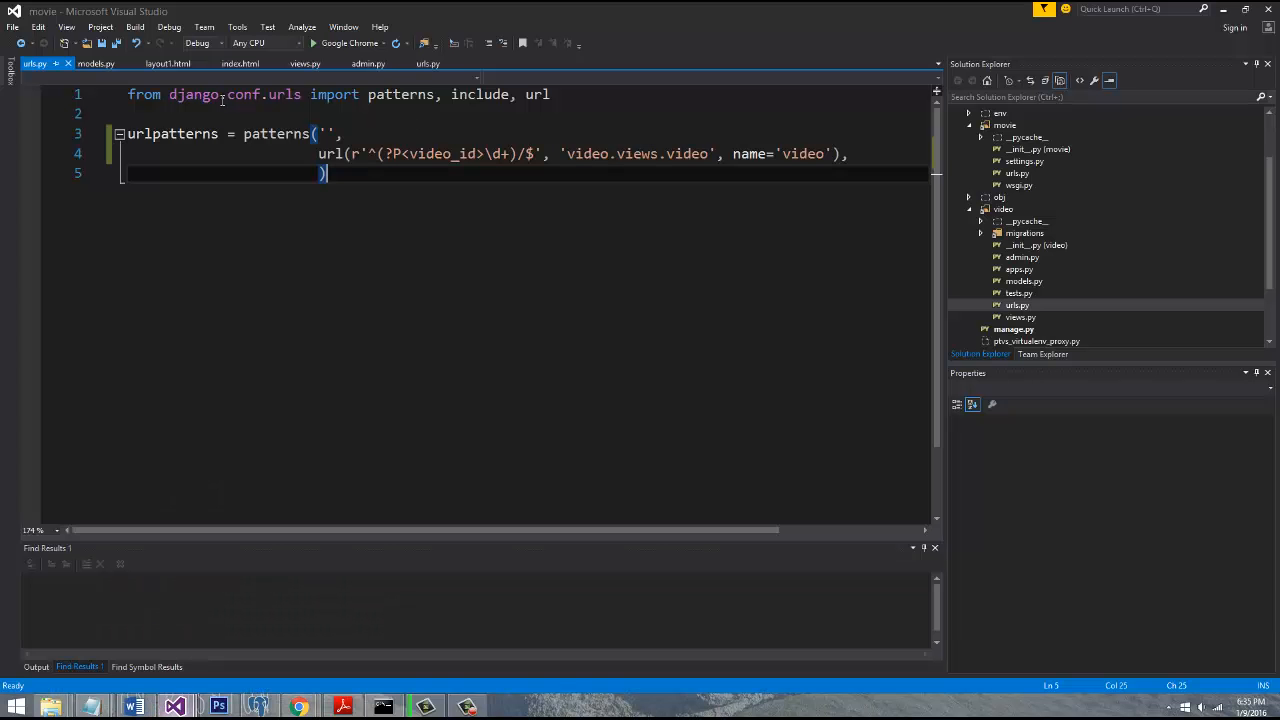
pyautogui.click(1024, 232)
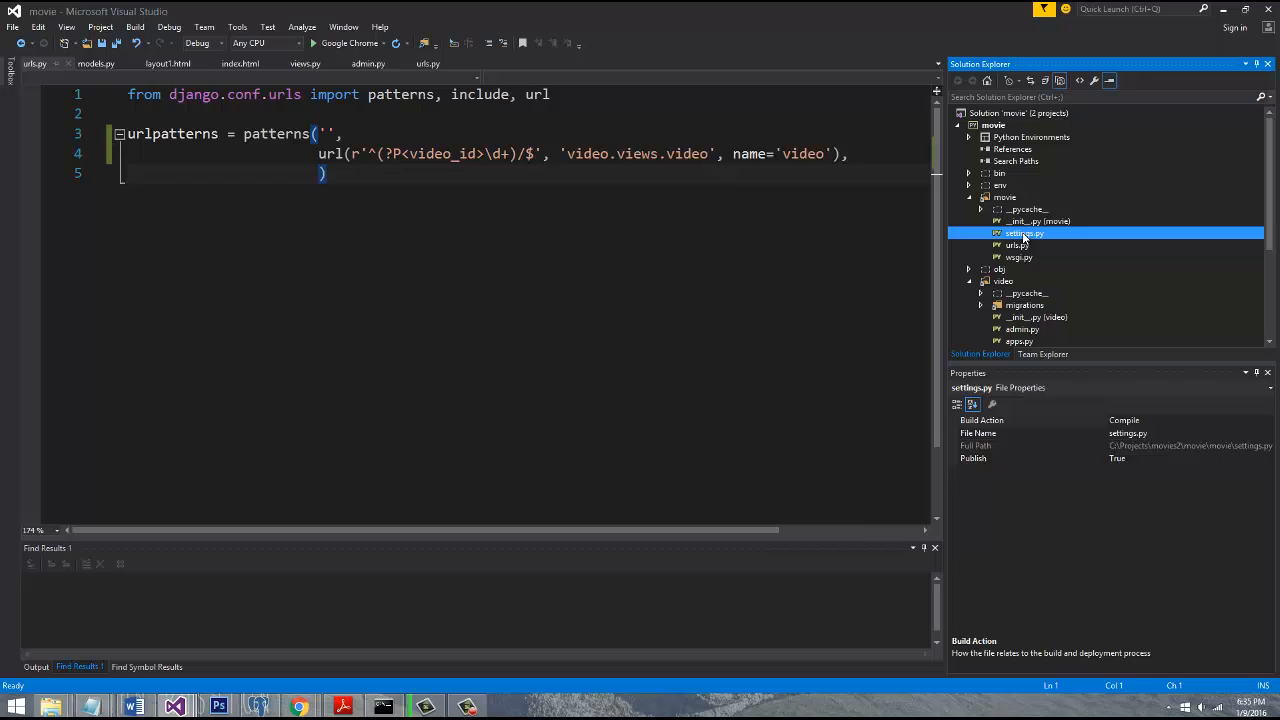
pyautogui.doubleClick(1024, 232)
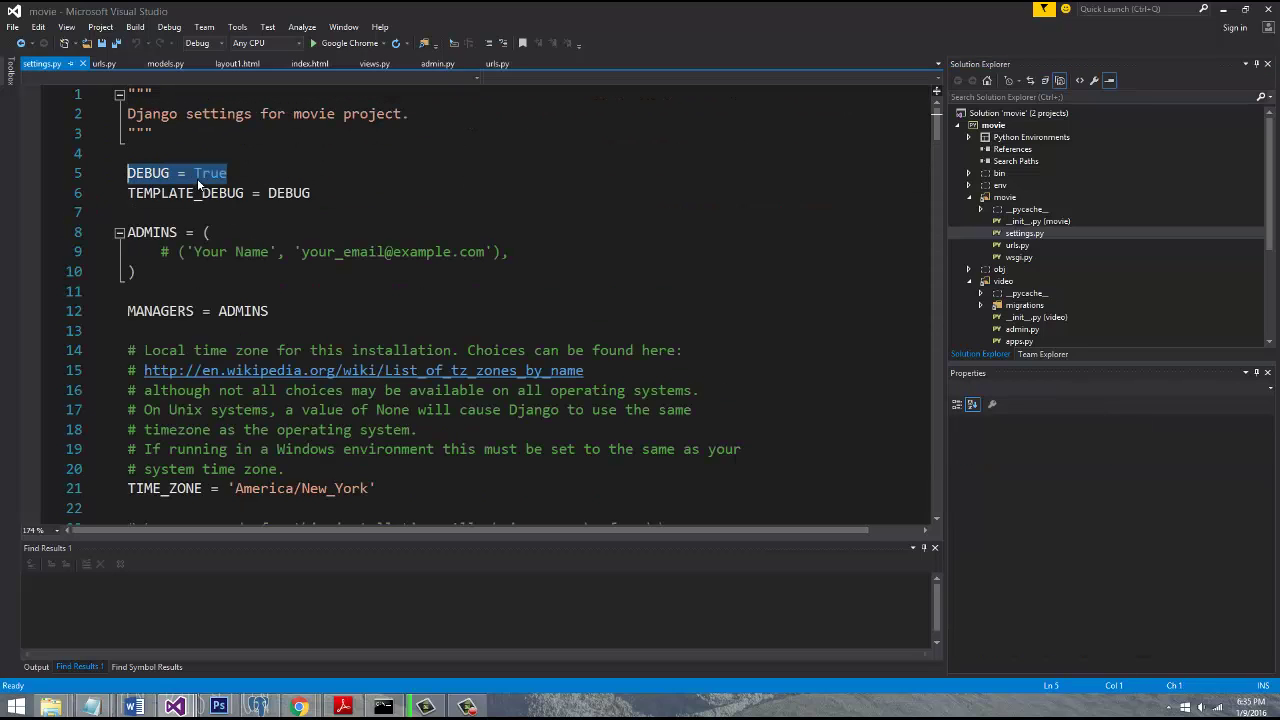
pyautogui.write('False')
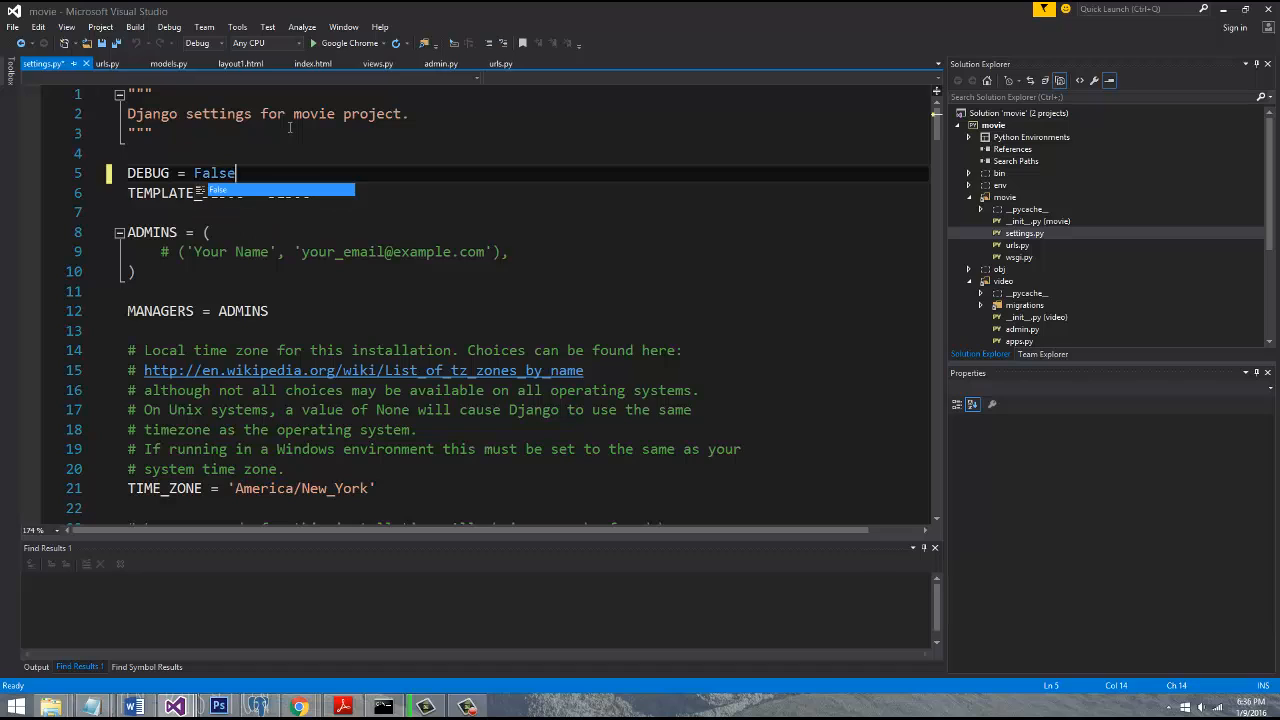
pyautogui.press('ctrl+s')
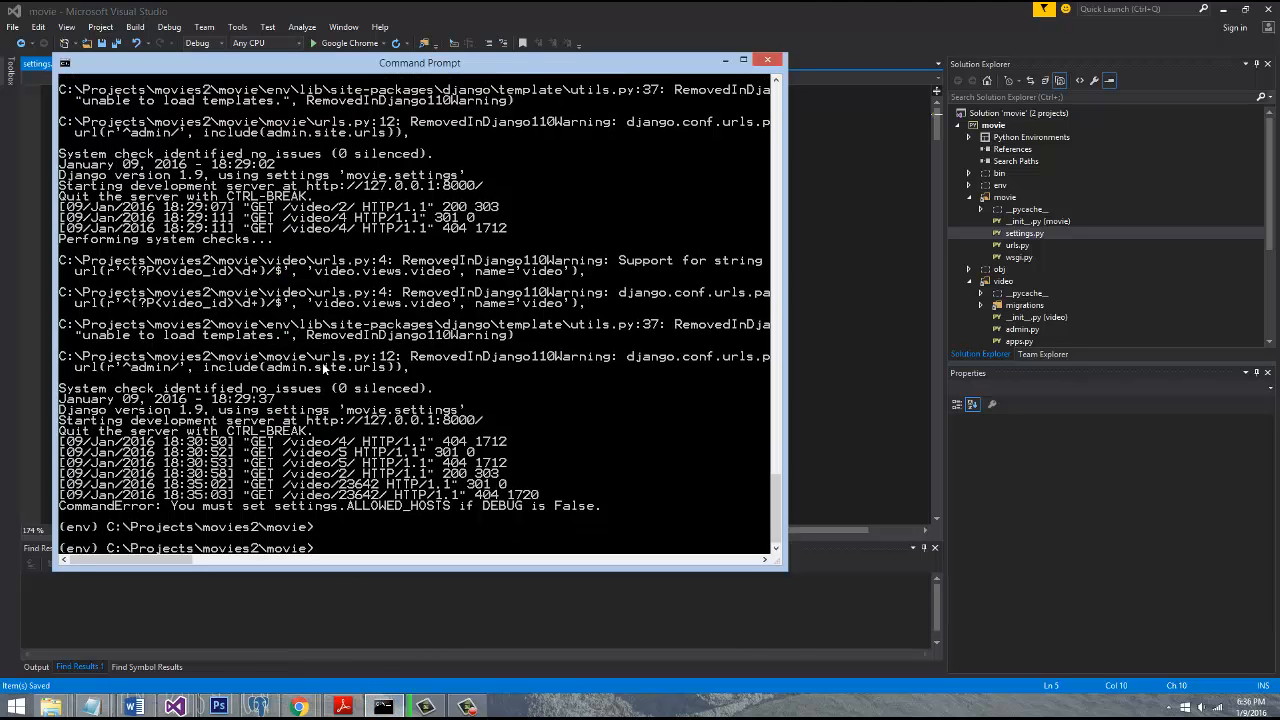
pyautogui.write('python manage.py runserver')
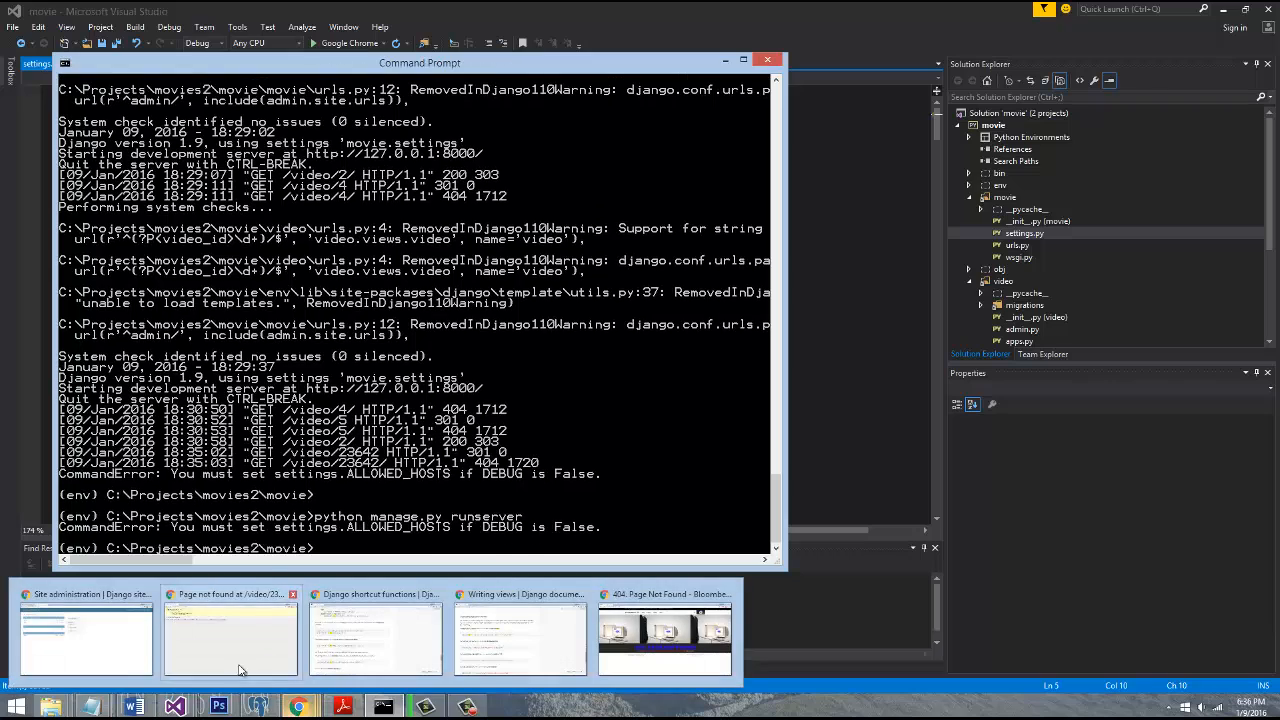
# Reload the video 23642 page, getting connection refused, and check the server console
pyautogui.click(230, 638)
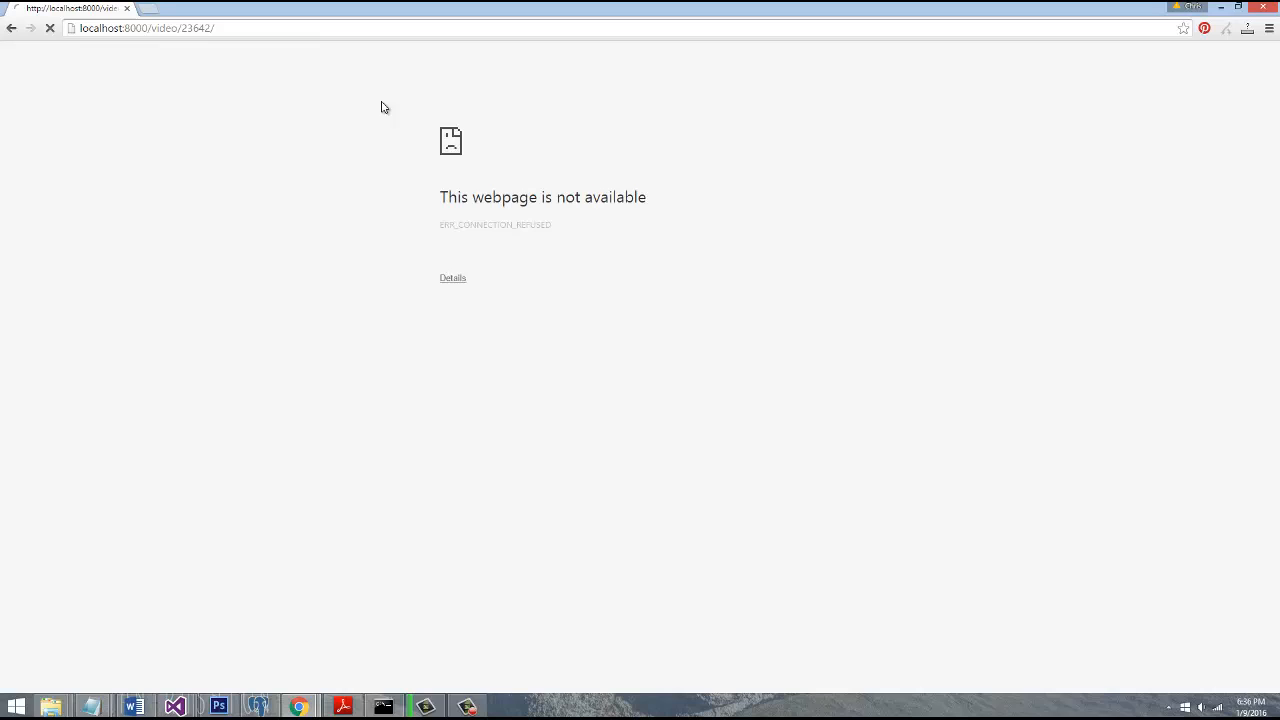
pyautogui.click(48, 28)
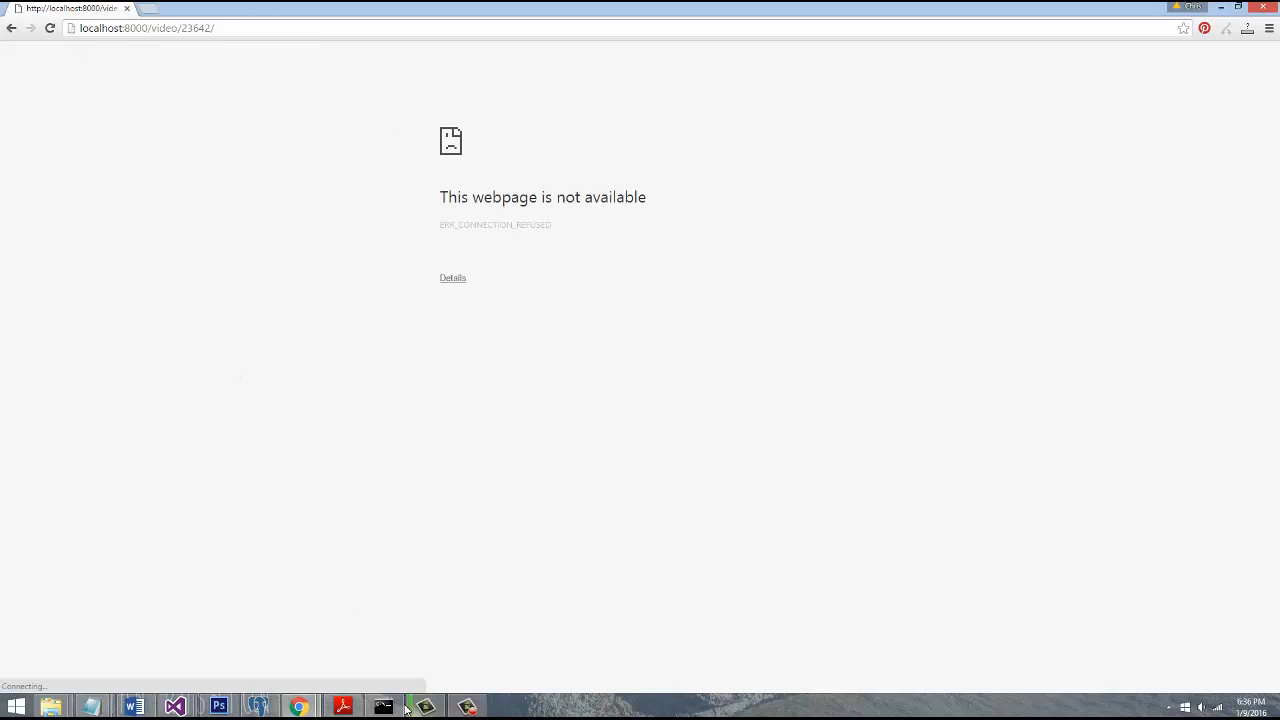
pyautogui.click(384, 706)
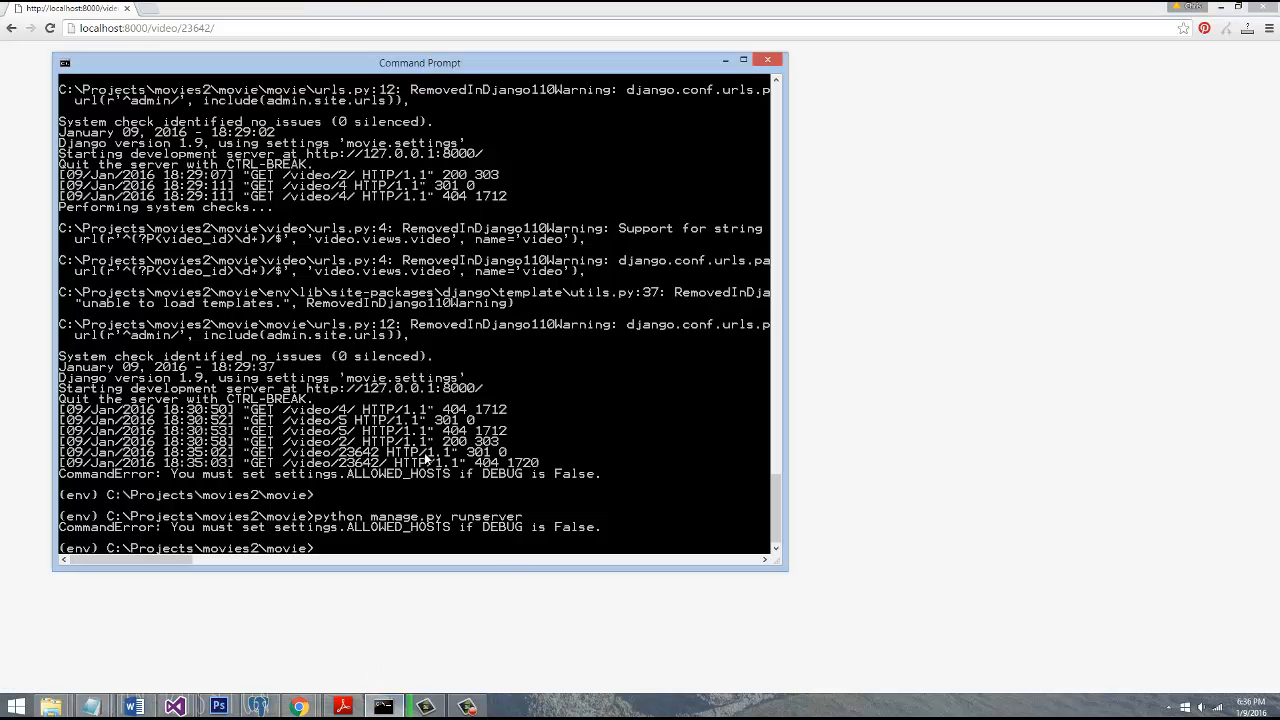
pyautogui.moveTo(450, 538)
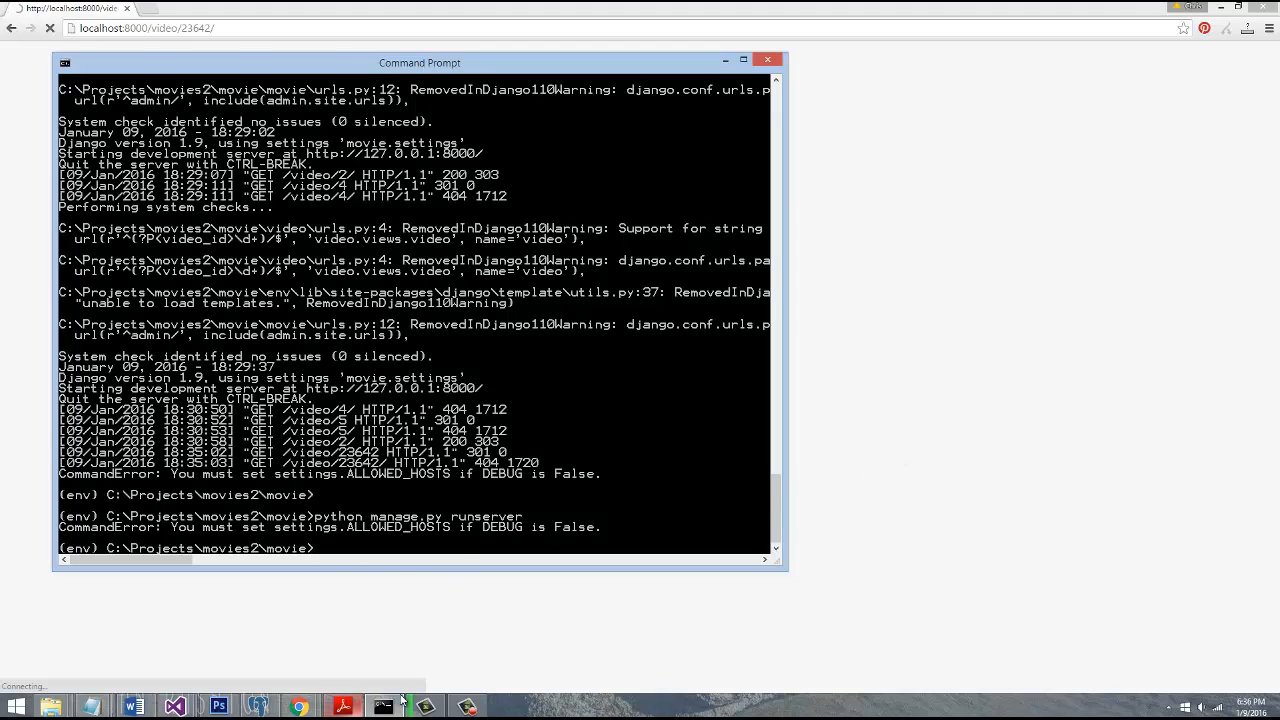
pyautogui.moveTo(176, 708)
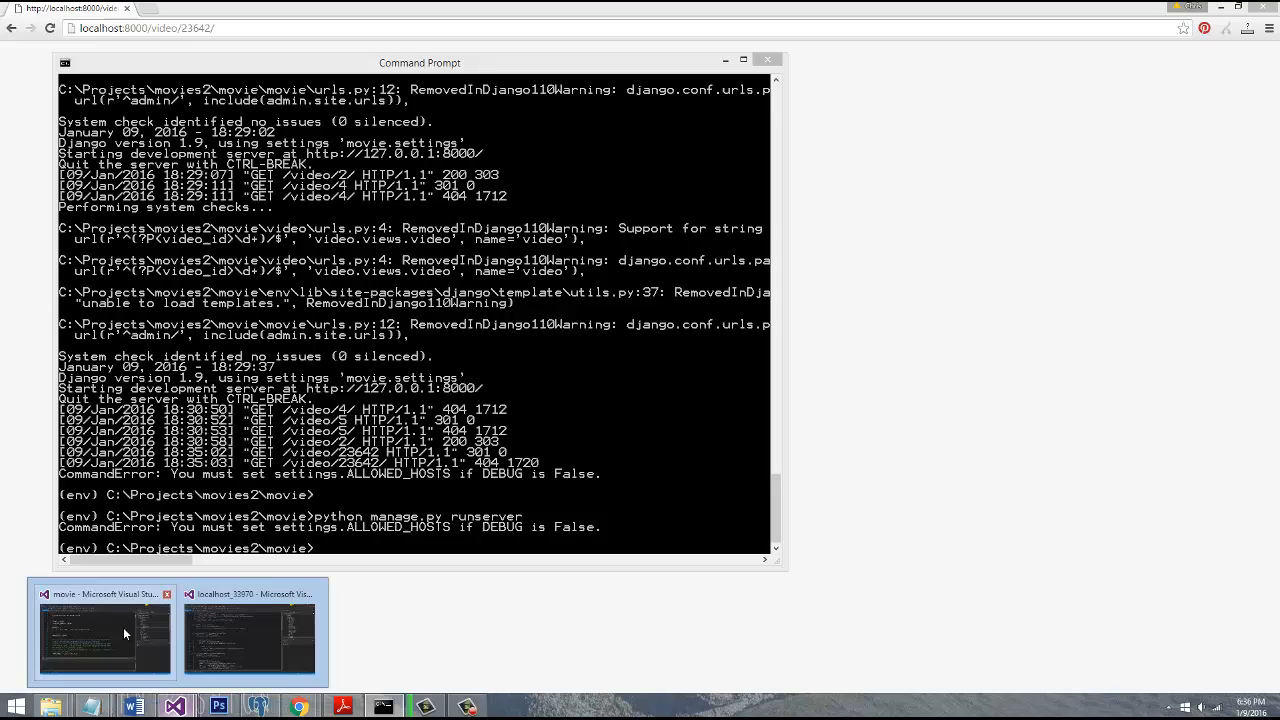
# Save settings.py with DEBUG = True, restart the server and reload the video 23642 page
pyautogui.click(104, 638)
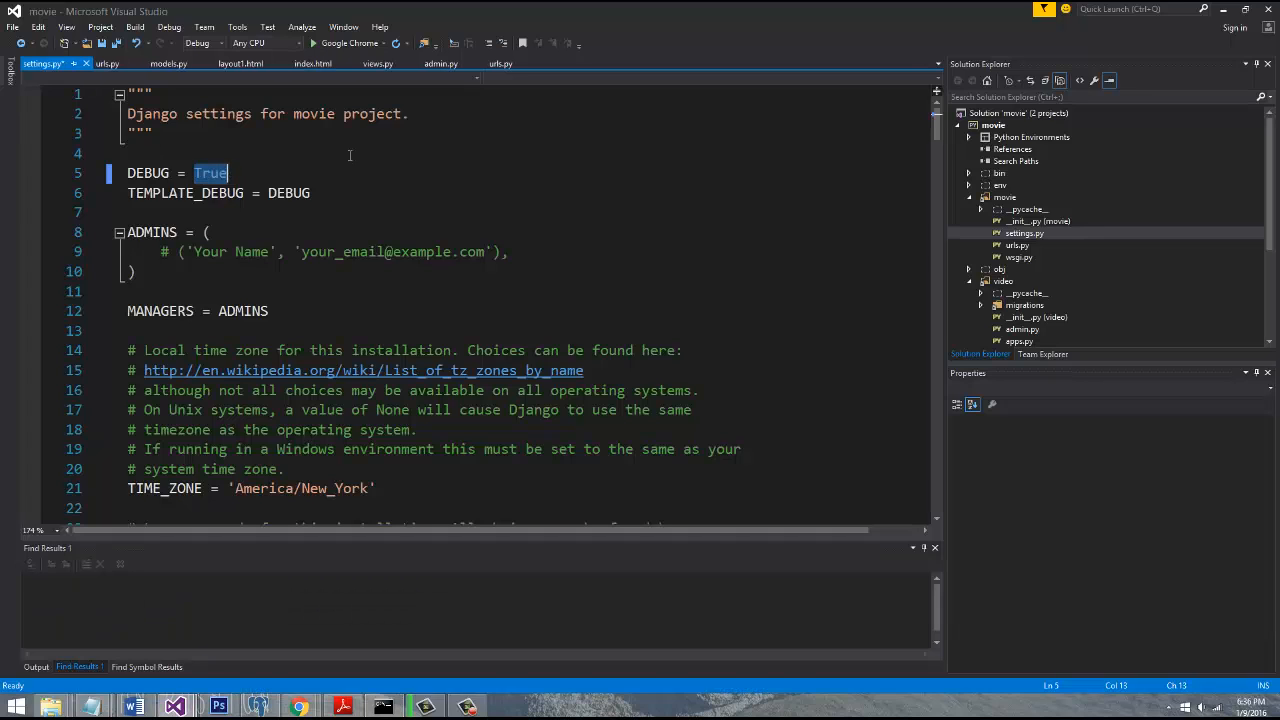
pyautogui.press('ctrl+s')
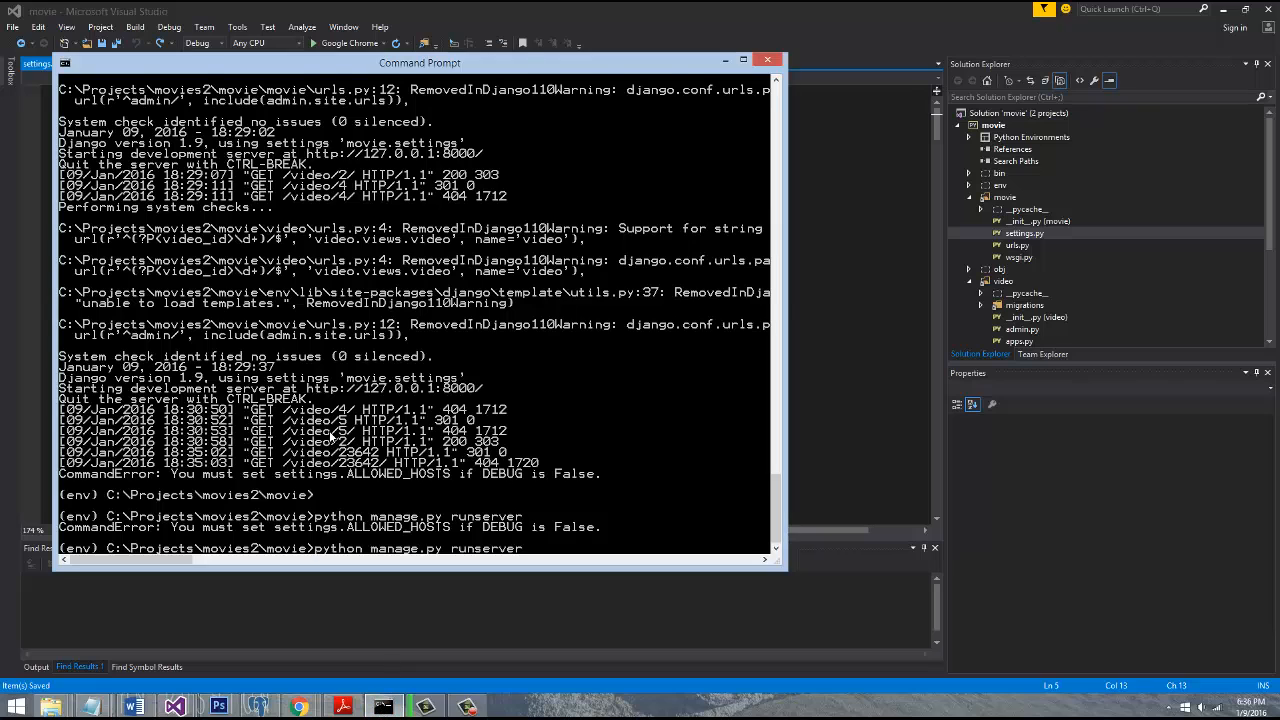
pyautogui.rightClick(296, 708)
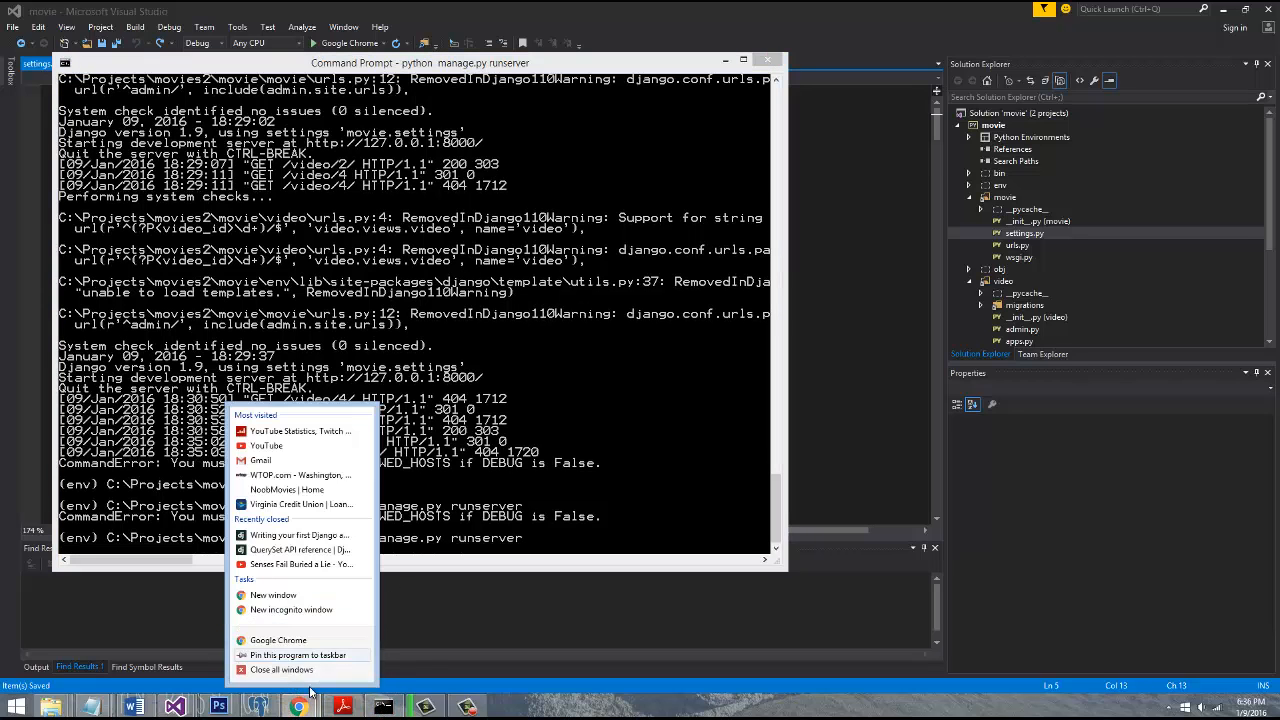
pyautogui.click(278, 640)
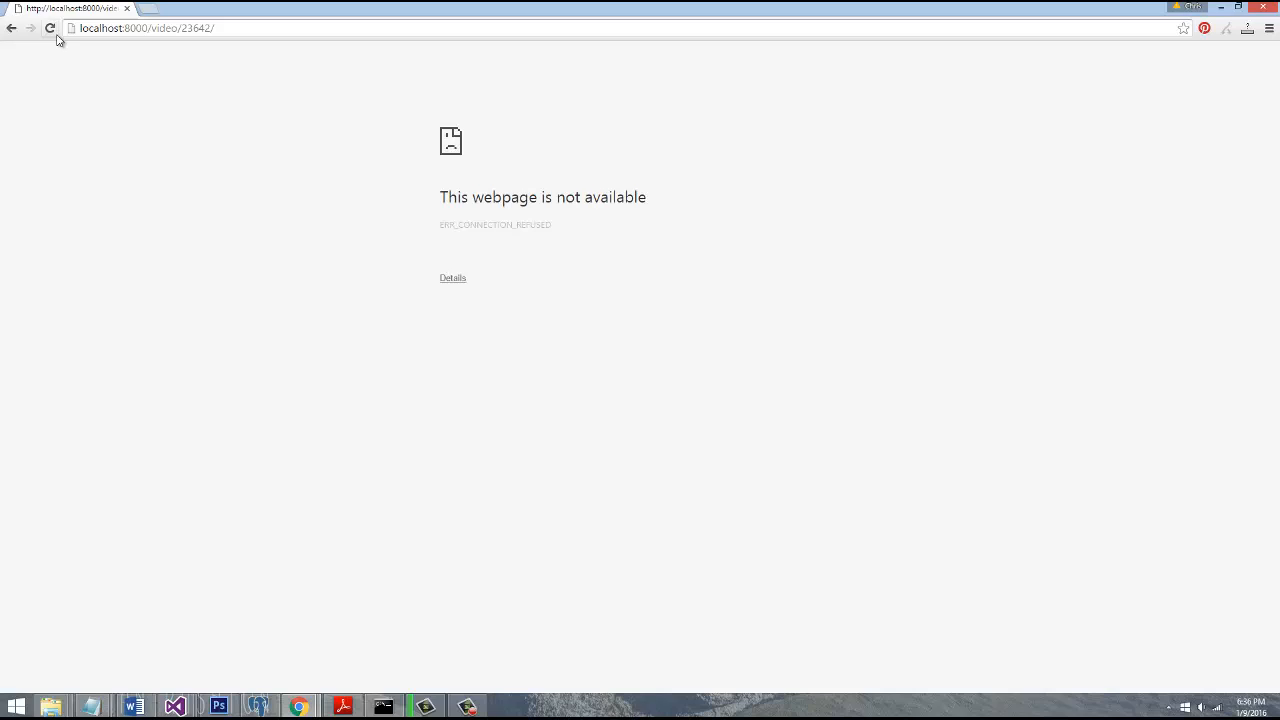
pyautogui.click(48, 28)
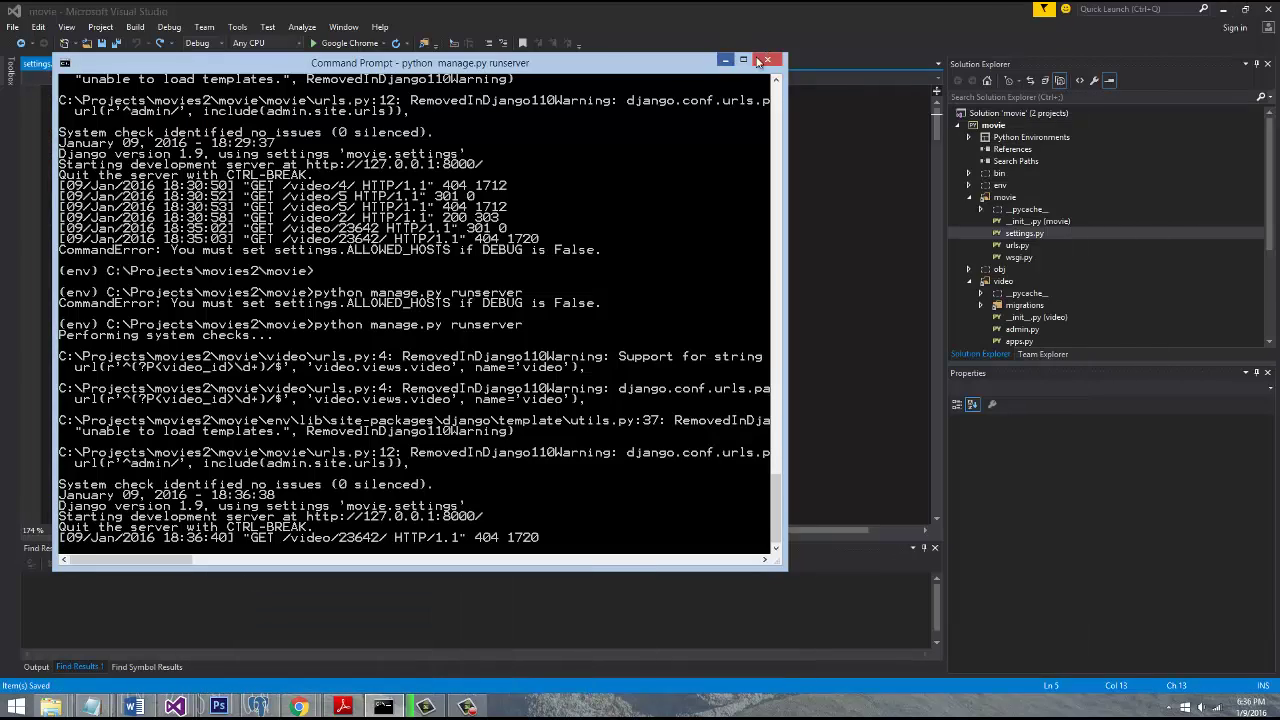
# Bring up the Django Writing views docs at the Customizing error views section on handler404
pyautogui.click(768, 60)
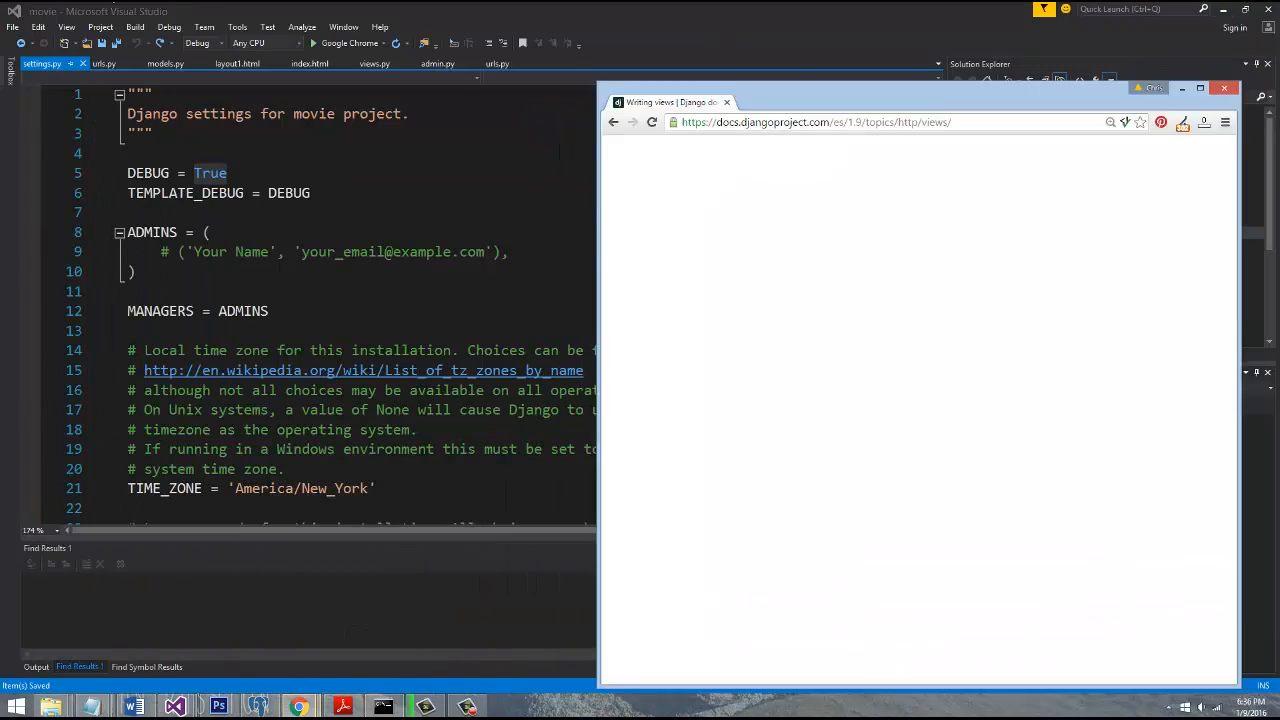
pyautogui.click(1200, 88)
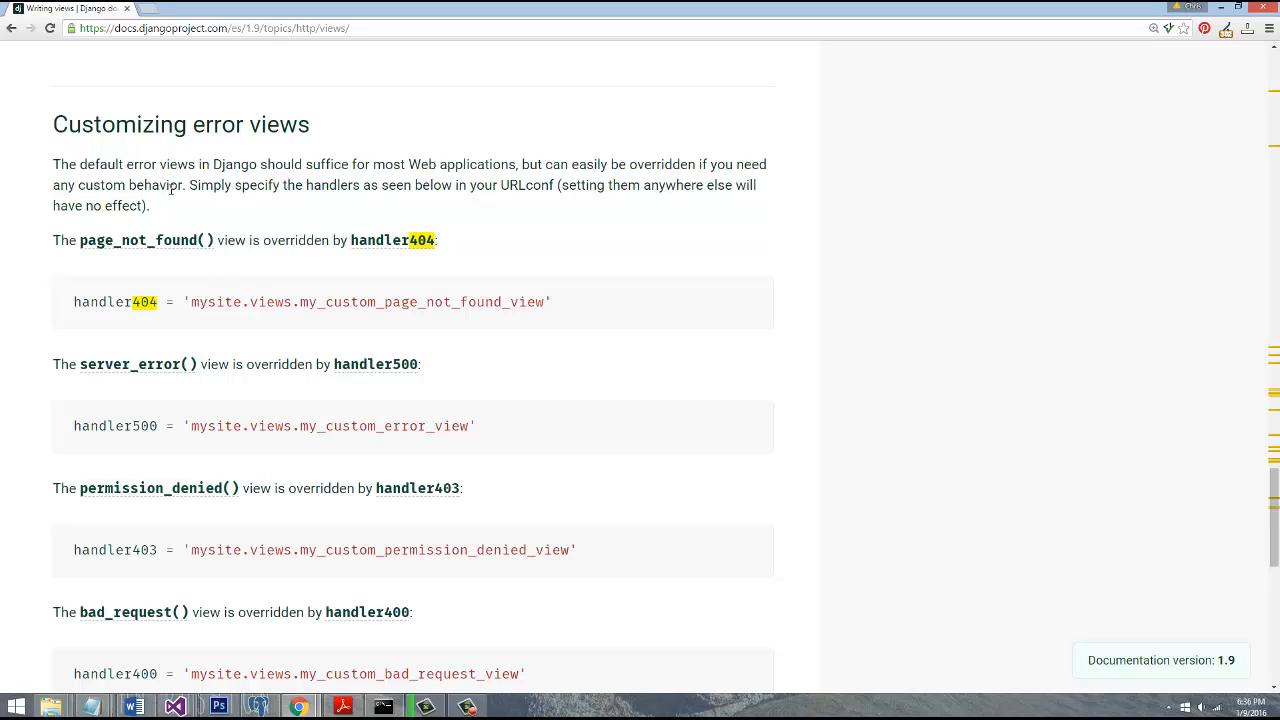
pyautogui.moveTo(84, 280)
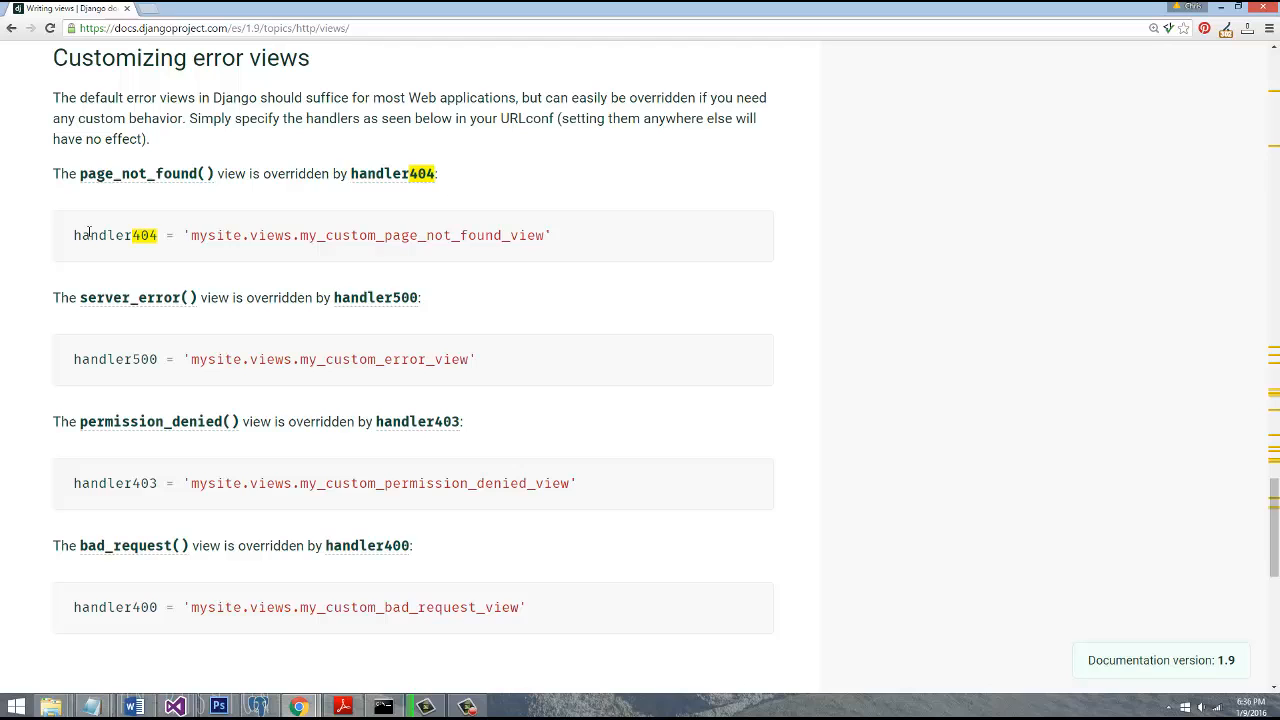
pyautogui.scroll(3)
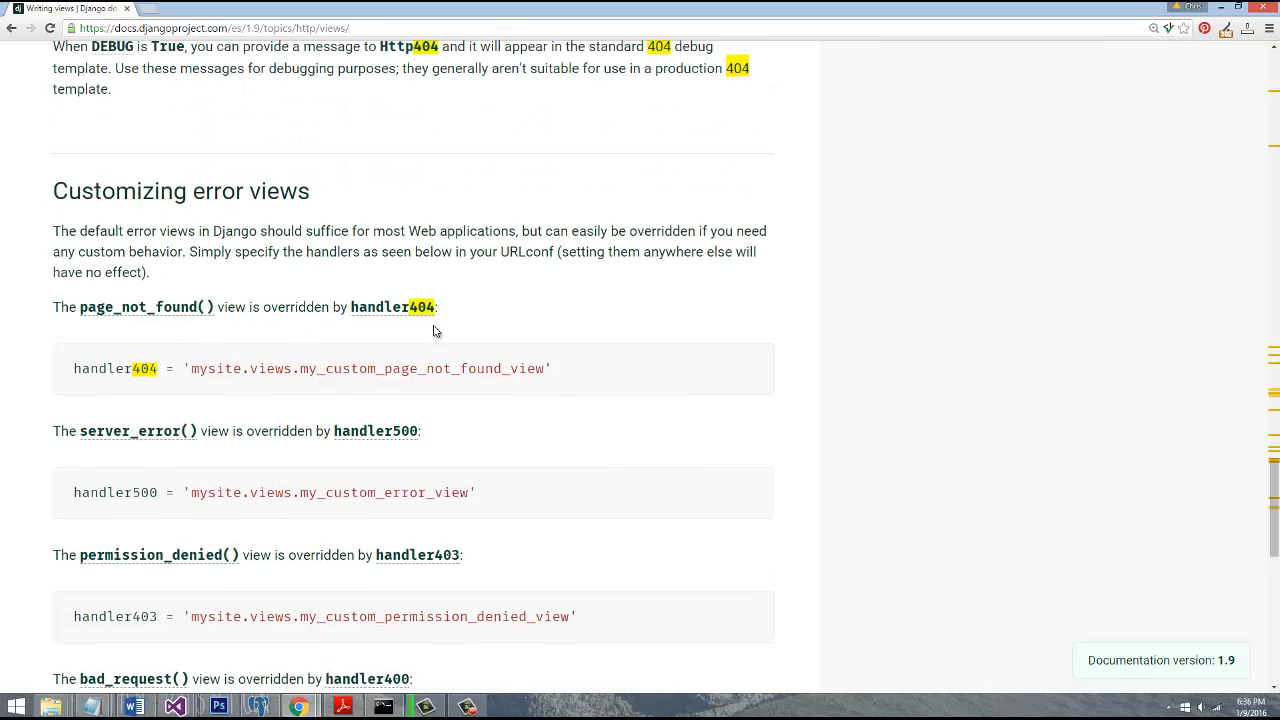
pyautogui.moveTo(338, 278)
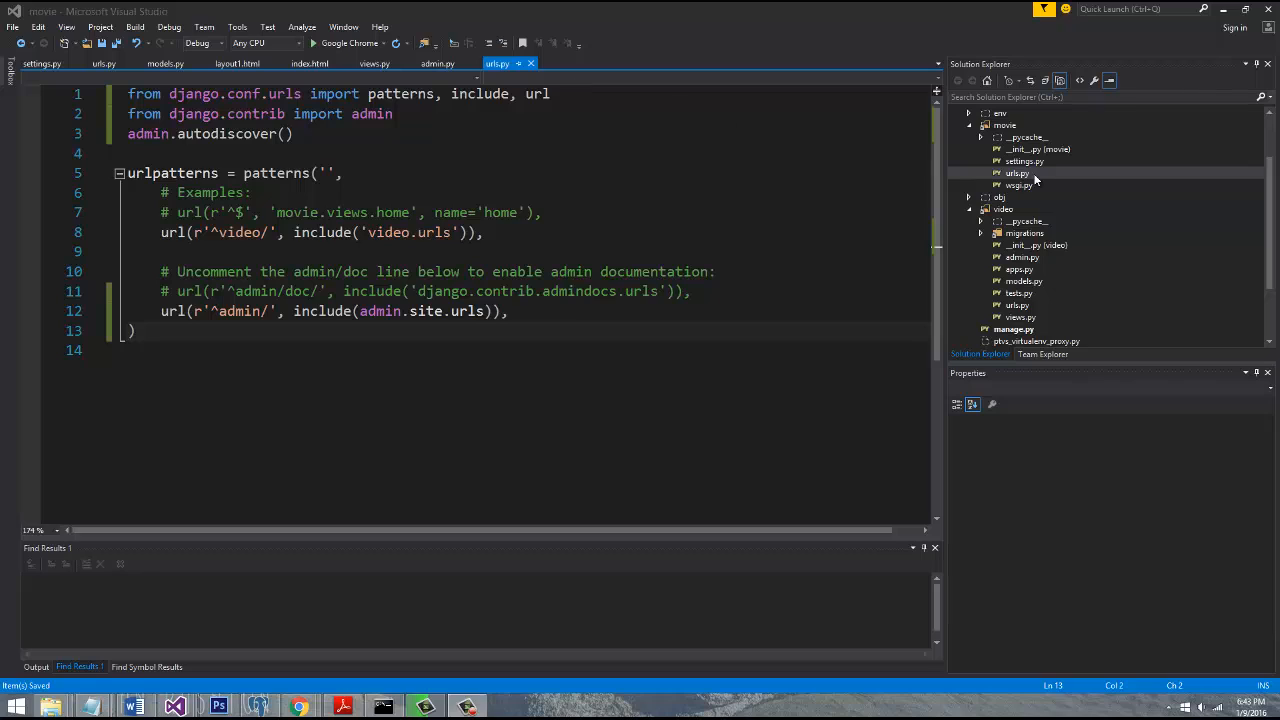
pyautogui.moveTo(978, 212)
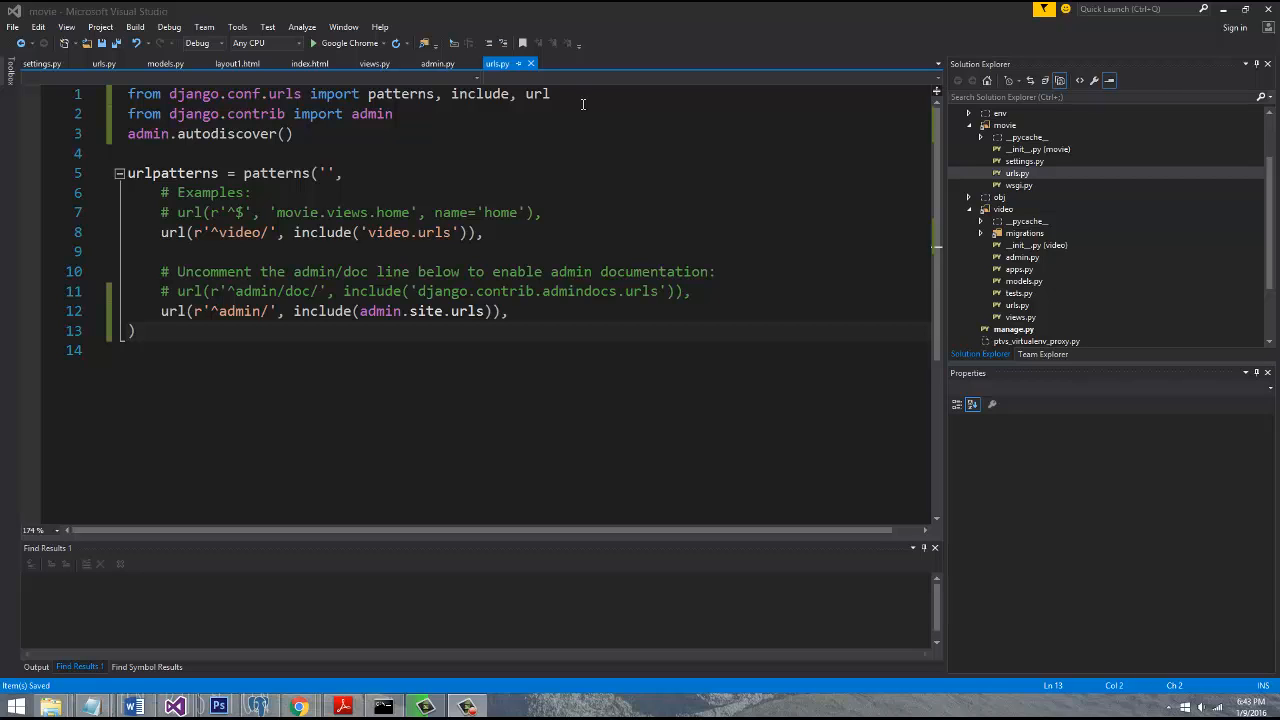
pyautogui.moveTo(410, 112)
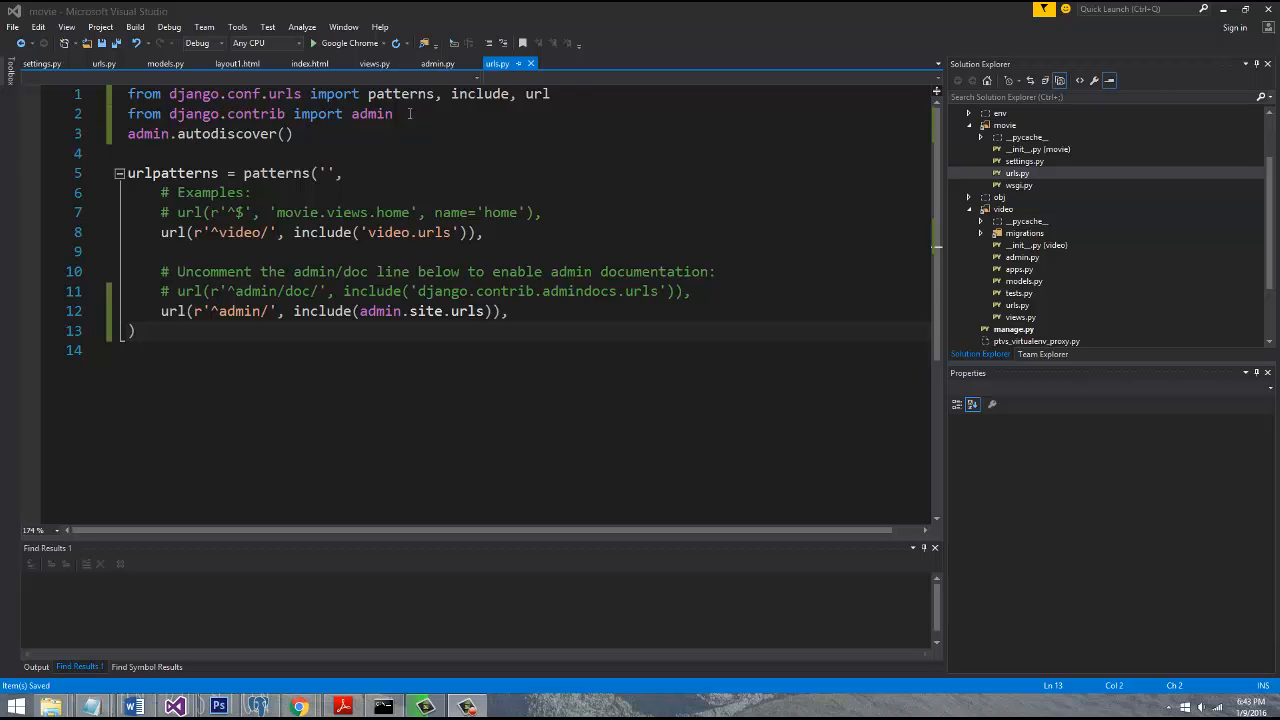
pyautogui.moveTo(16, 152)
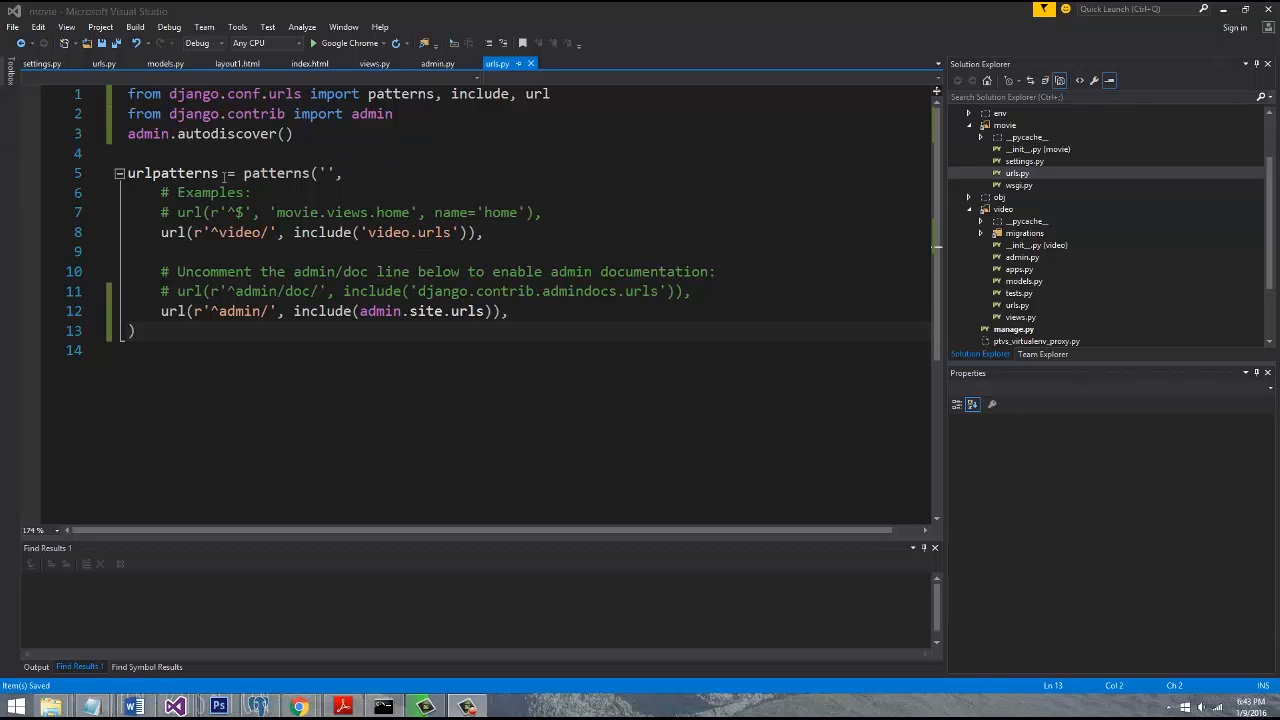
# Select the patterns('' call in the project's urls.py to replace it with a plain list
pyautogui.click(330, 172)
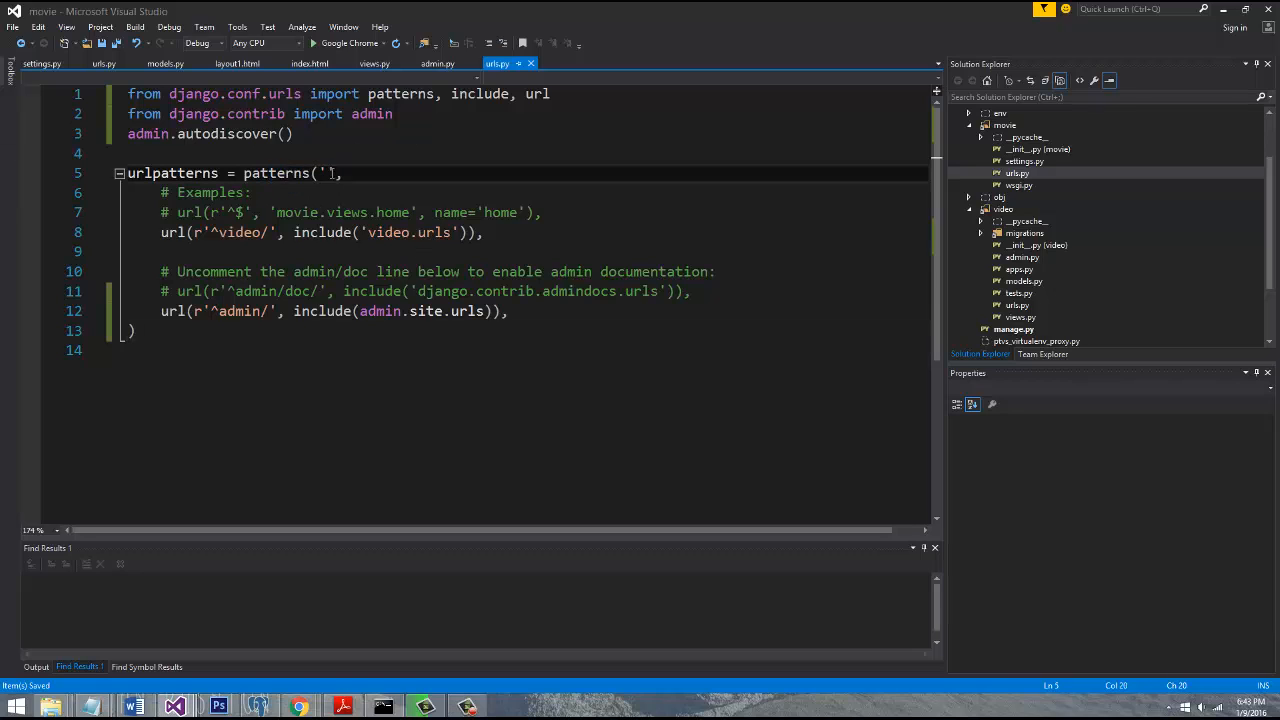
pyautogui.doubleClick(276, 172)
pyautogui.write('[')
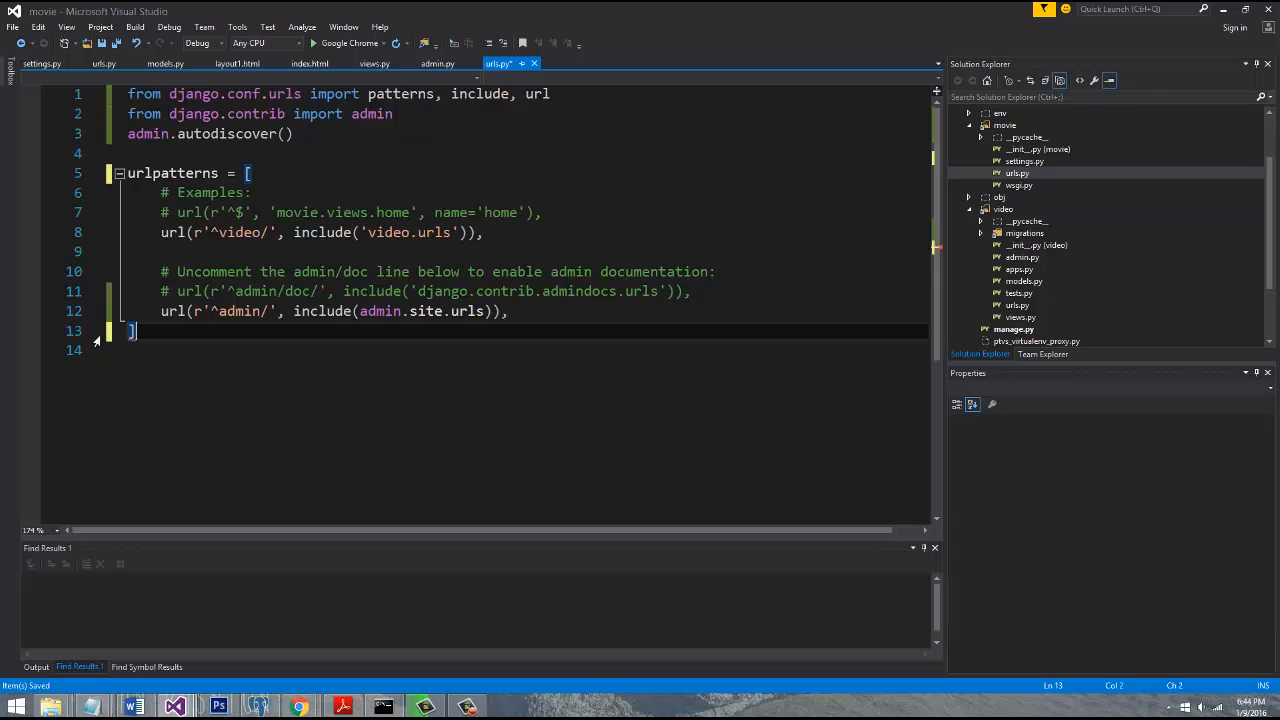
pyautogui.moveTo(432, 412)
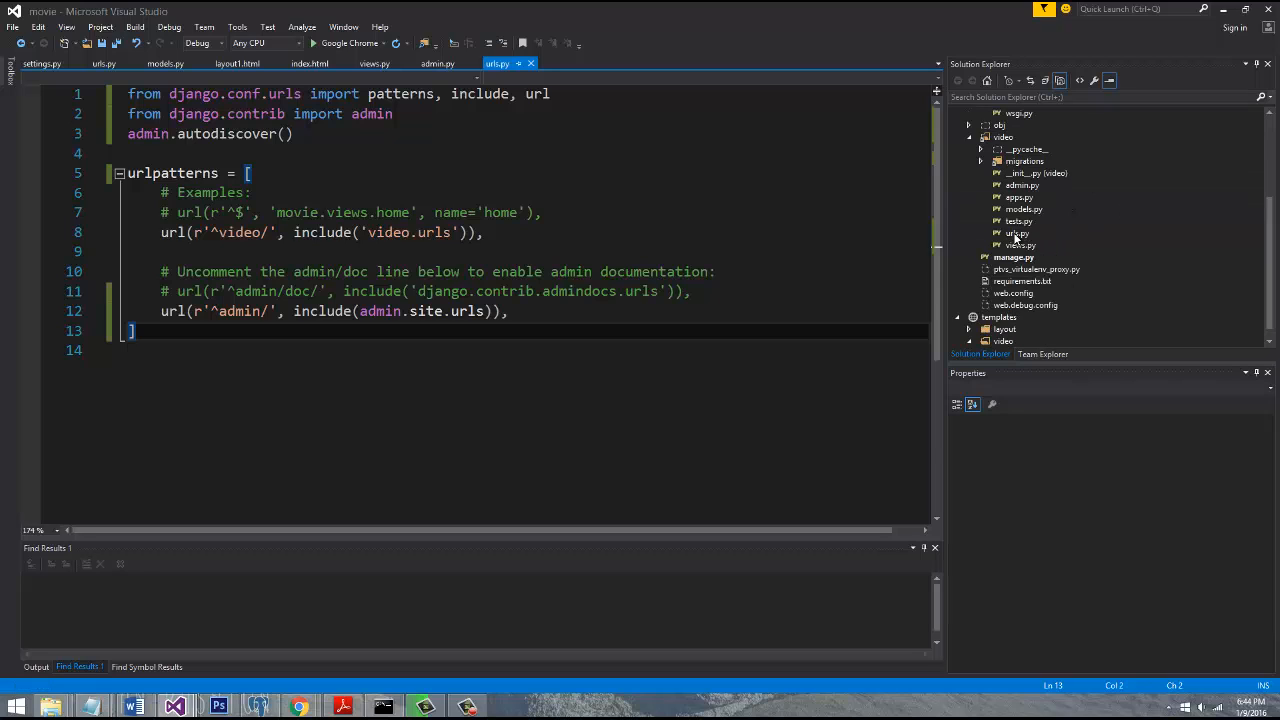
# Change video/urls.py urlpatterns to '= [' list form and save it
pyautogui.click(104, 62)
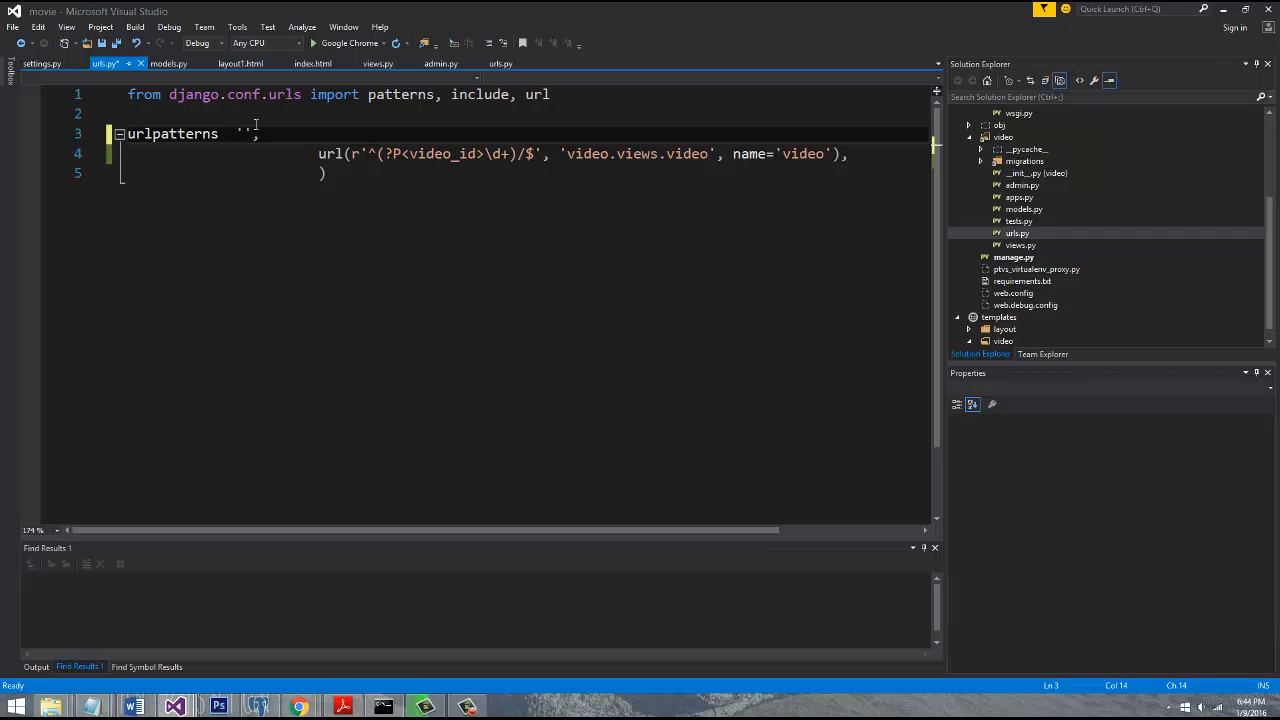
pyautogui.write('= [')
pyautogui.click(524, 174)
pyautogui.write(']')
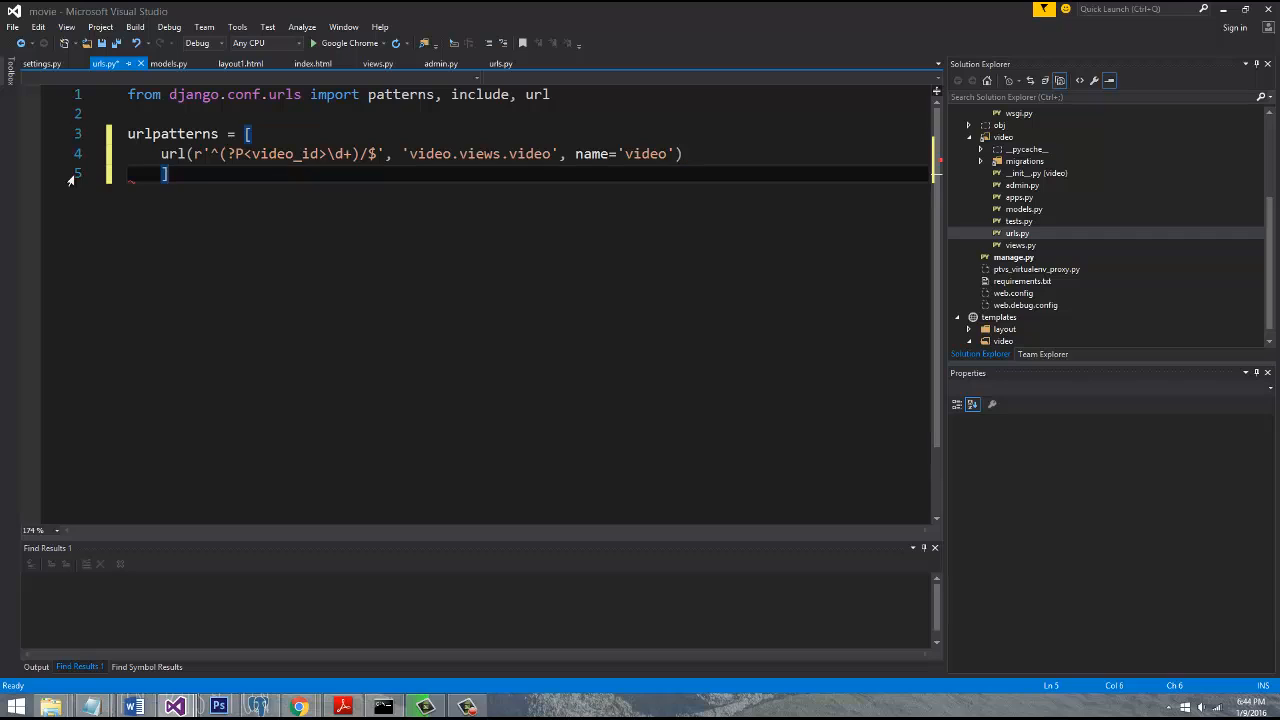
pyautogui.press('ctrl+s')
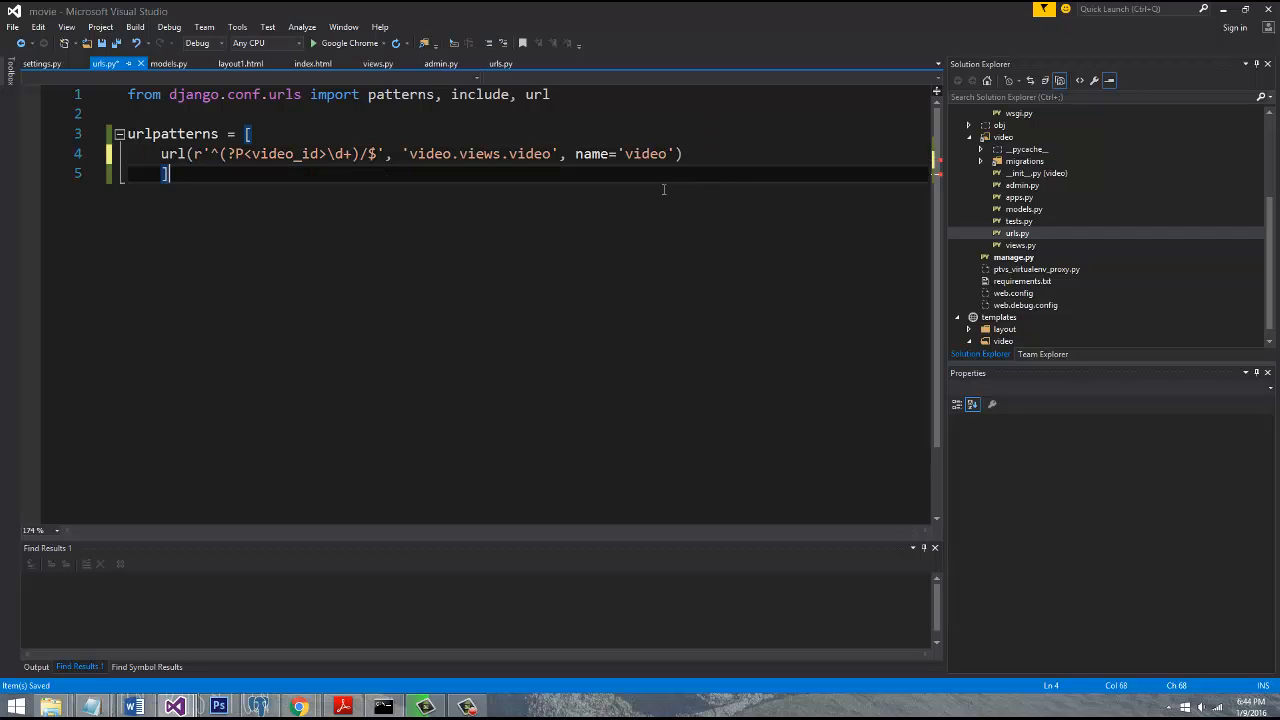
pyautogui.click(240, 172)
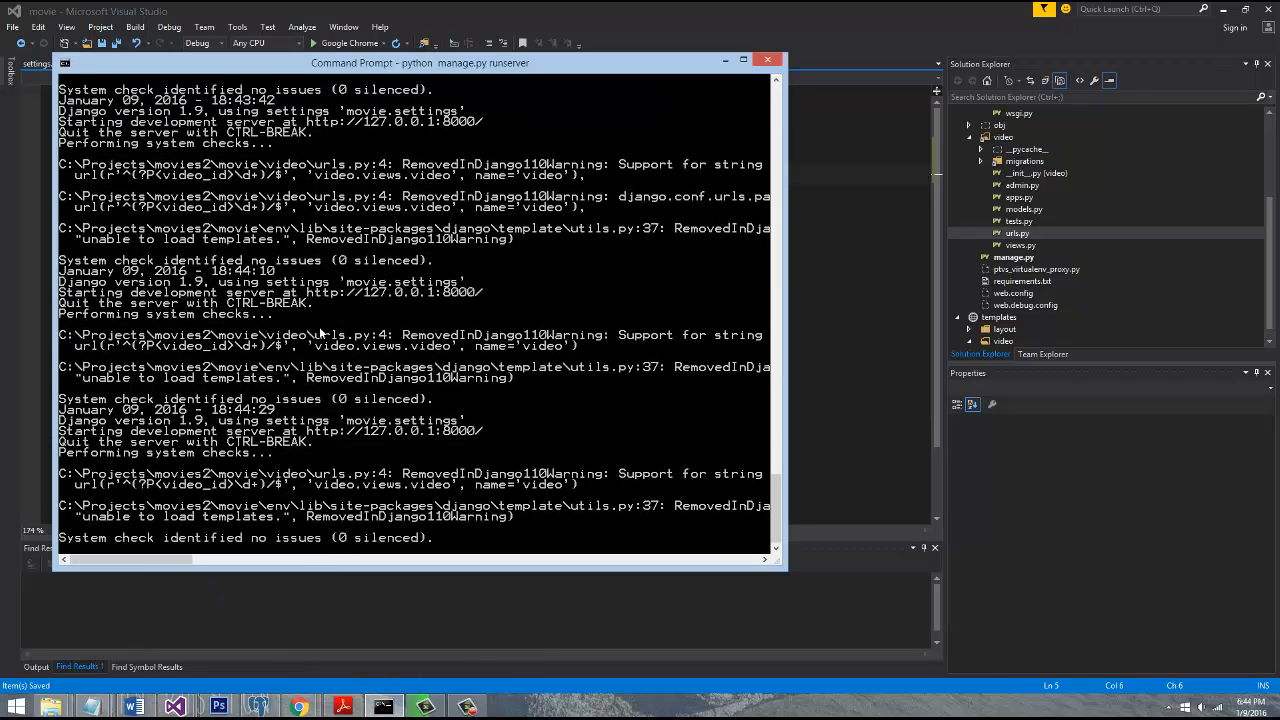
# Check the restarted development server output and hide its window
pyautogui.scroll(-3)
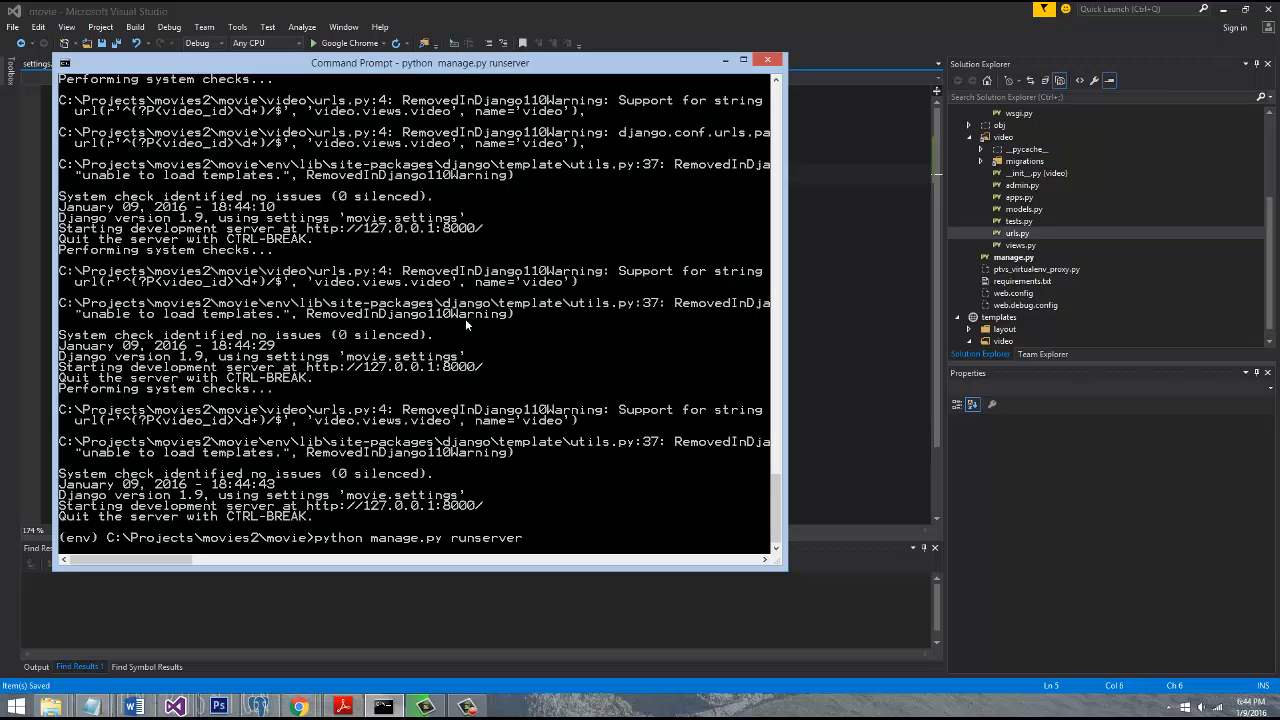
pyautogui.moveTo(404, 360)
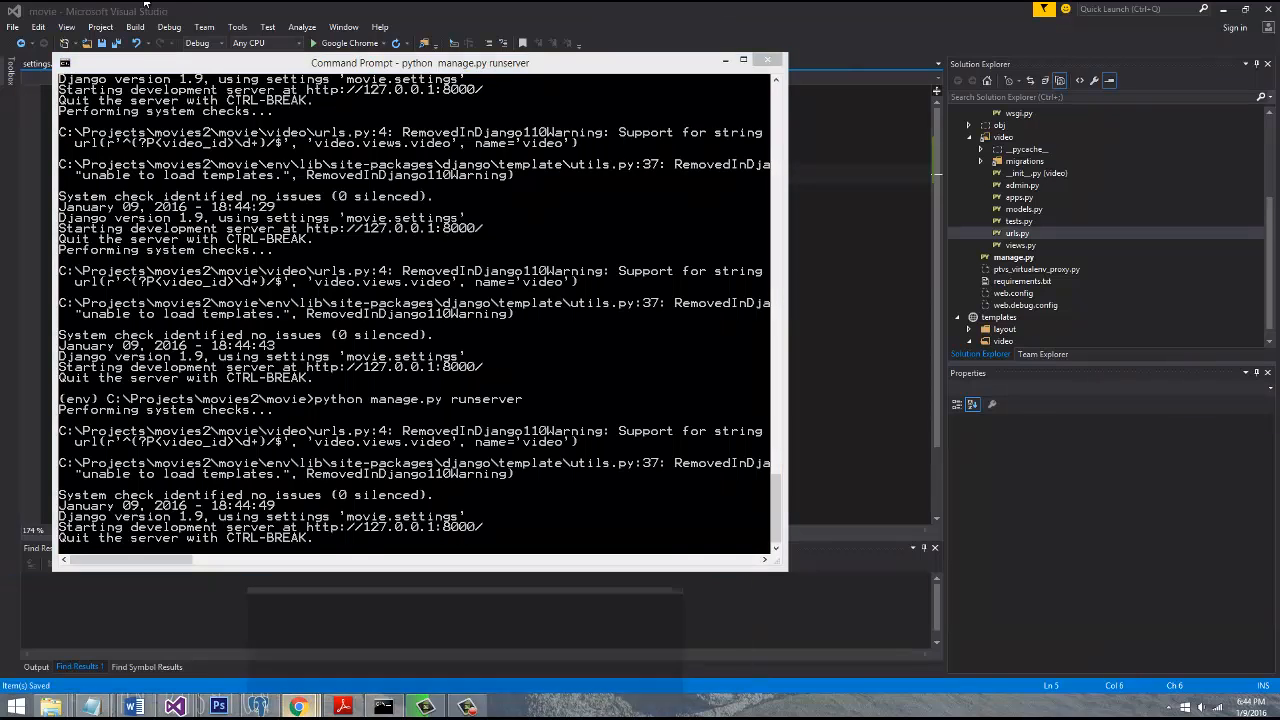
pyautogui.click(298, 708)
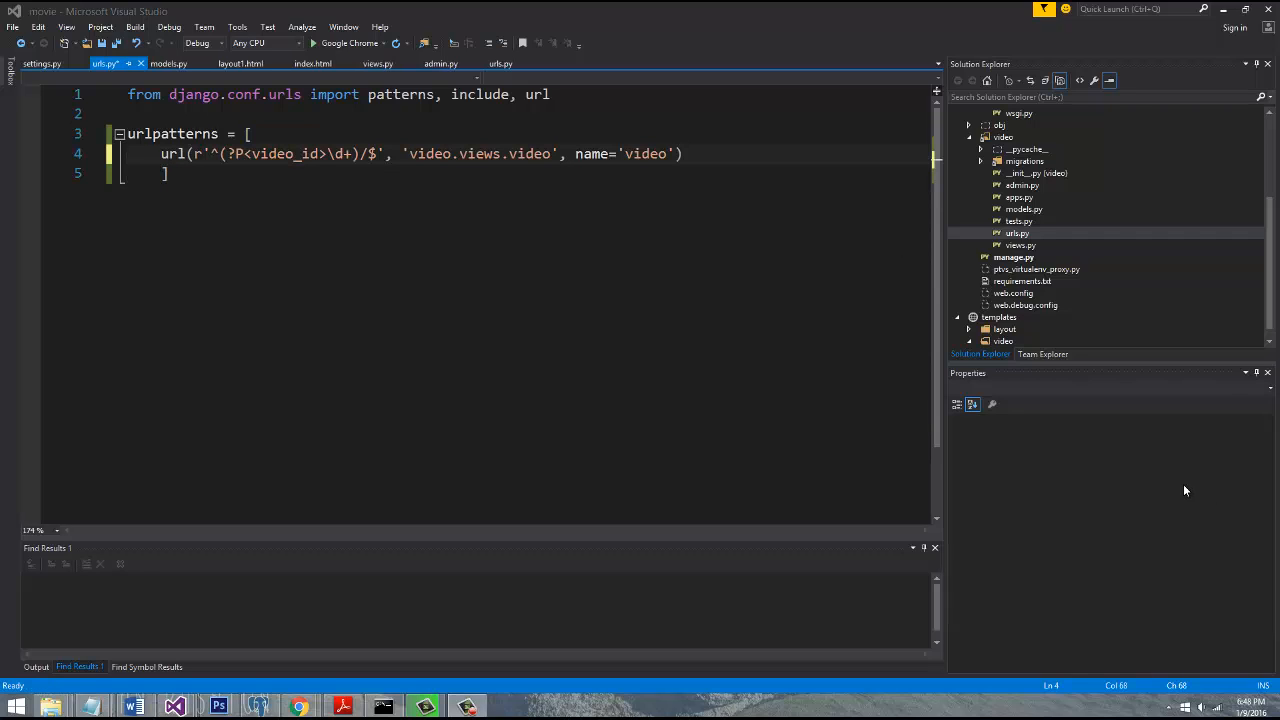
pyautogui.moveTo(502, 286)
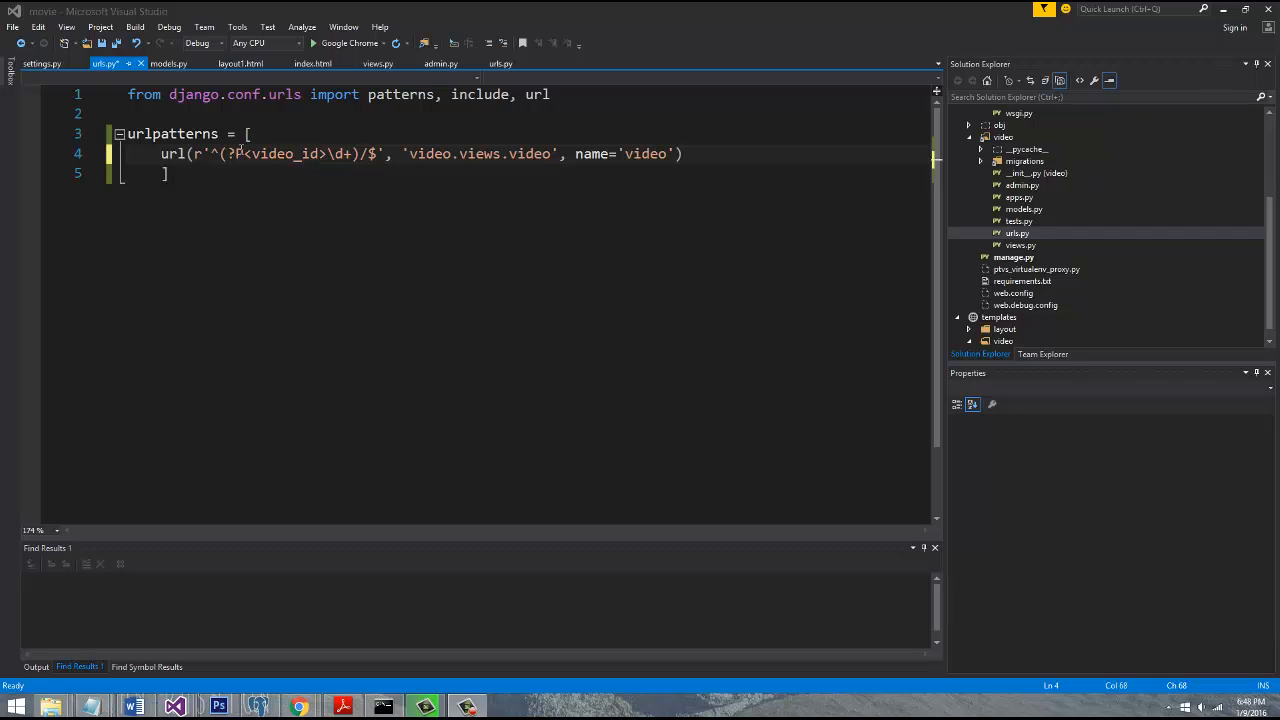
pyautogui.moveTo(300, 152)
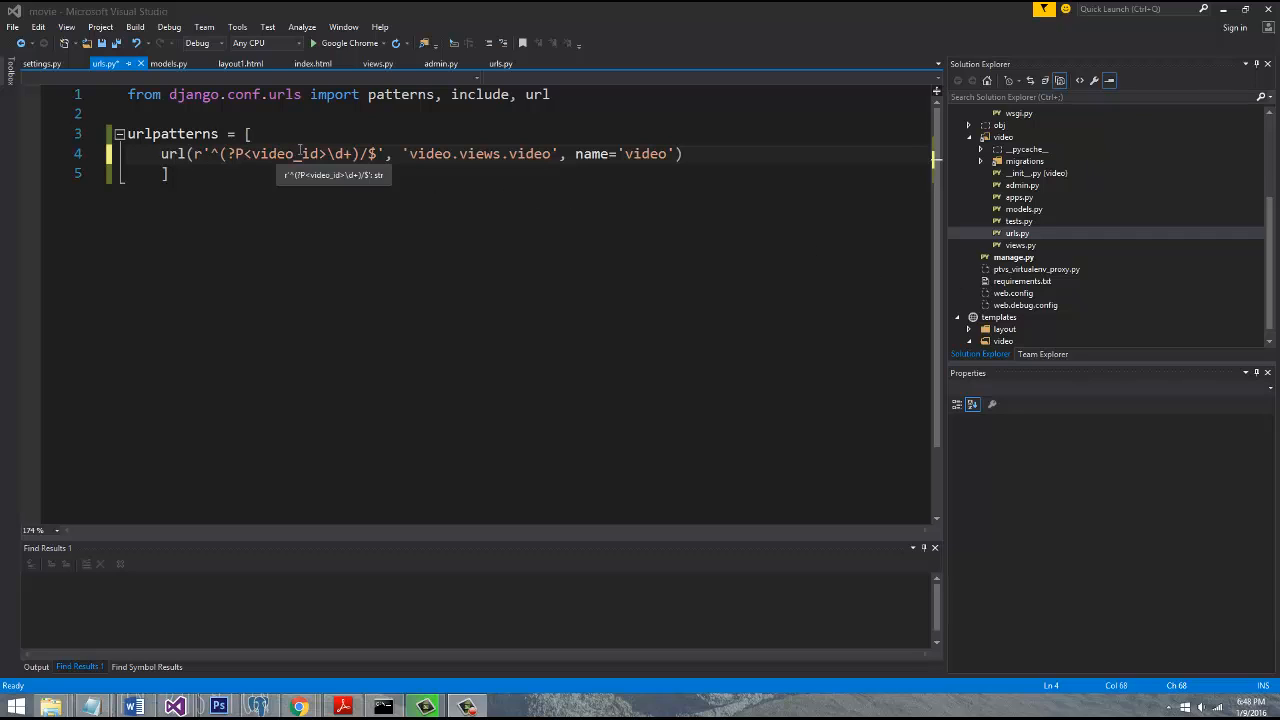
pyautogui.moveTo(1140, 260)
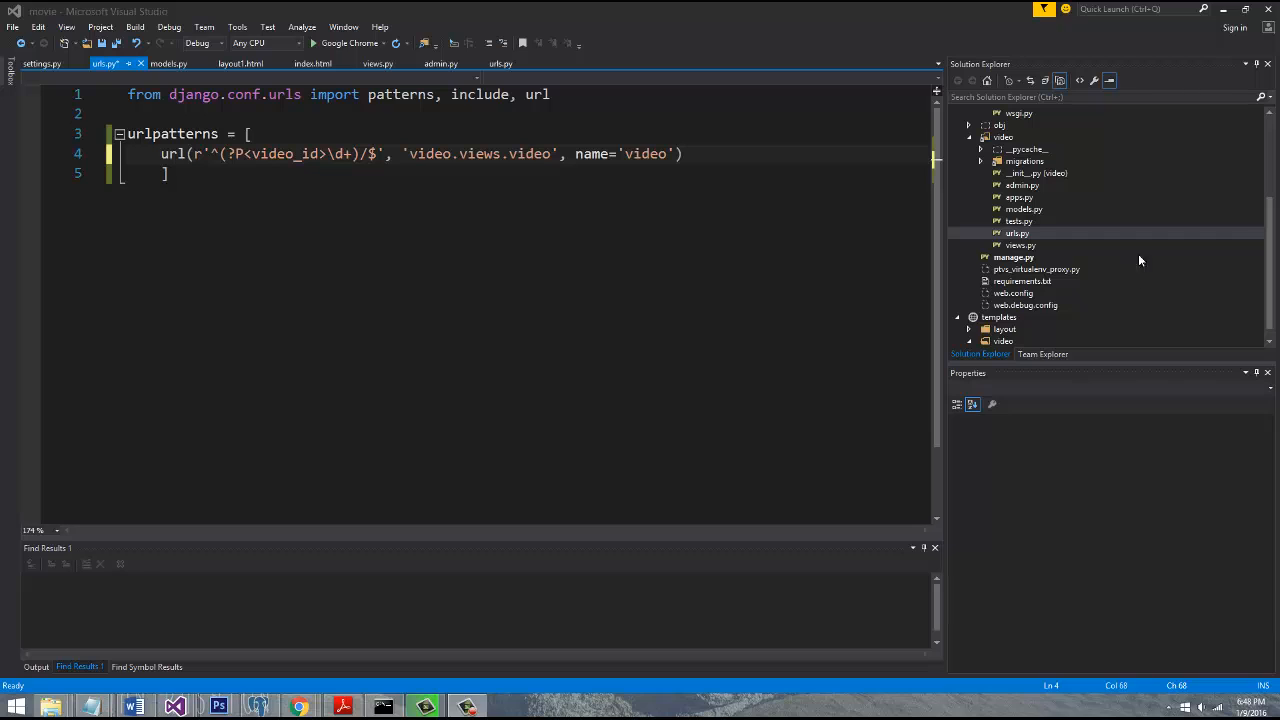
# Add a new HTML page named 404 to the templates folder
pyautogui.click(1016, 220)
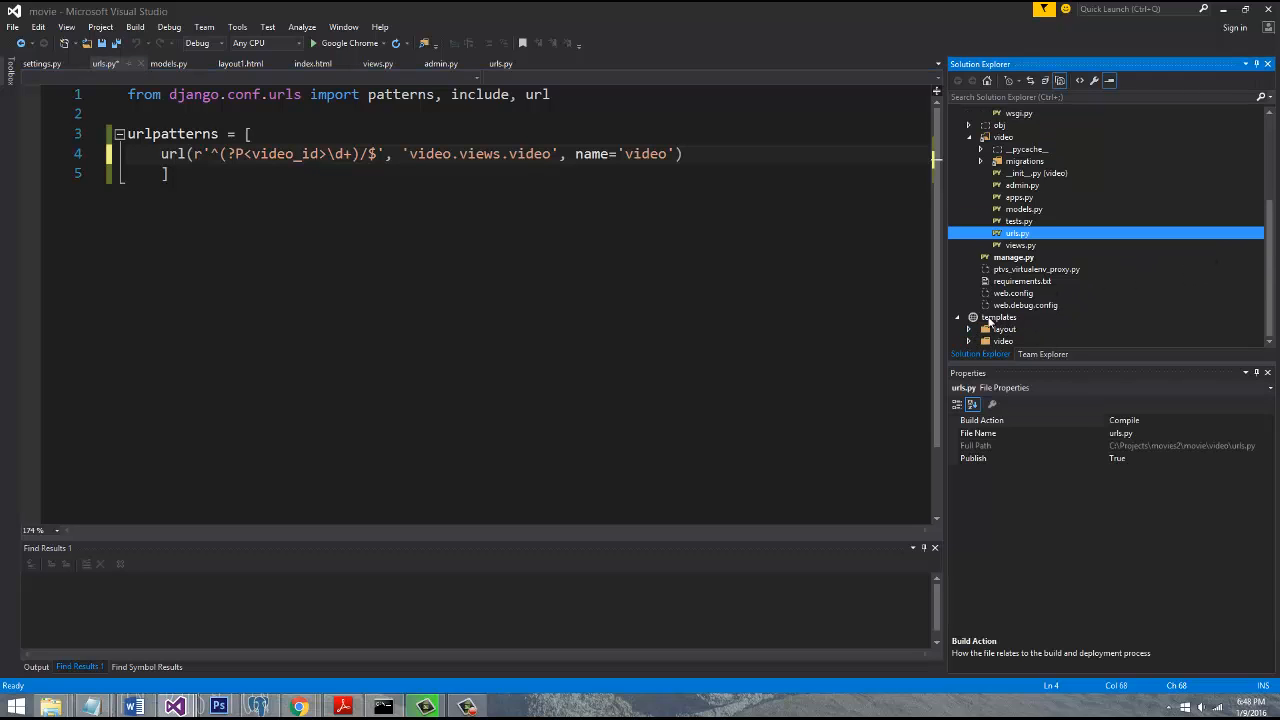
pyautogui.click(1000, 316)
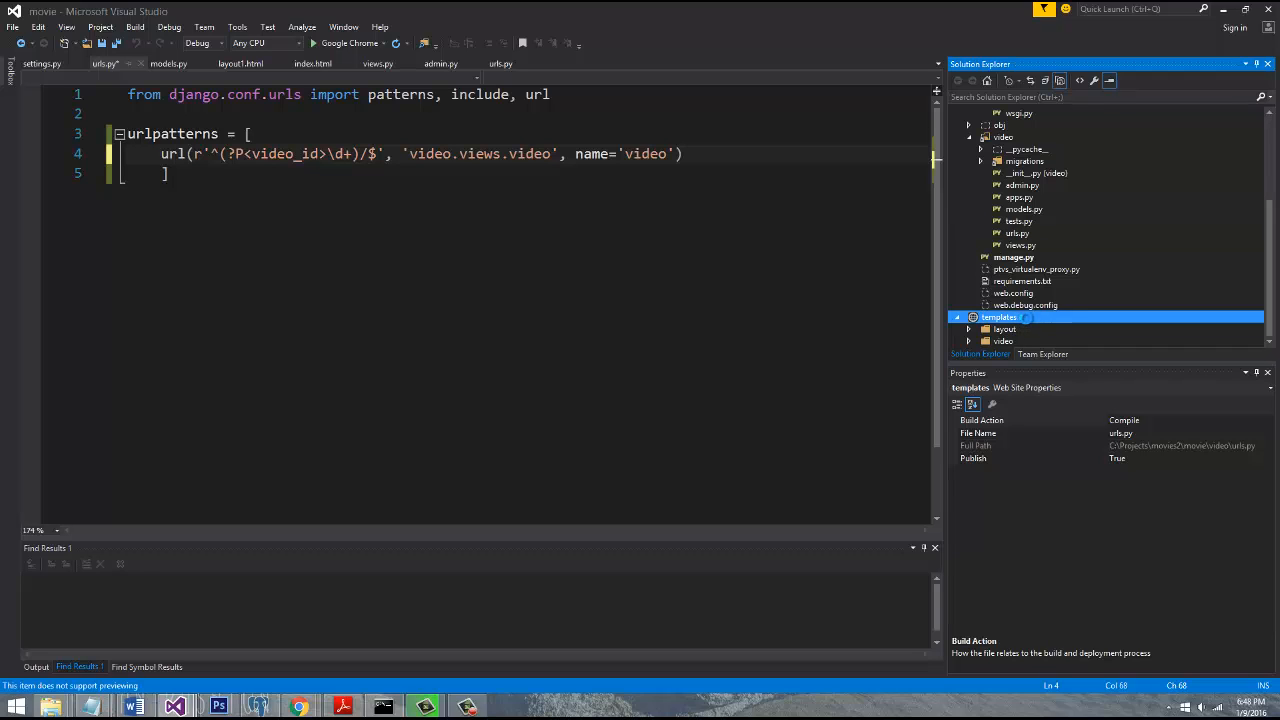
pyautogui.rightClick(1000, 316)
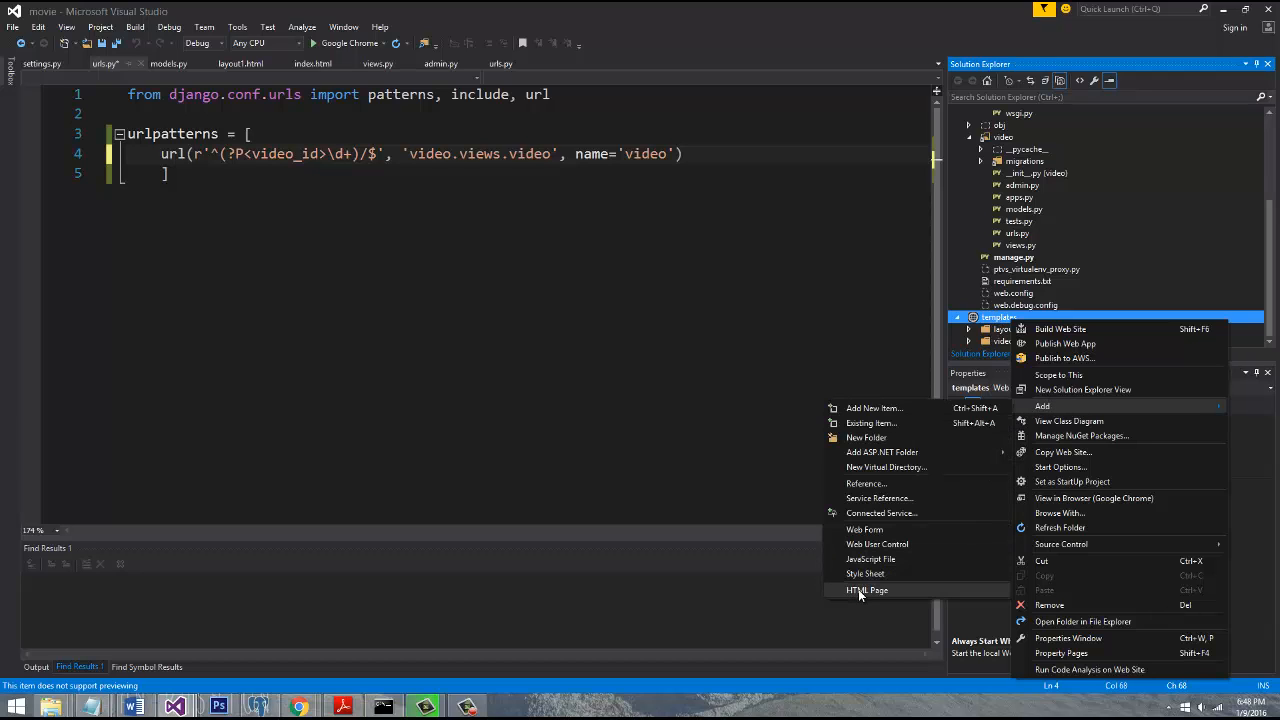
pyautogui.click(866, 590)
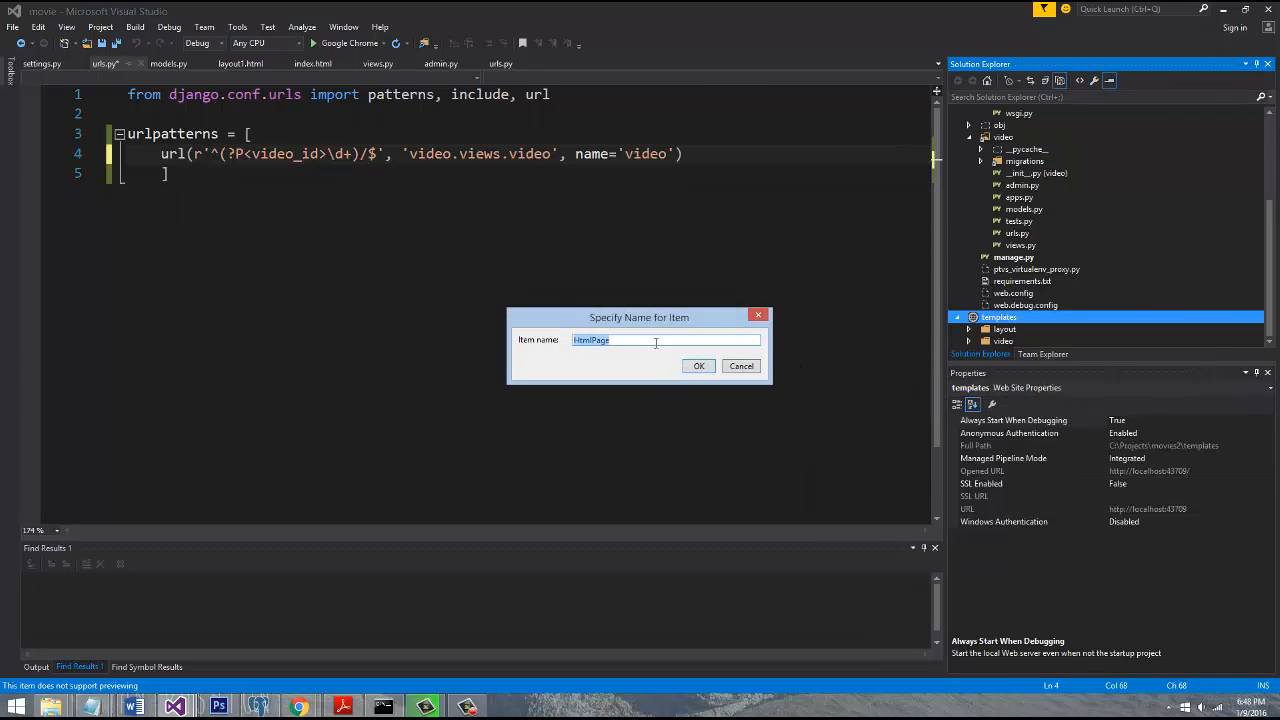
pyautogui.write('404')
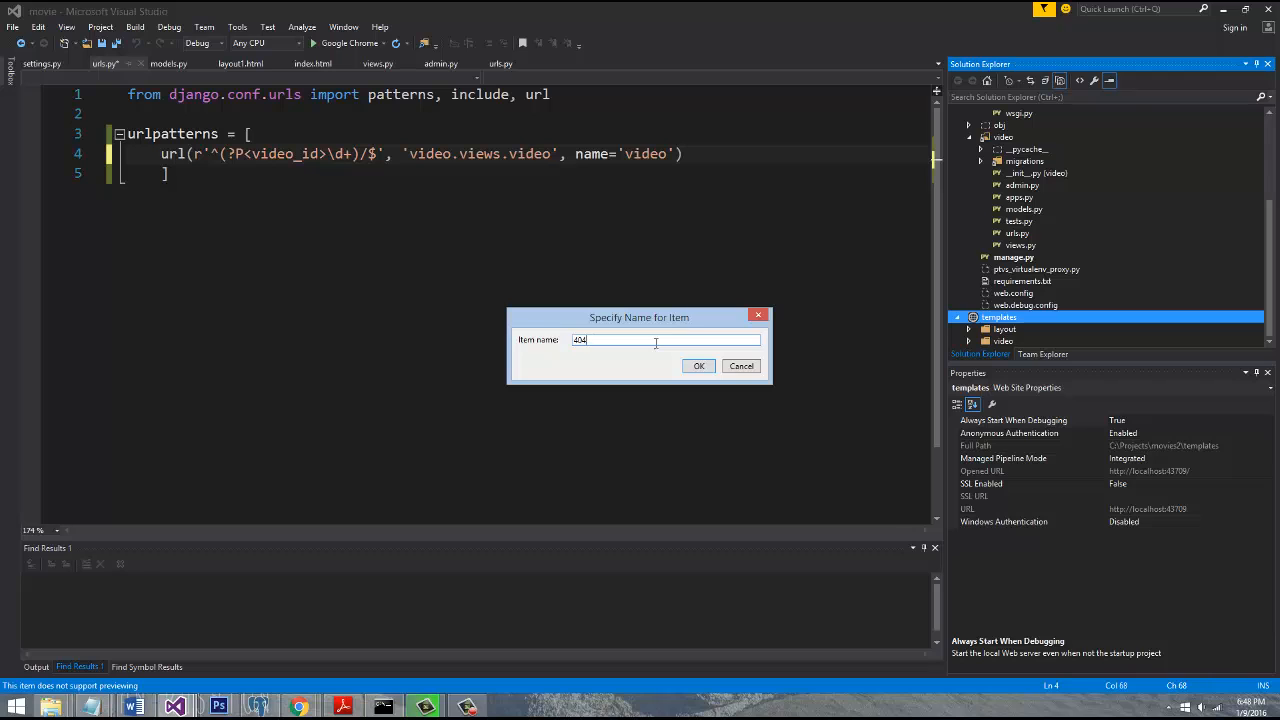
pyautogui.click(700, 364)
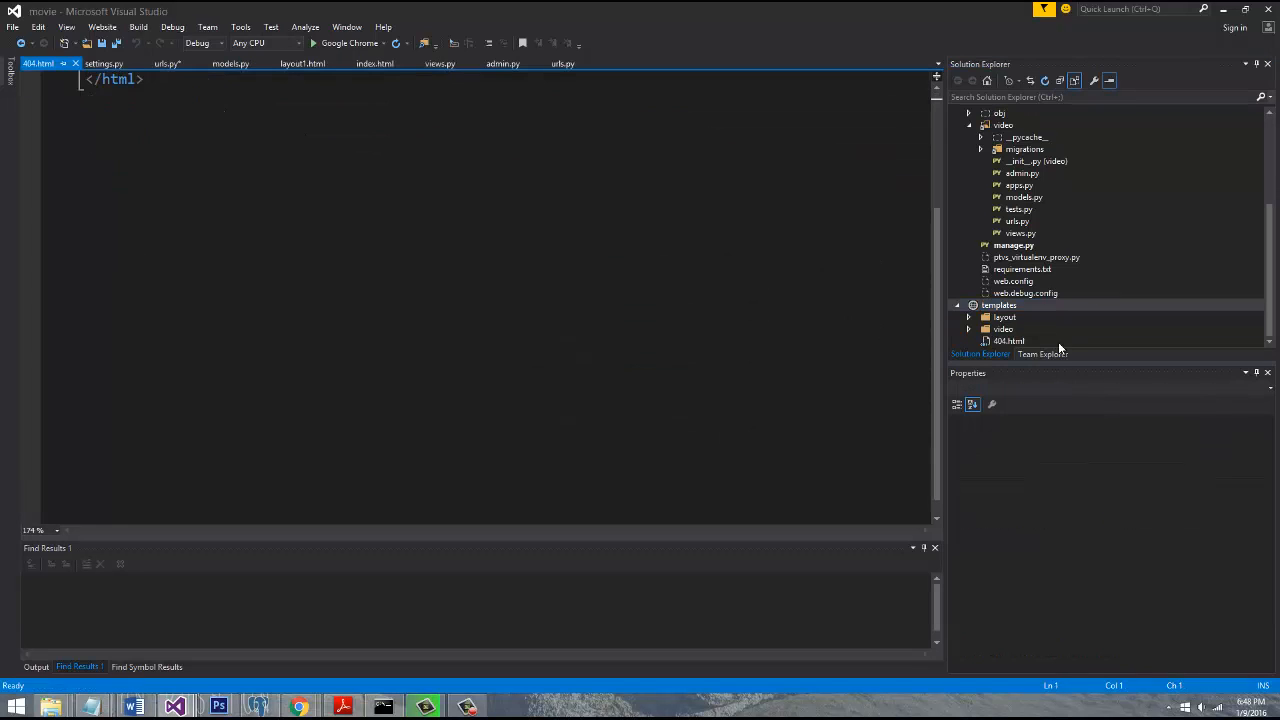
pyautogui.moveTo(1006, 322)
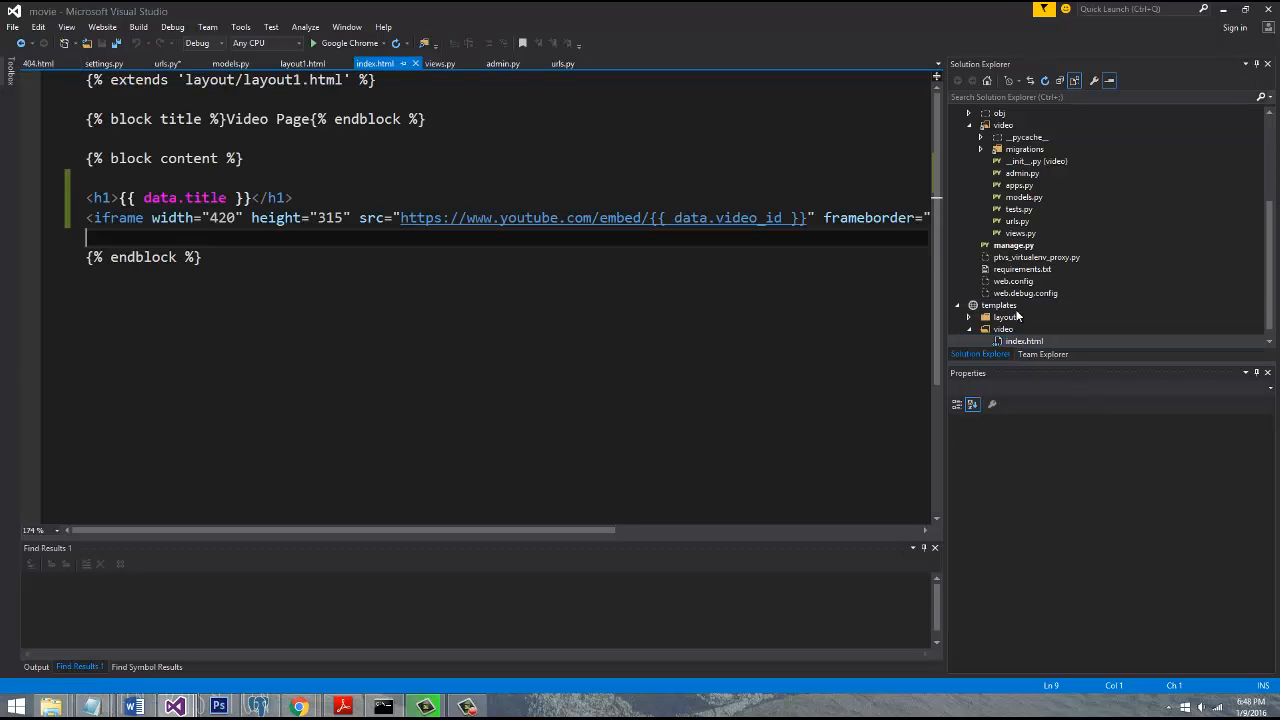
# Fill 404.html with title '404 Page Not Found' and heading 'Holy Crap! Page Not Found!', then save
pyautogui.press('ctrl+a')
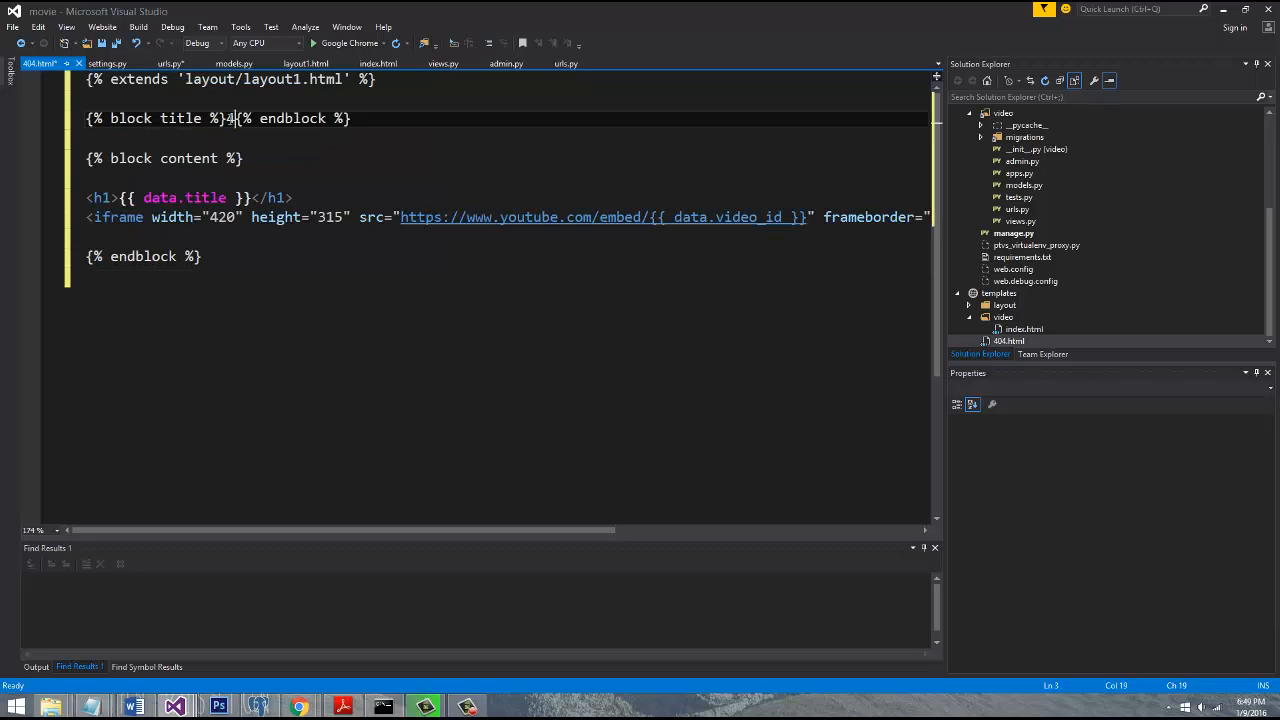
pyautogui.write('04 Page n')
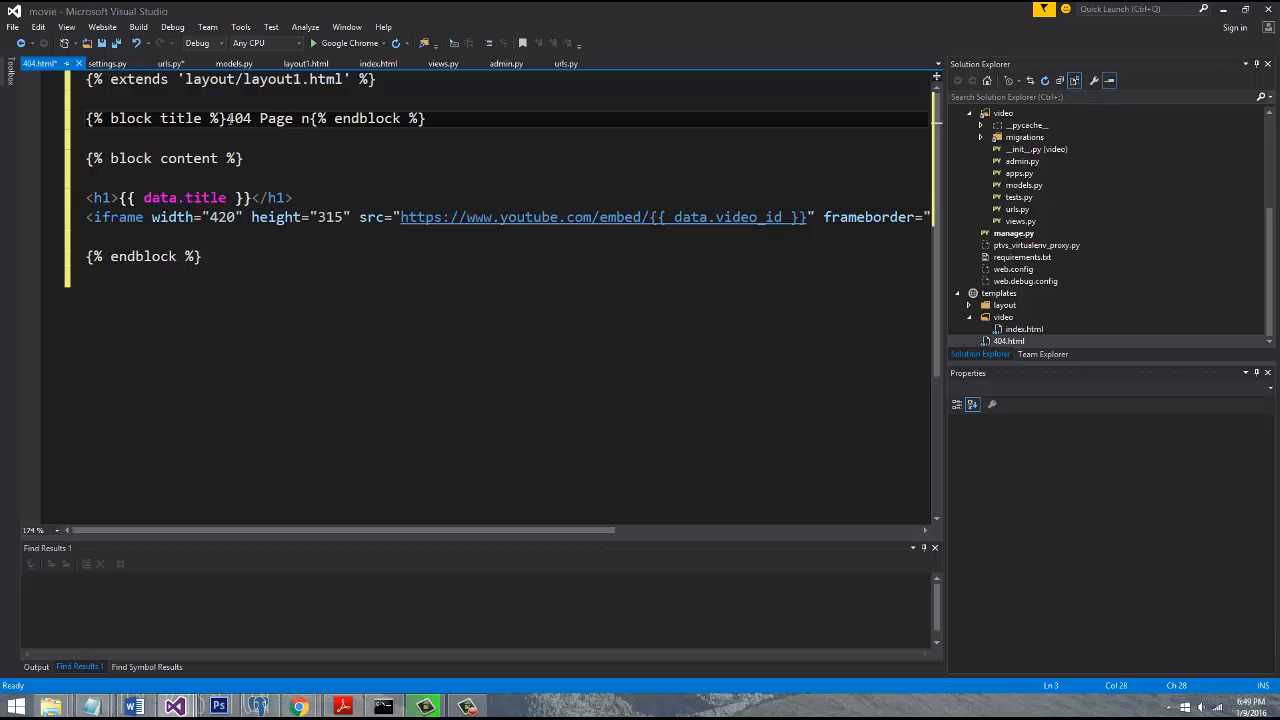
pyautogui.write('ot Found')
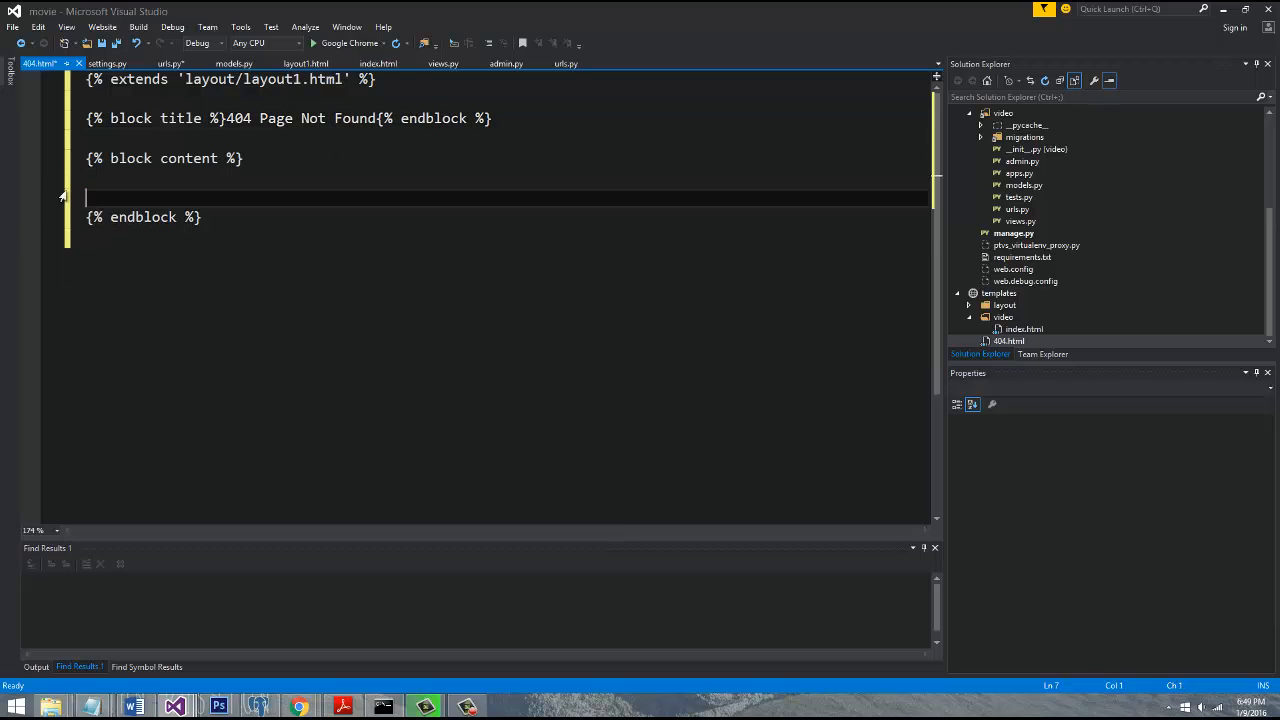
pyautogui.write('<h1> </h1>')
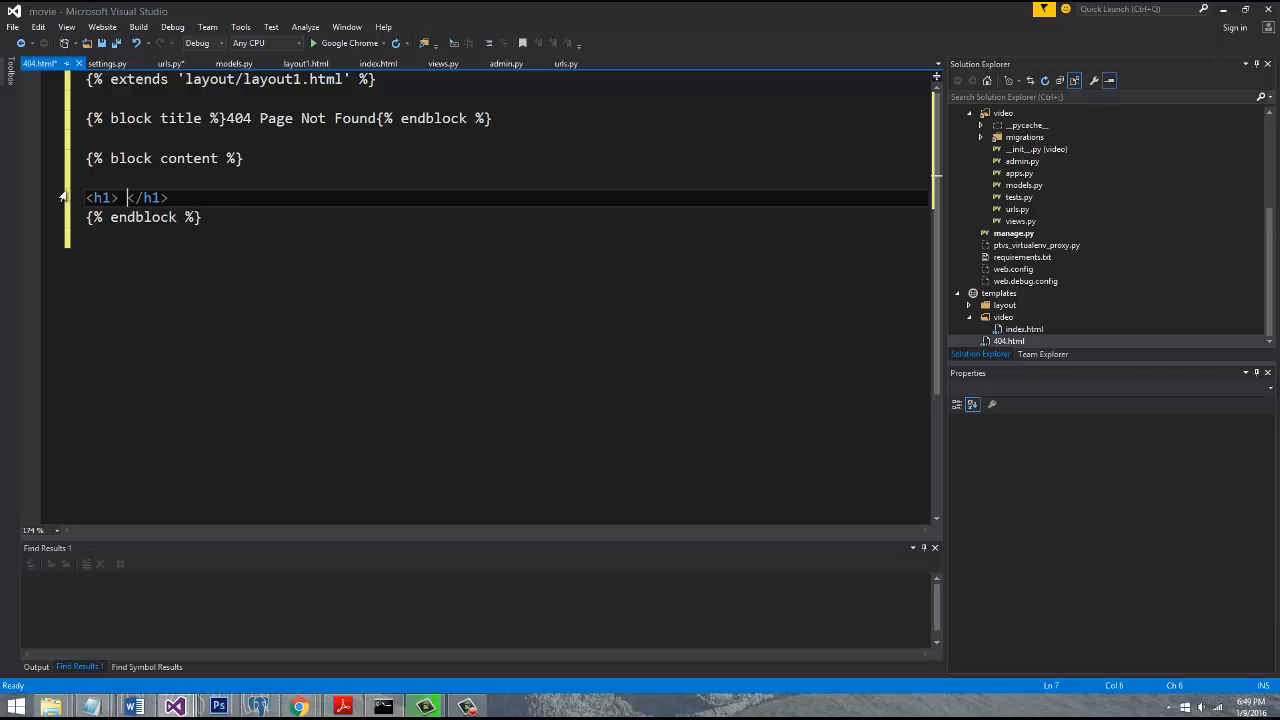
pyautogui.write('Holy Crpa')
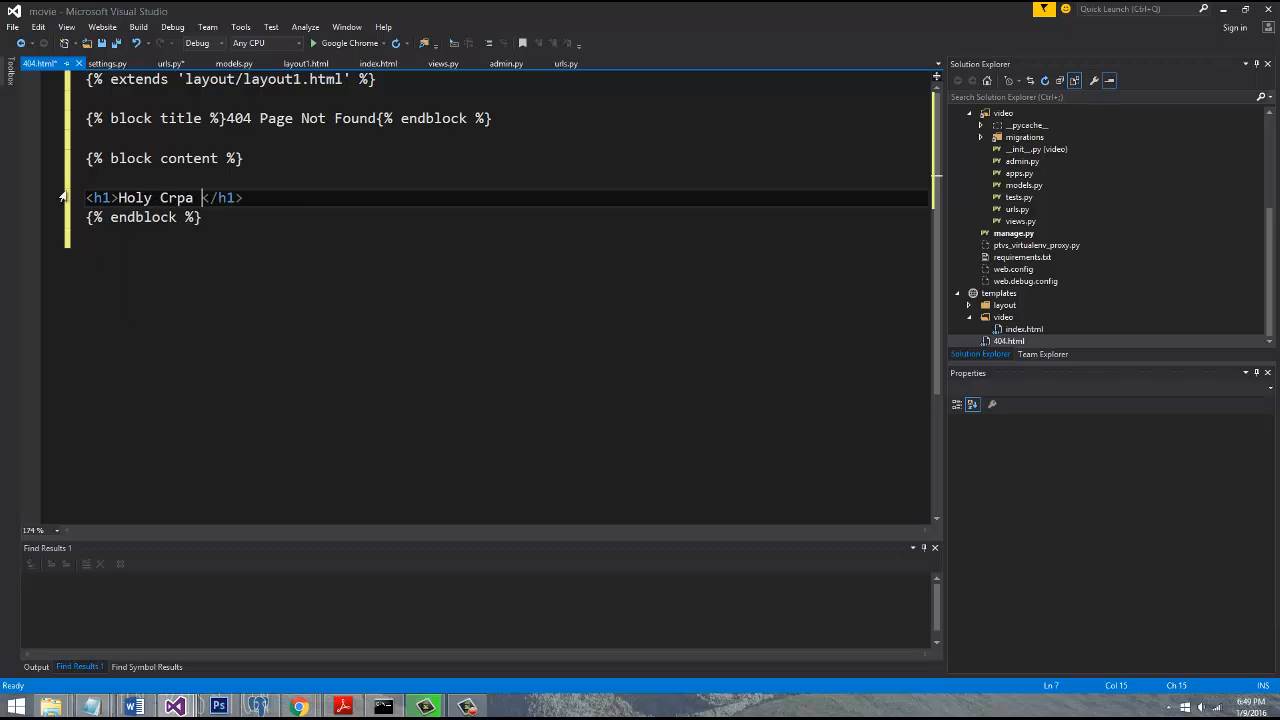
pyautogui.write('p! Pag')
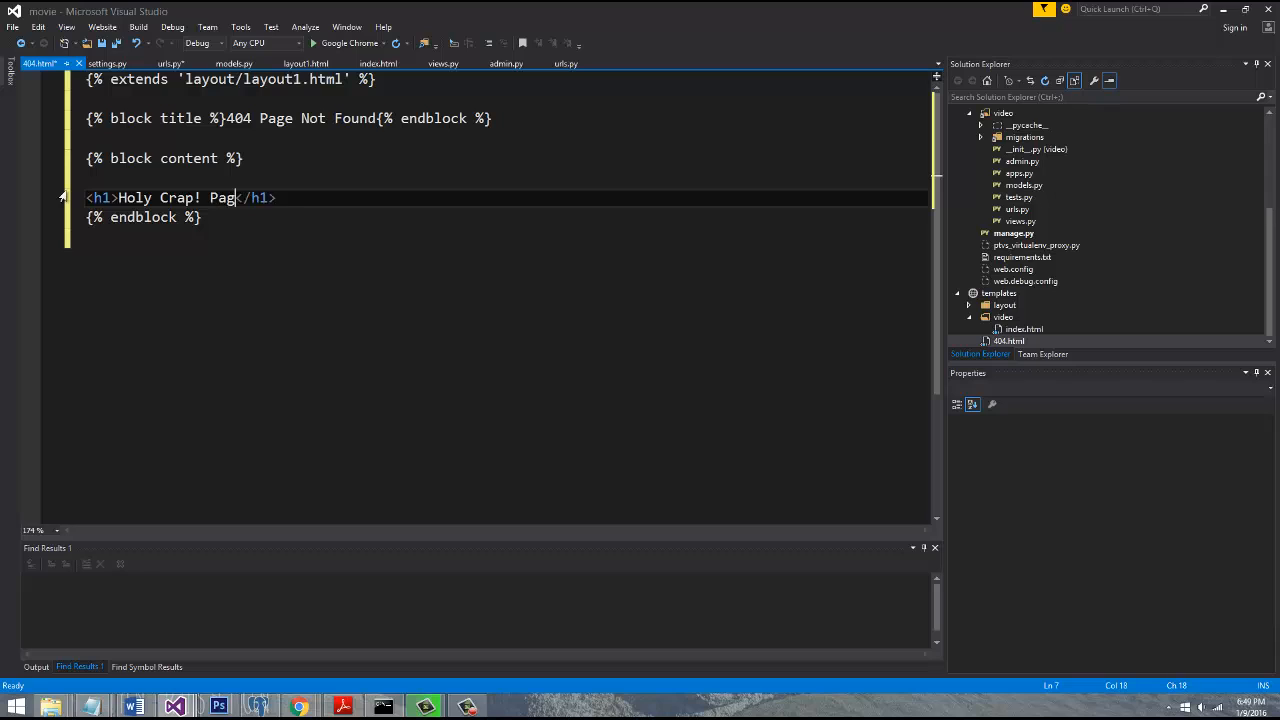
pyautogui.write('e Not Foun!')
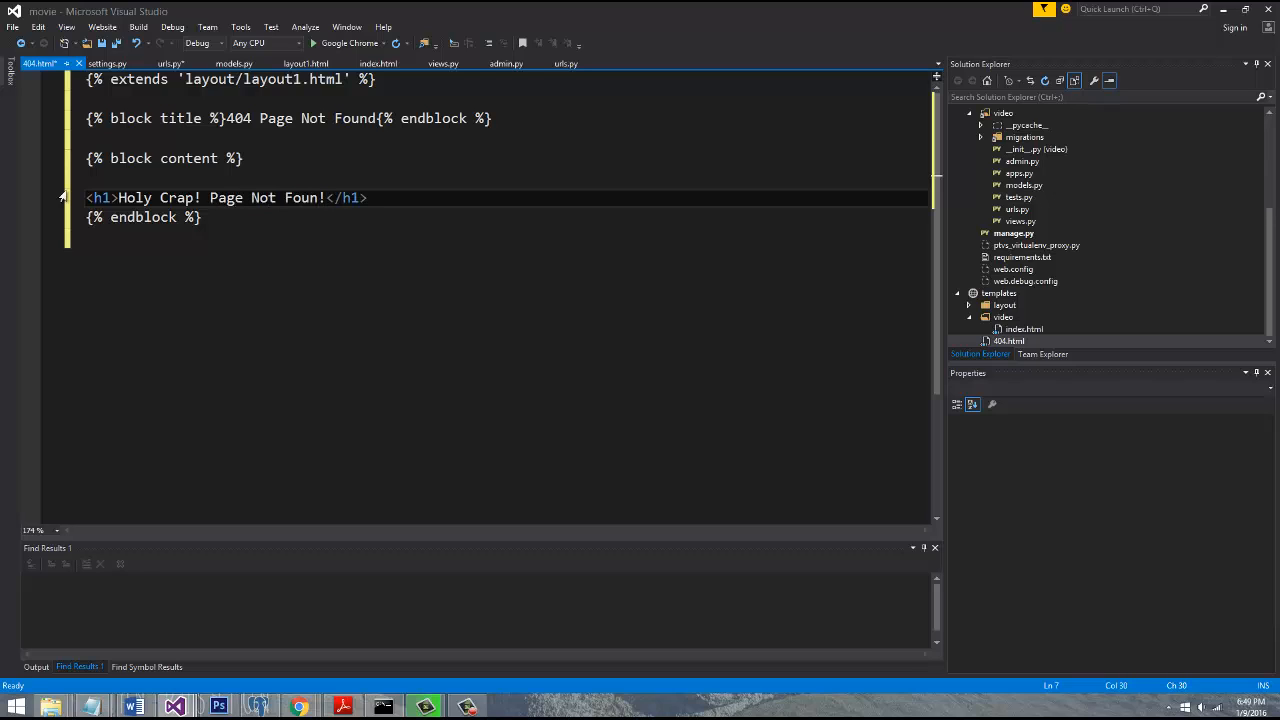
pyautogui.write('d')
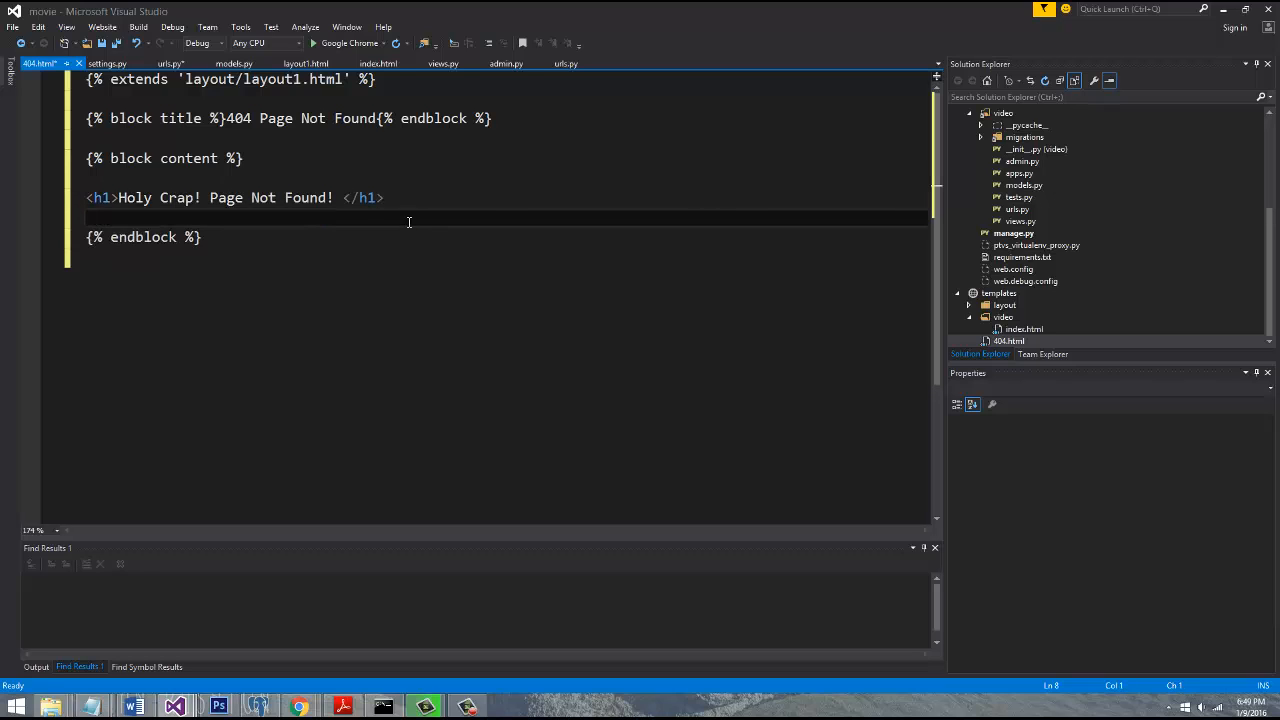
pyautogui.press('ctrl+s')
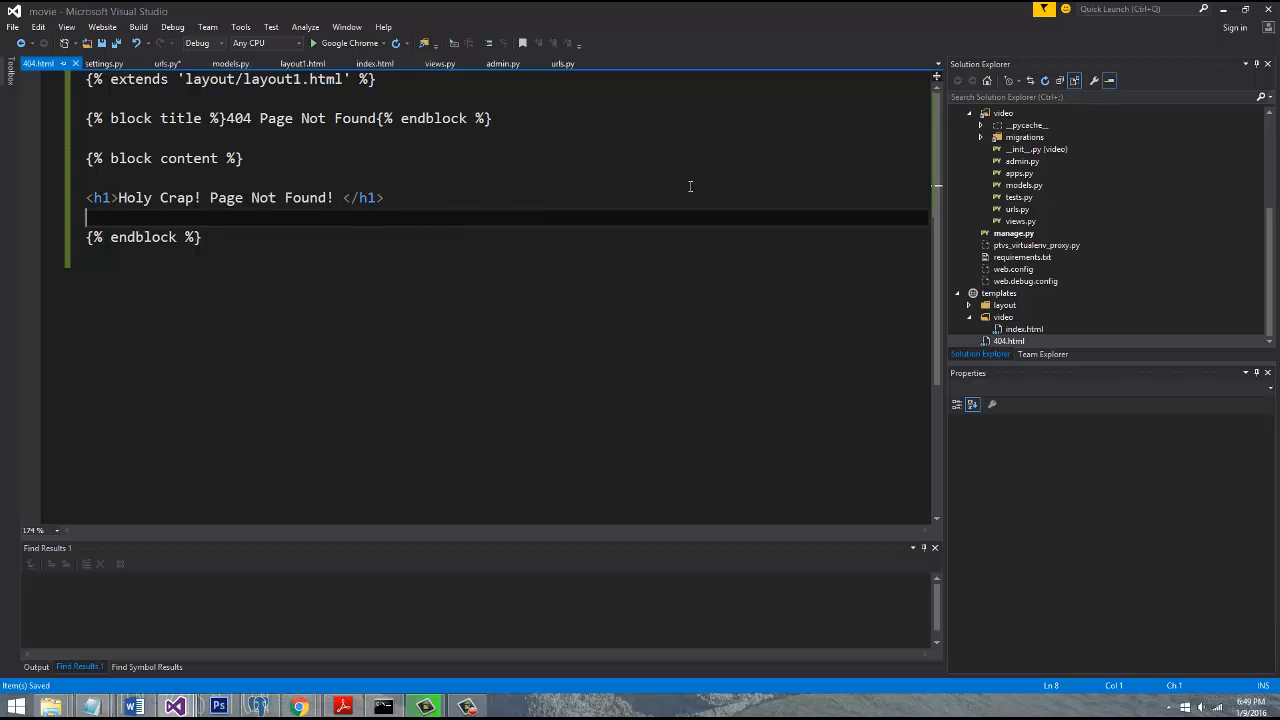
pyautogui.click(1010, 340)
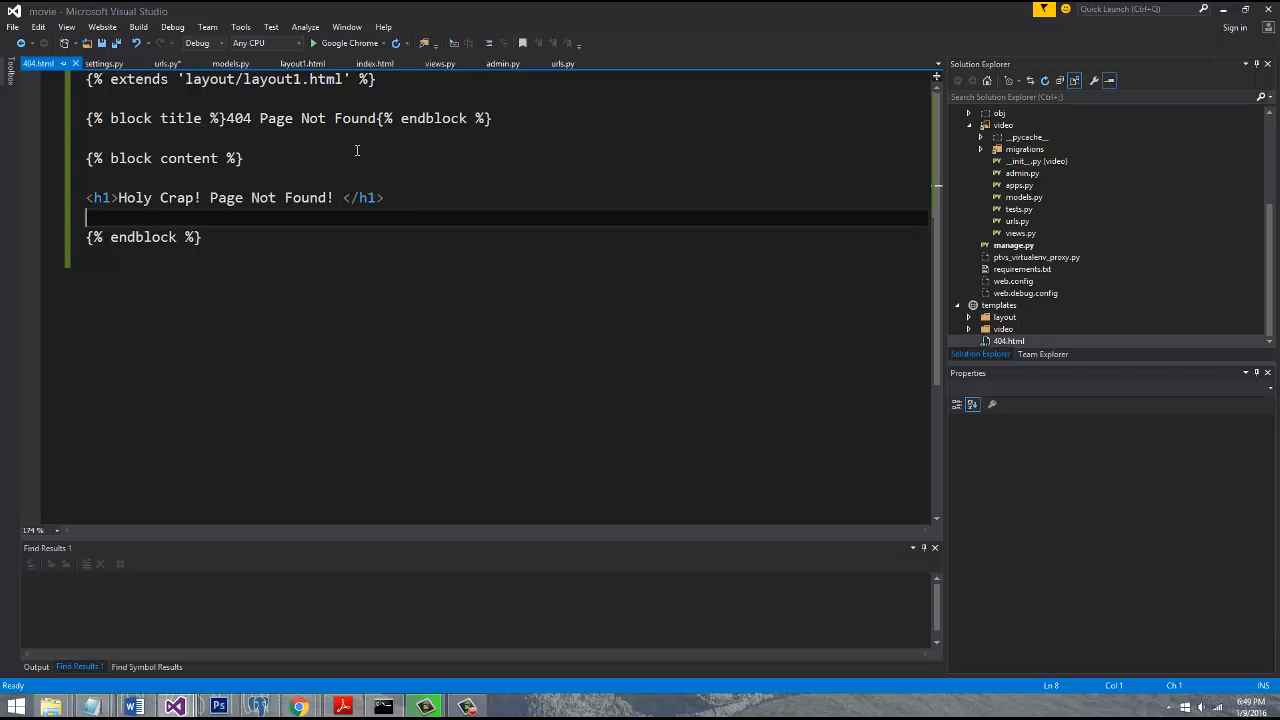
pyautogui.moveTo(264, 668)
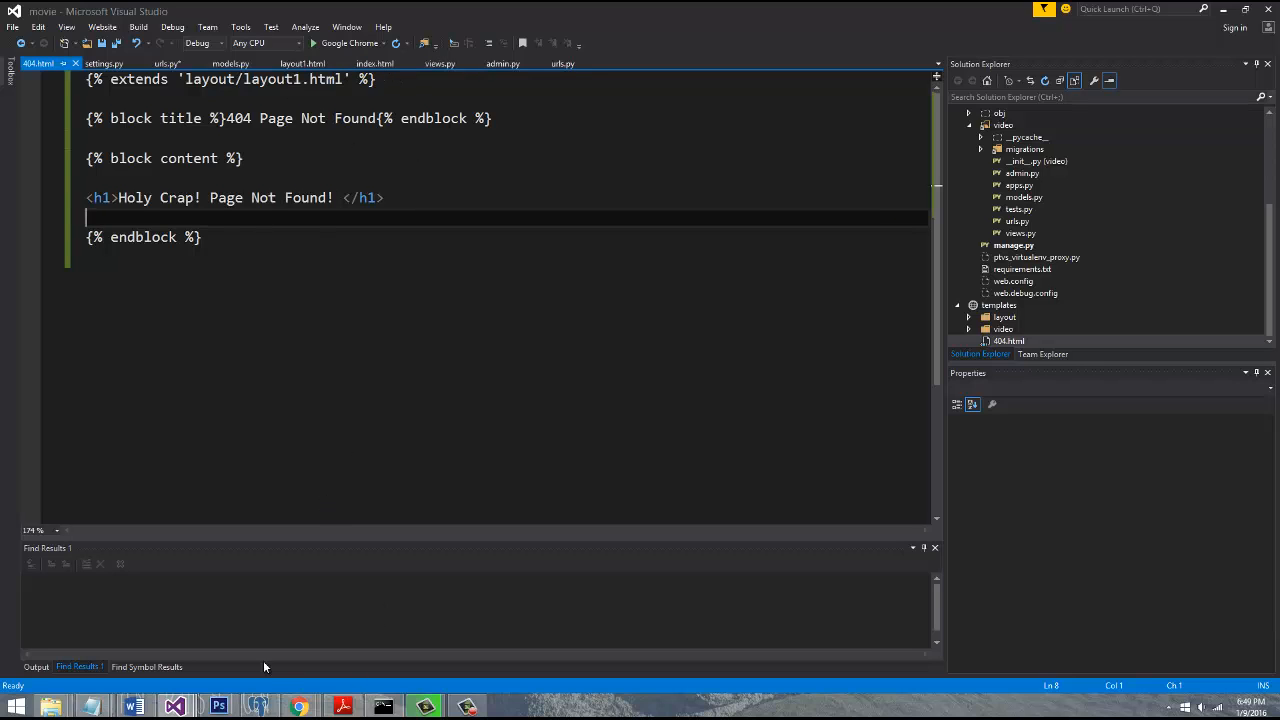
# Load the nonexistent URL localhost:8000/dafda to see Django's debug 404 page, then return to settings.py
pyautogui.click(298, 706)
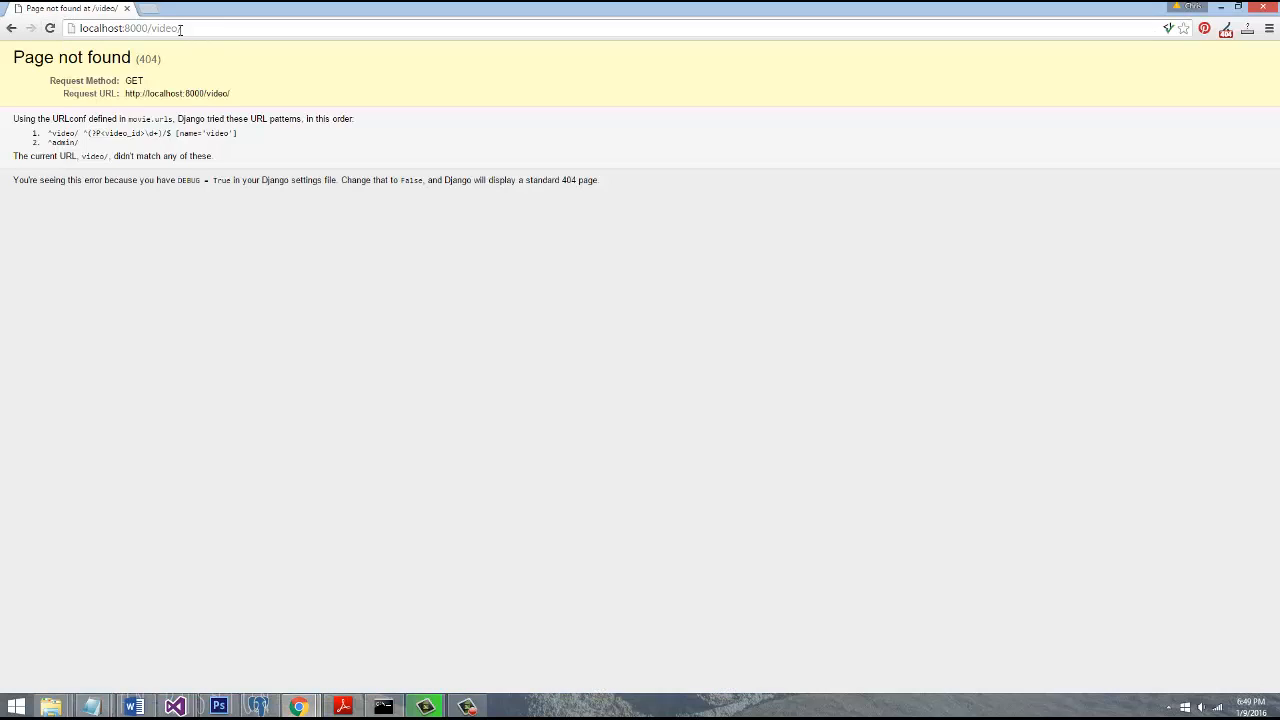
pyautogui.write('adfad')
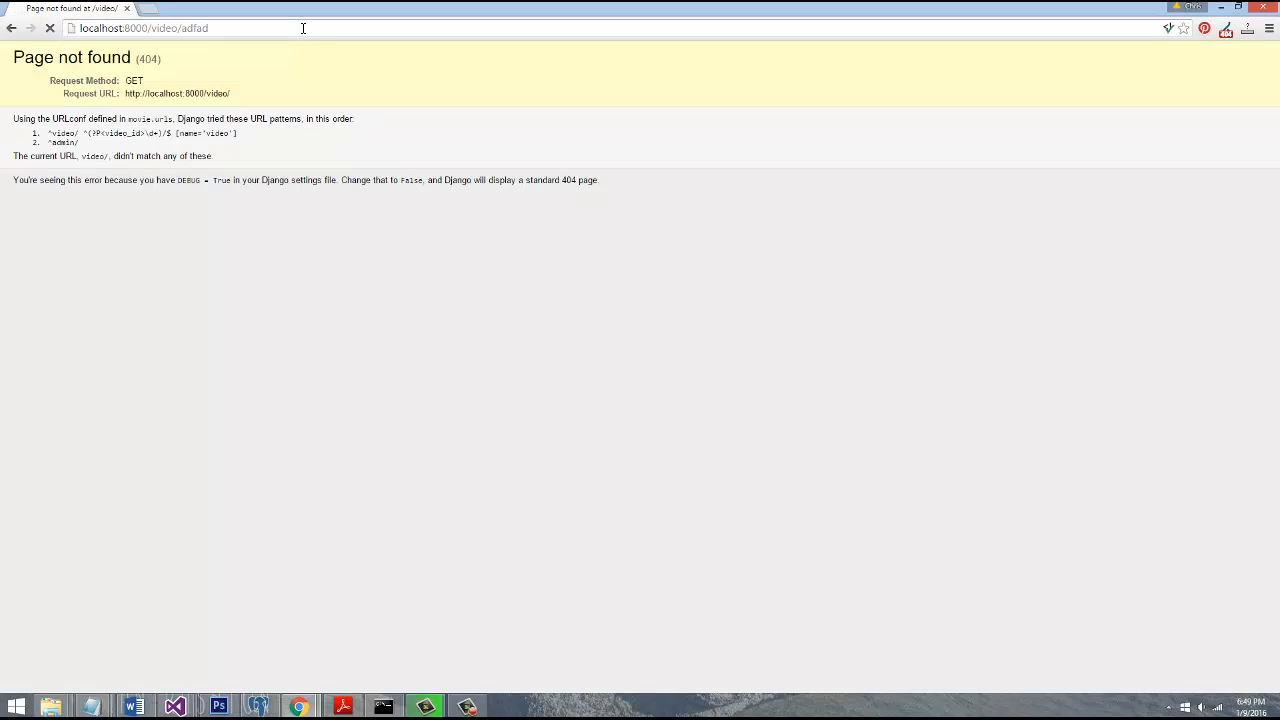
pyautogui.press('Return')
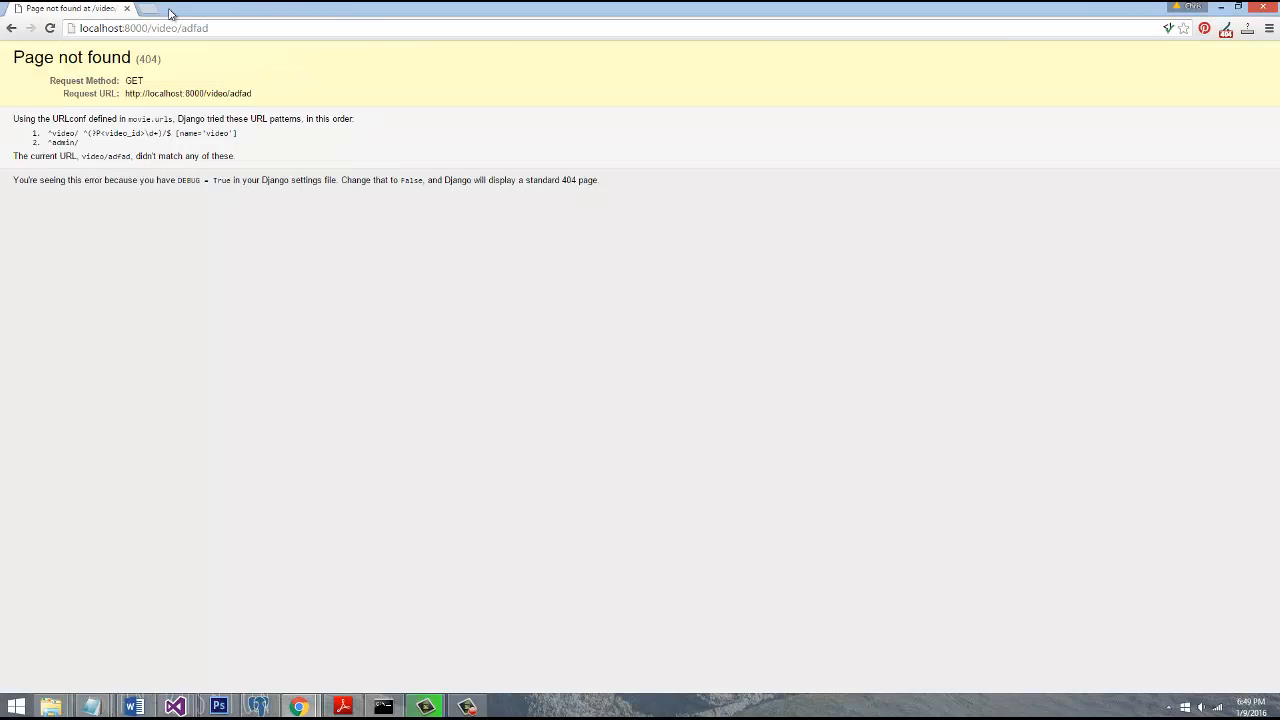
pyautogui.click(384, 706)
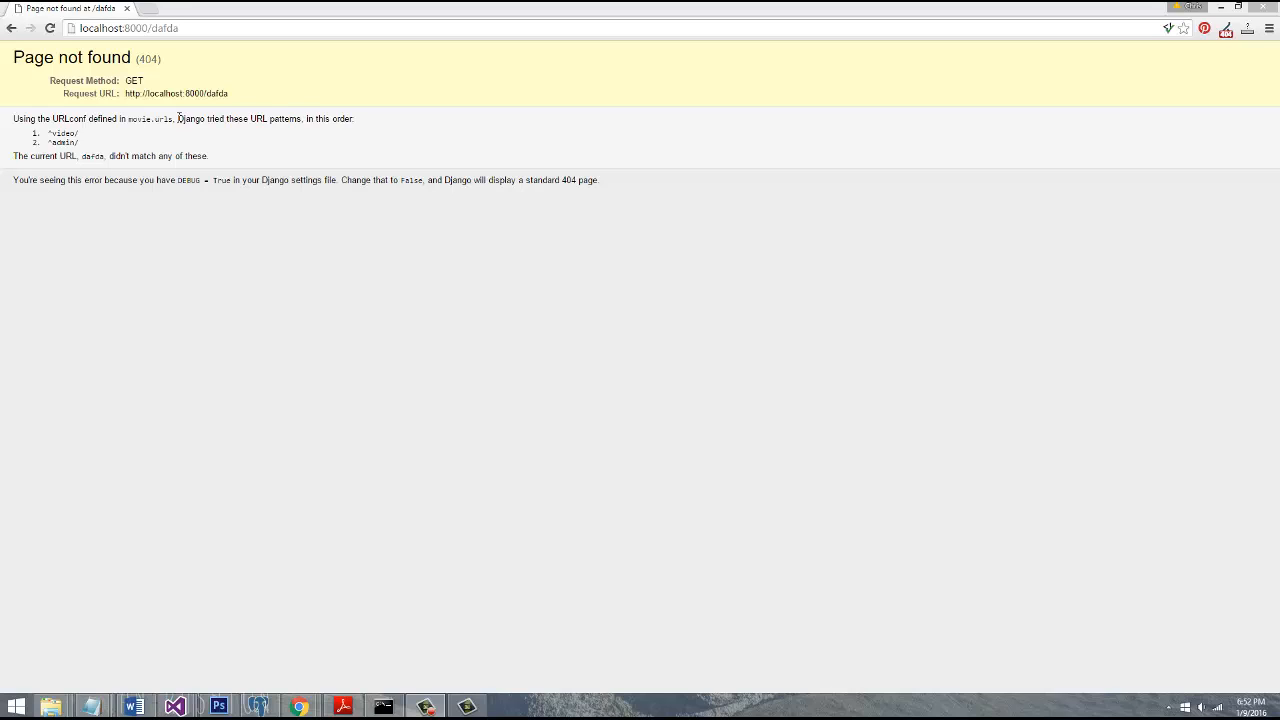
pyautogui.moveTo(50, 28)
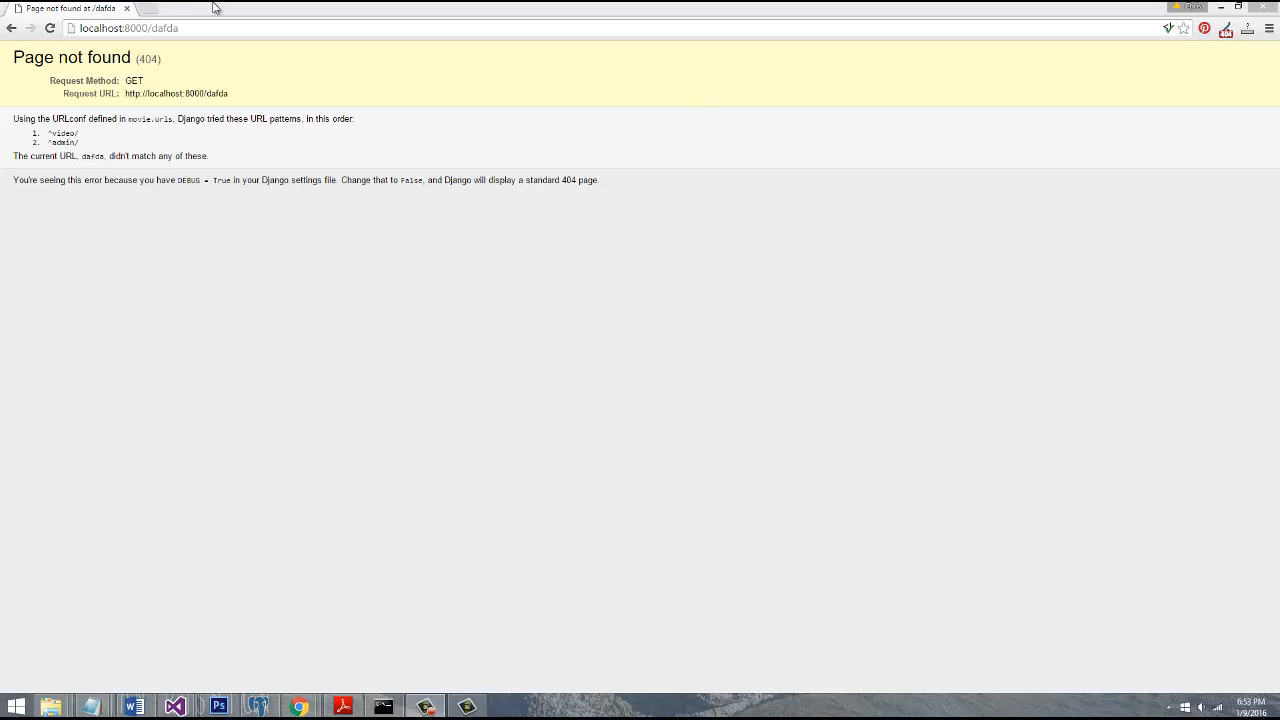
pyautogui.click(174, 708)
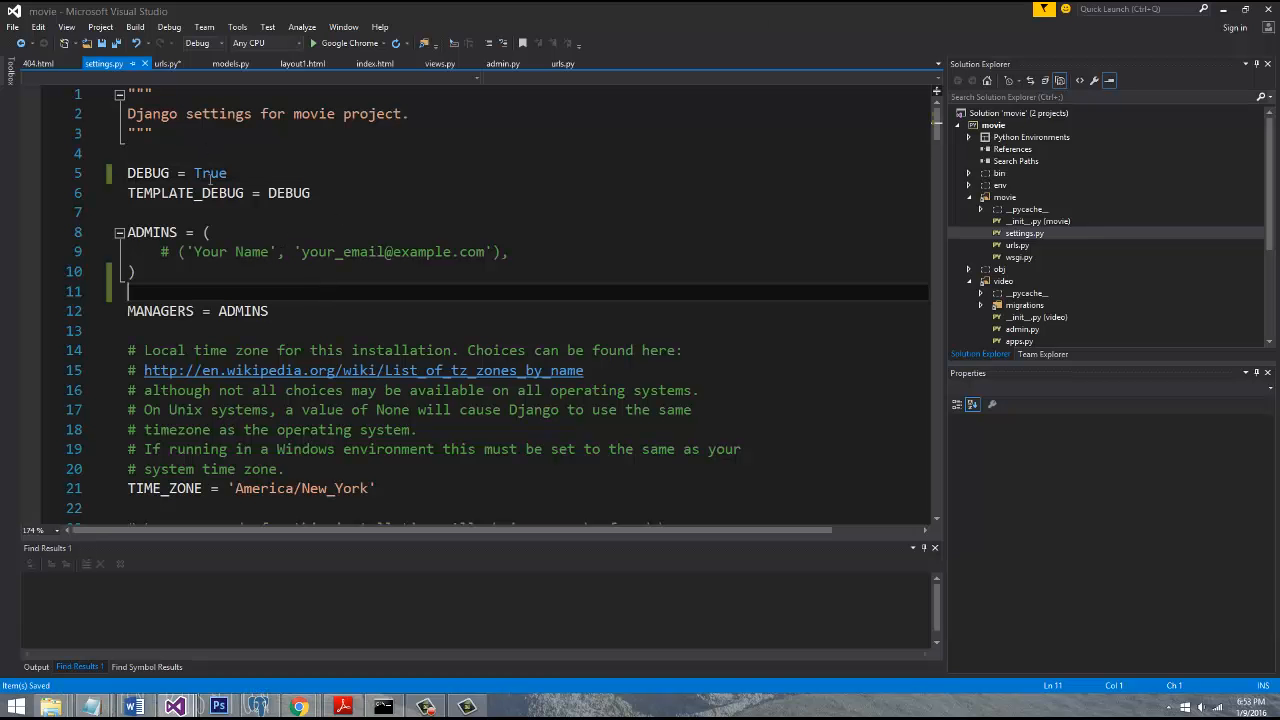
# Change DEBUG from True to False in settings.py
pyautogui.doubleClick(210, 172)
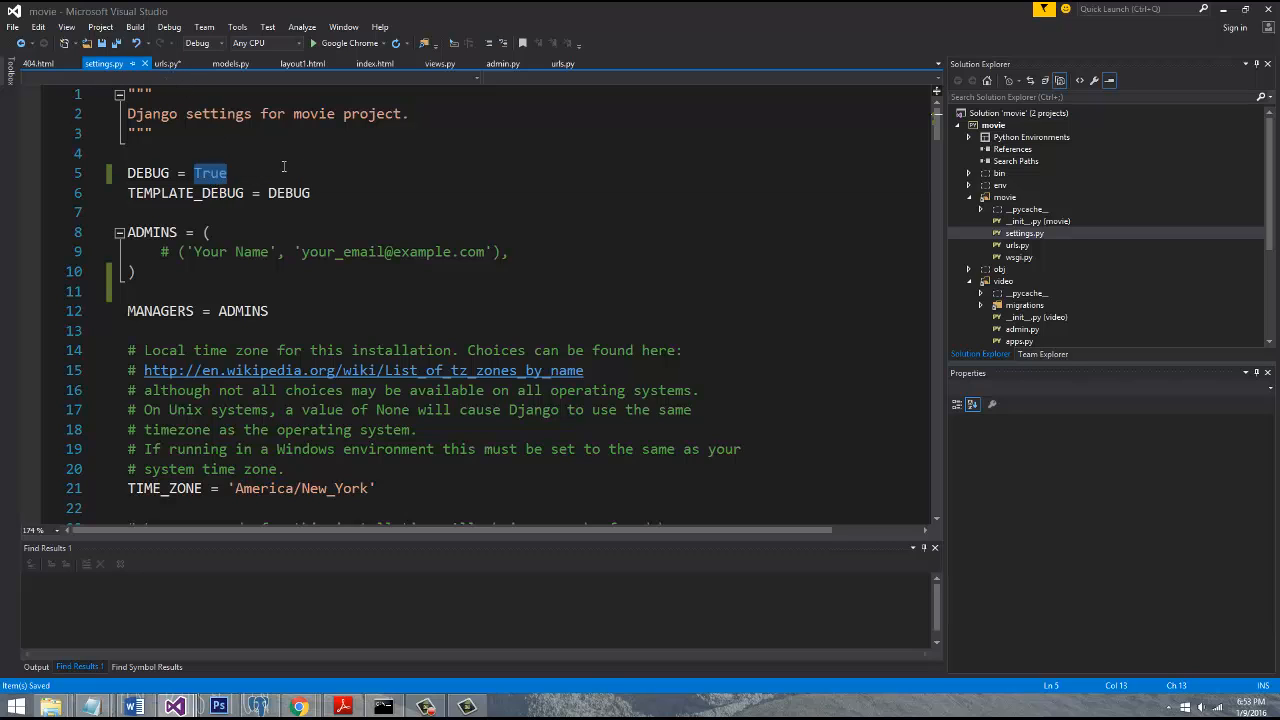
pyautogui.write('False')
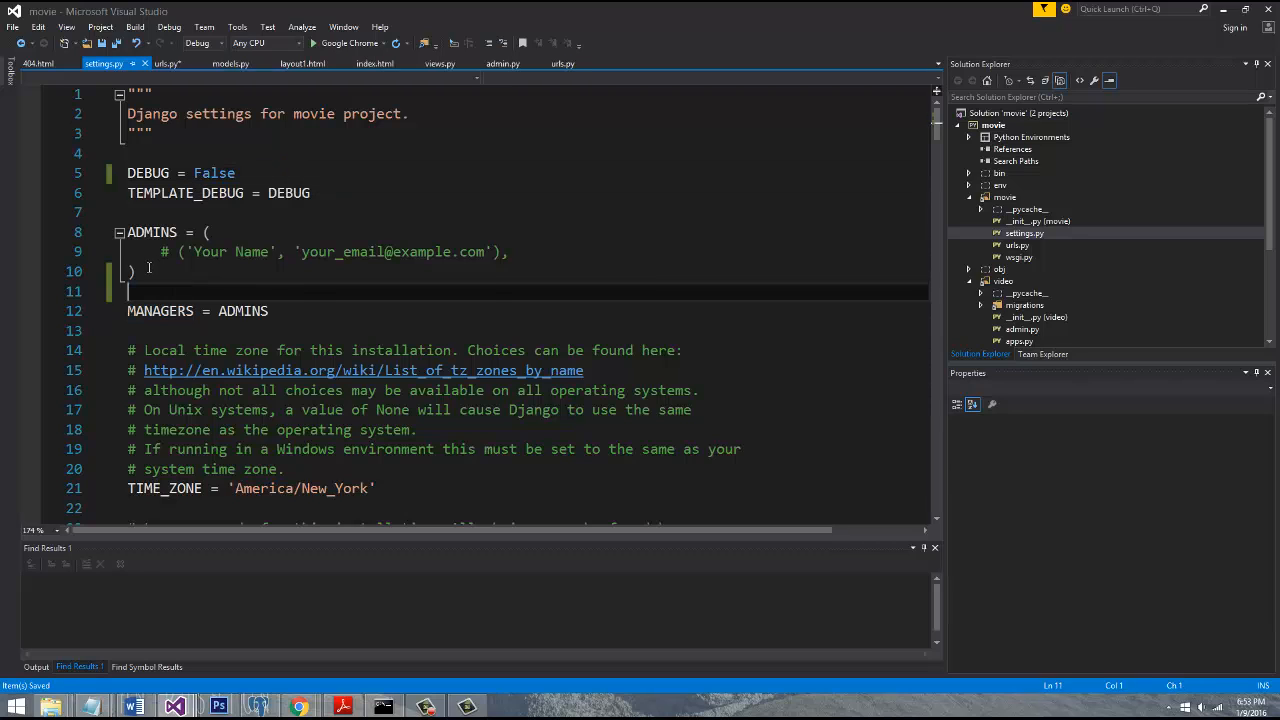
pyautogui.press('enter')
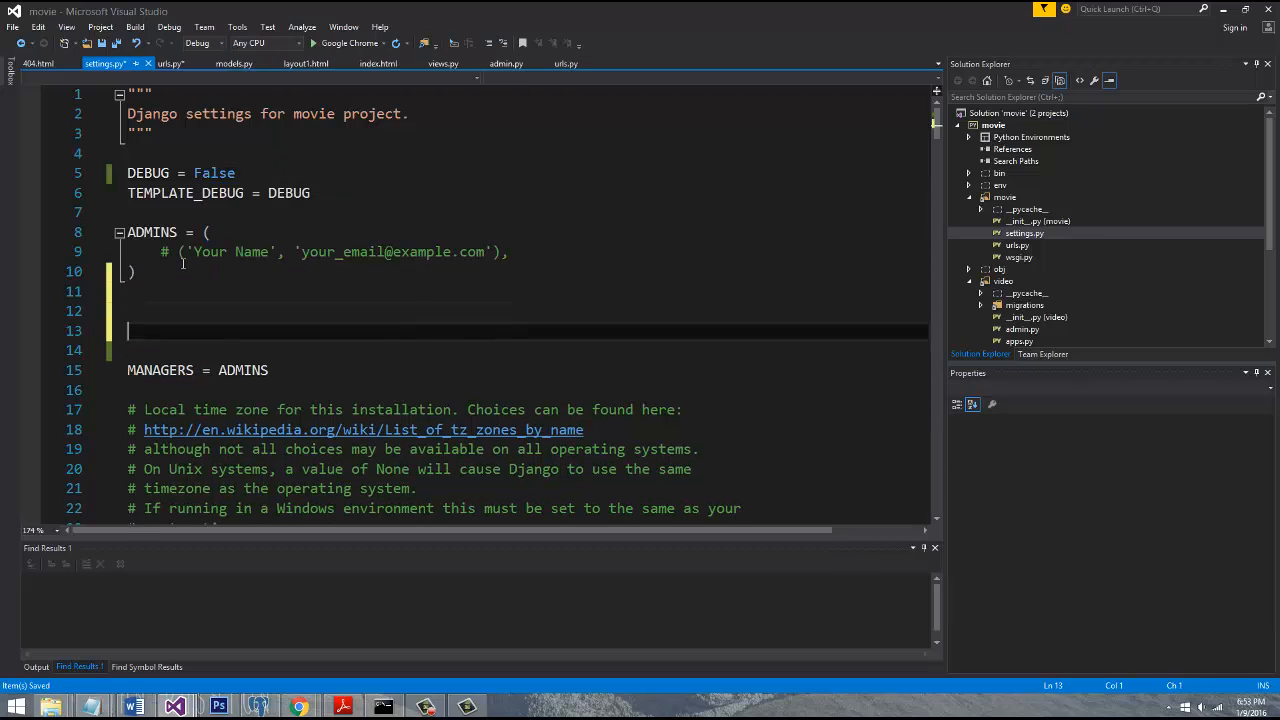
pyautogui.moveTo(760, 308)
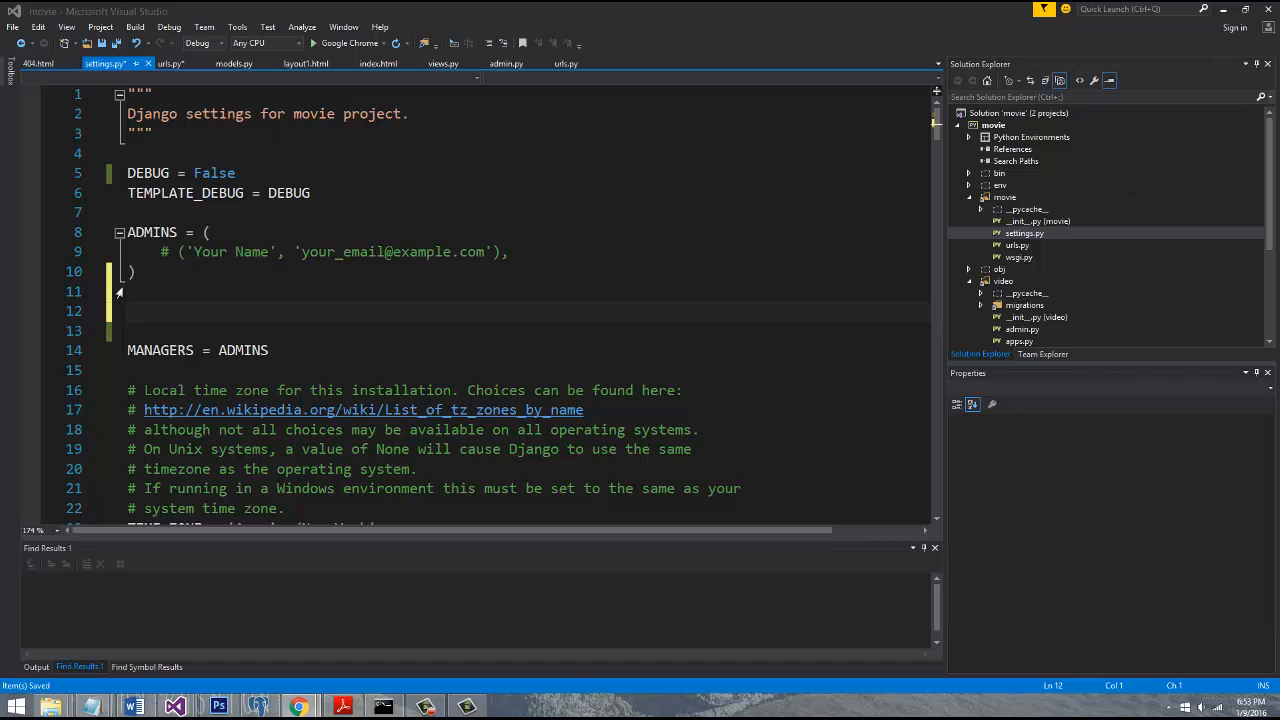
# Add ALLOWED_HOSTS = ["*"] below the ADMINS block
pyautogui.write('ALLOWED_HOSTS')
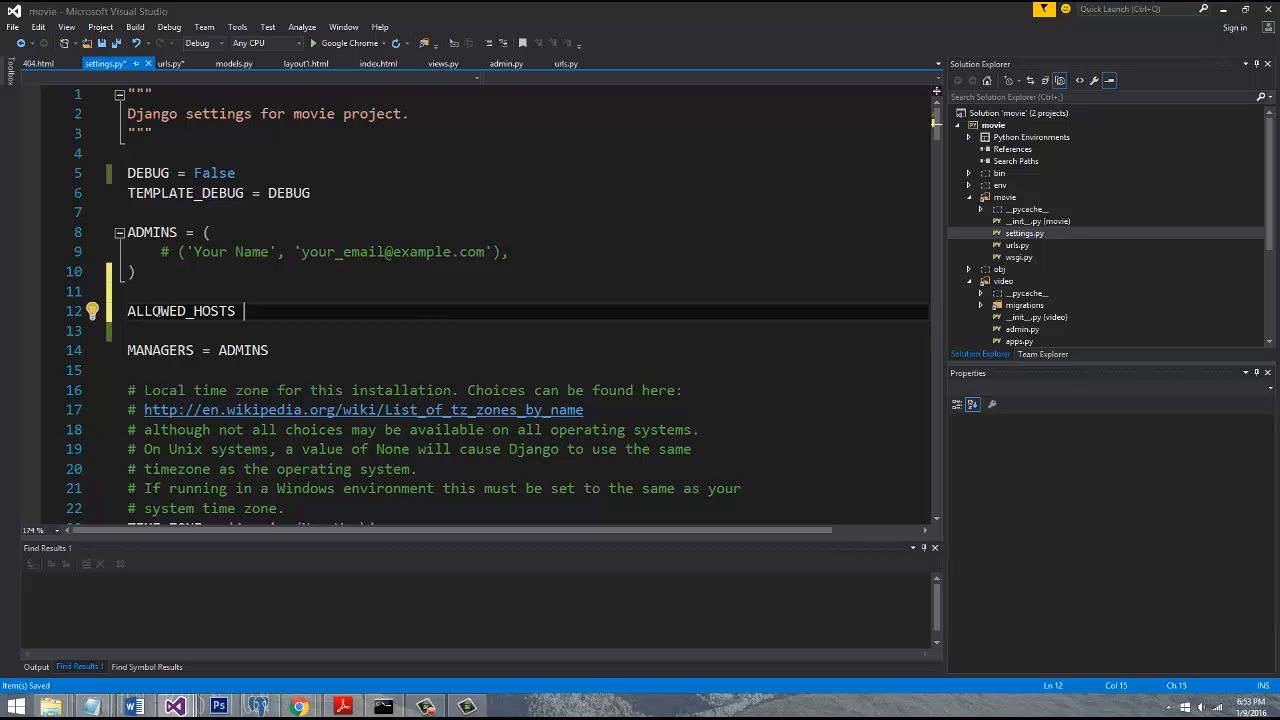
pyautogui.write('= []')
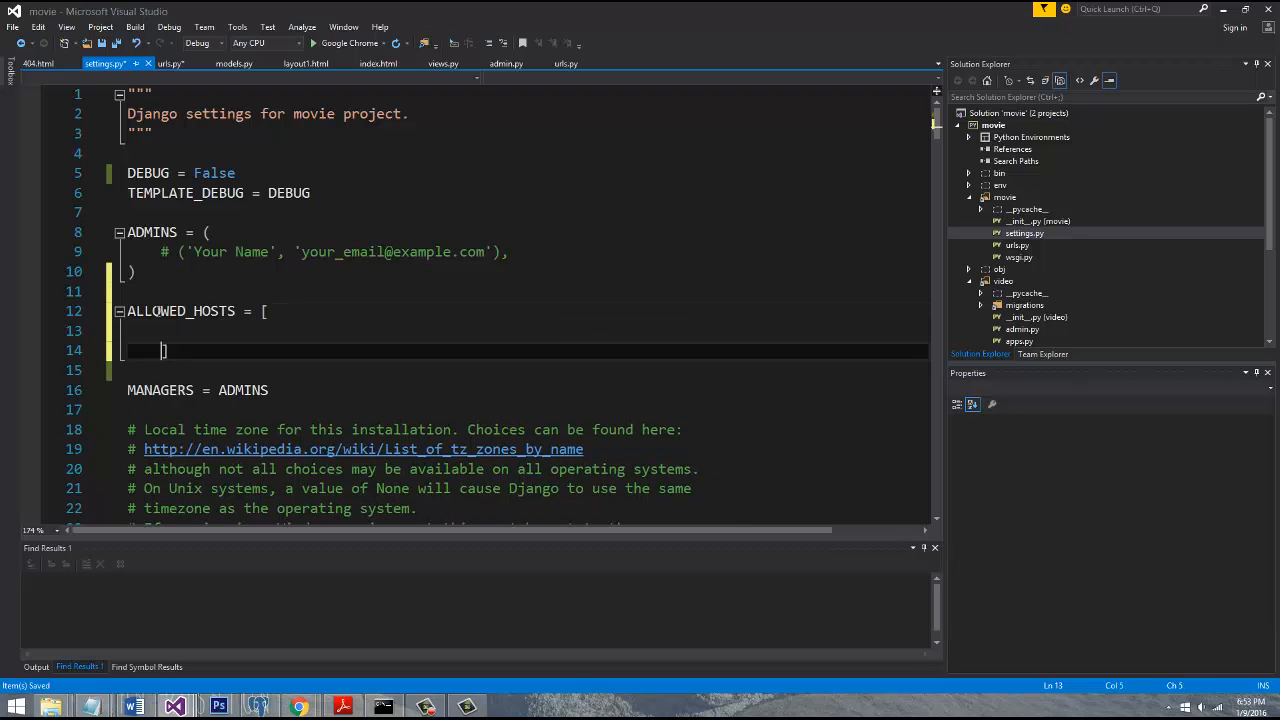
pyautogui.write('"#')
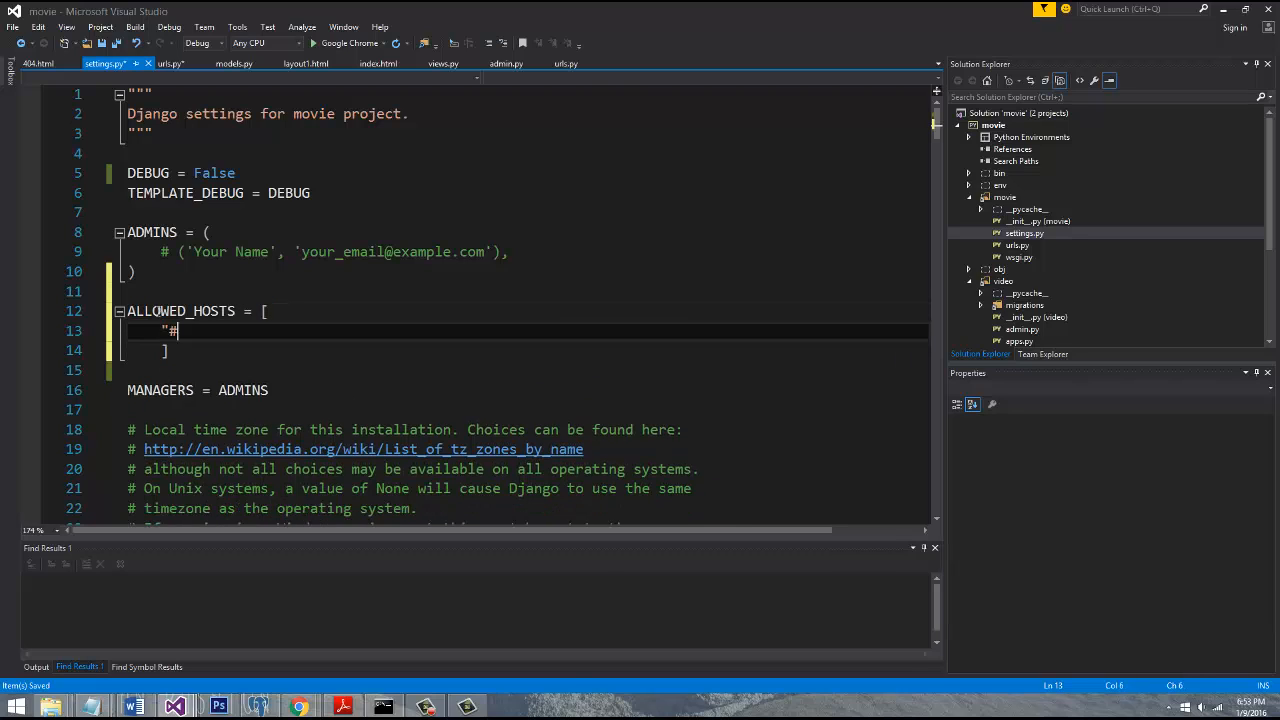
pyautogui.write('*')
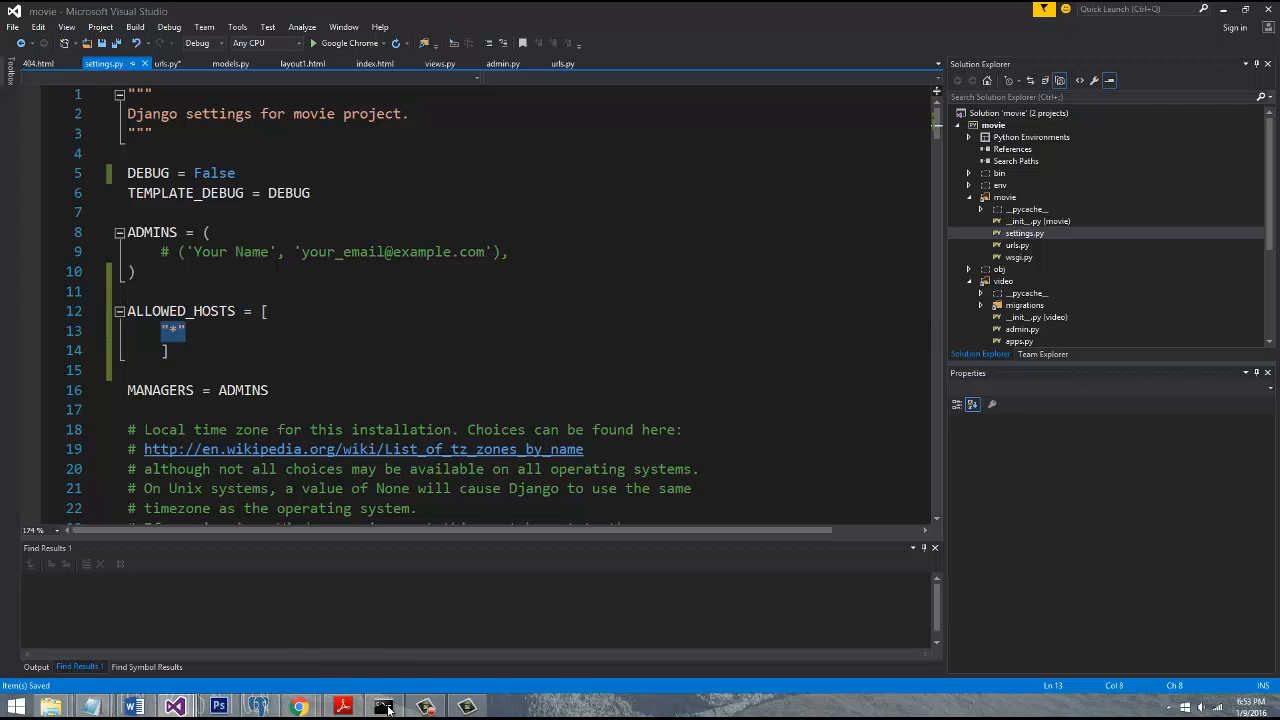
# Rerun the Django development server in Command Prompt and return to Chrome
pyautogui.click(384, 708)
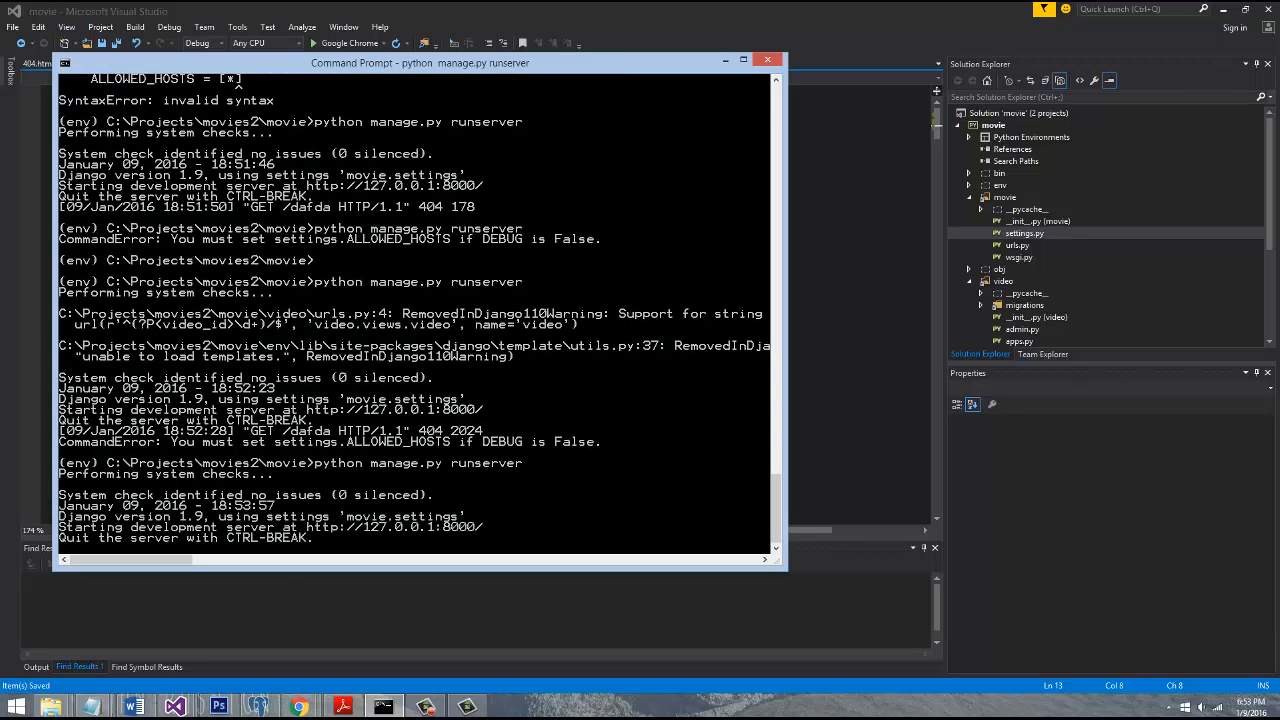
pyautogui.click(298, 708)
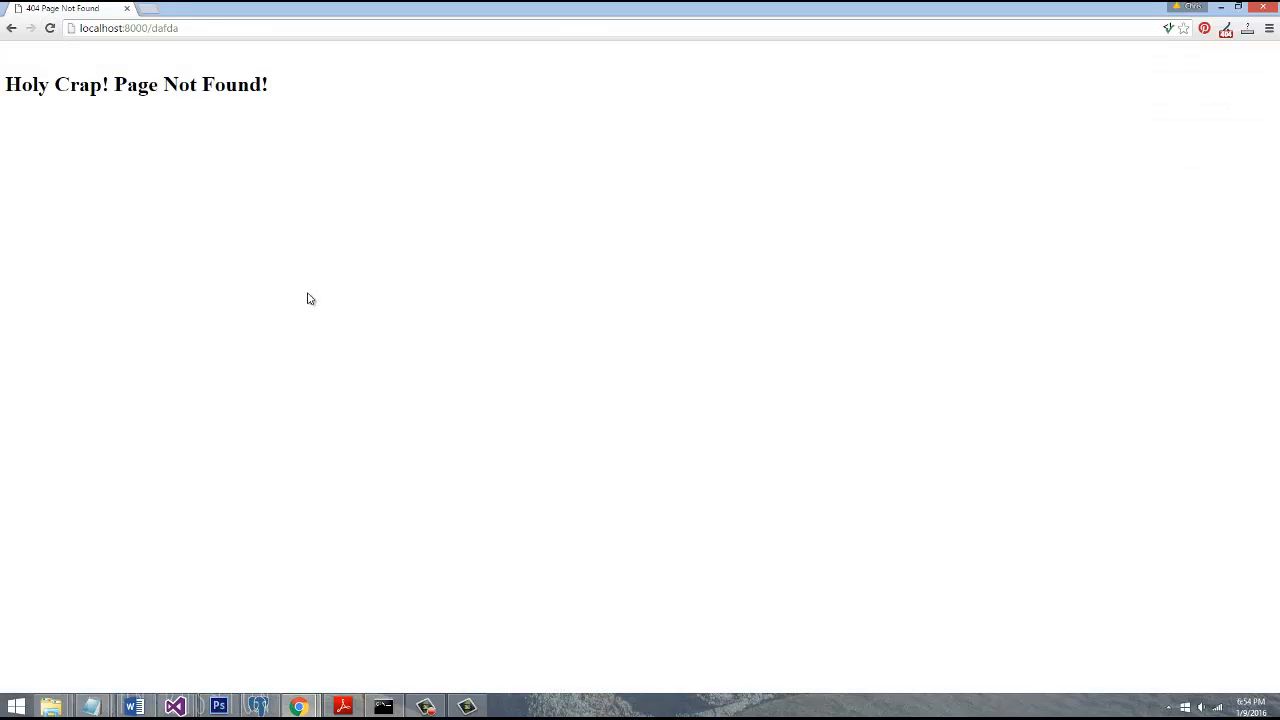
# Highlight the custom 'Holy Crap! Page Not Found!' heading on localhost:8000/dafda
pyautogui.tripleClick(136, 84)
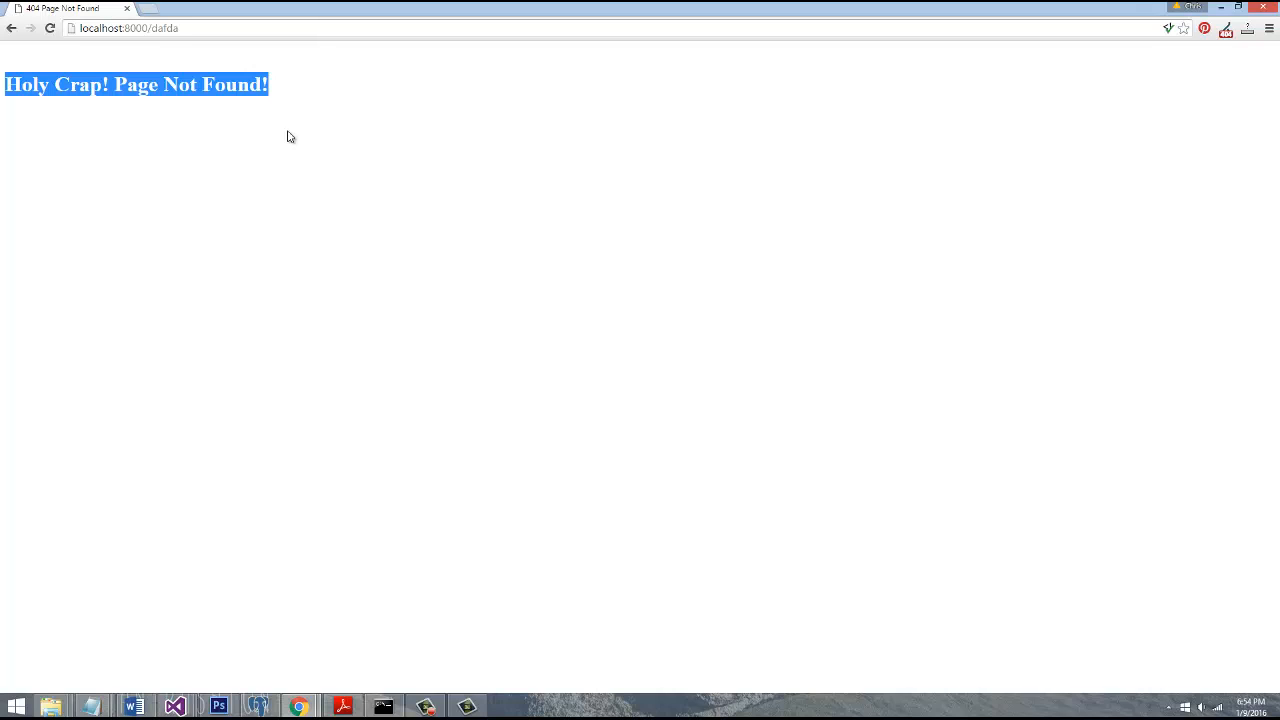
pyautogui.click(290, 136)
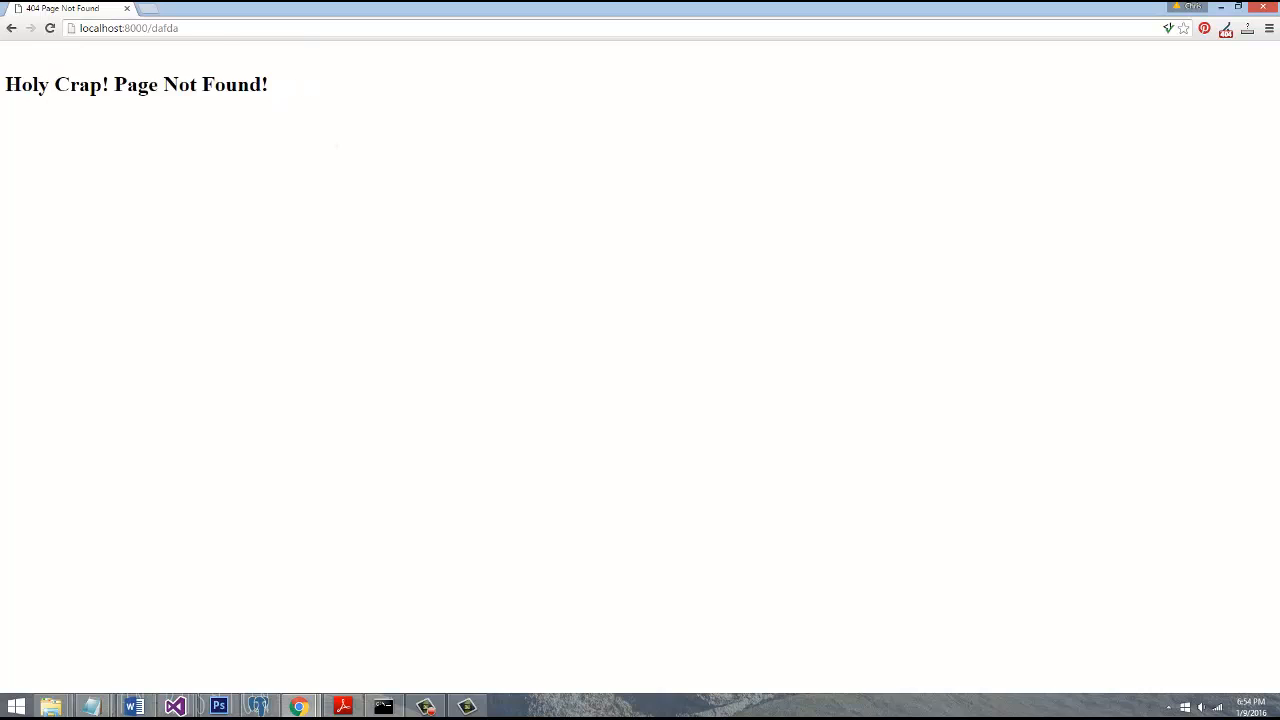
pyautogui.tripleClick(136, 84)
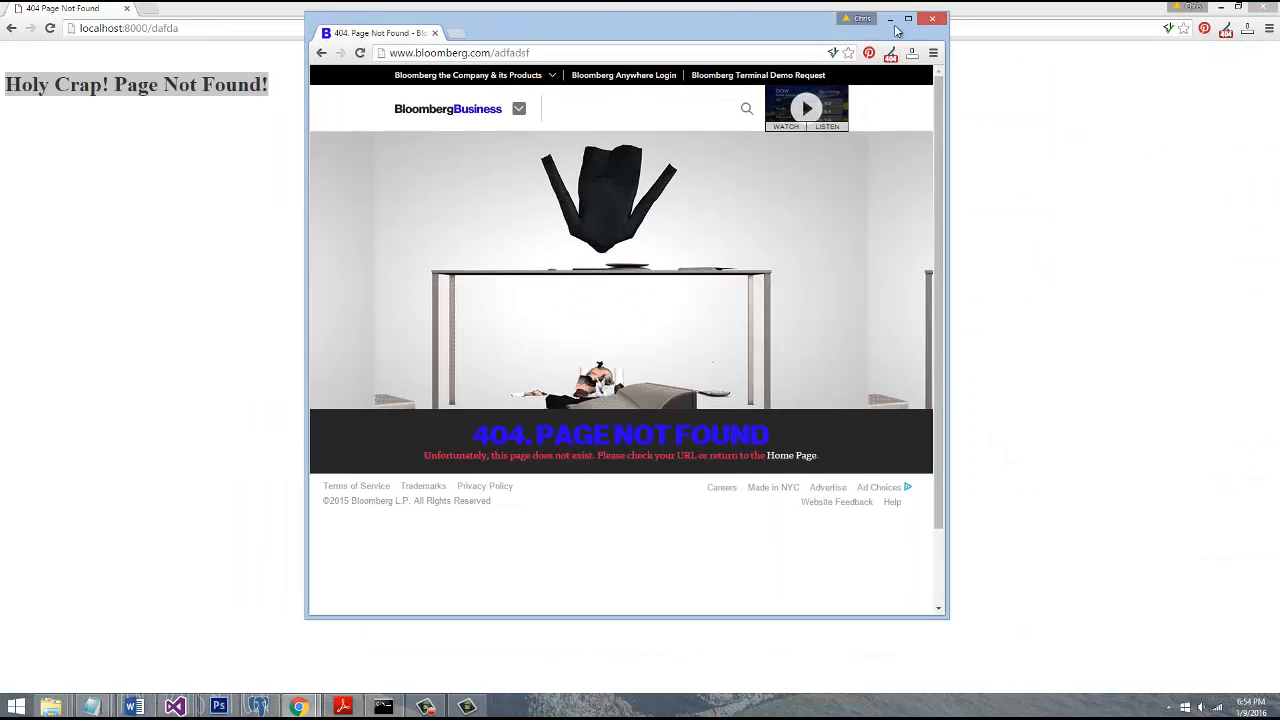
# Maximise the Chrome window showing Bloomberg's 404 Page Not Found page
pyautogui.click(908, 18)
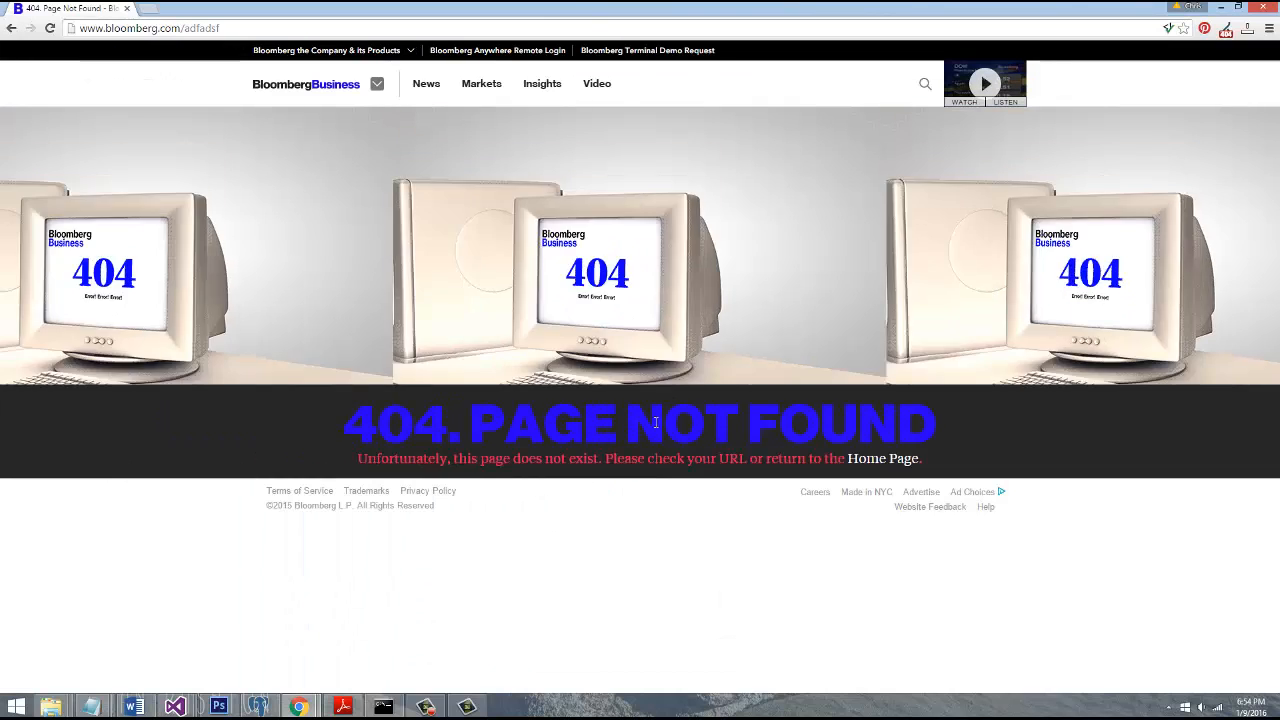